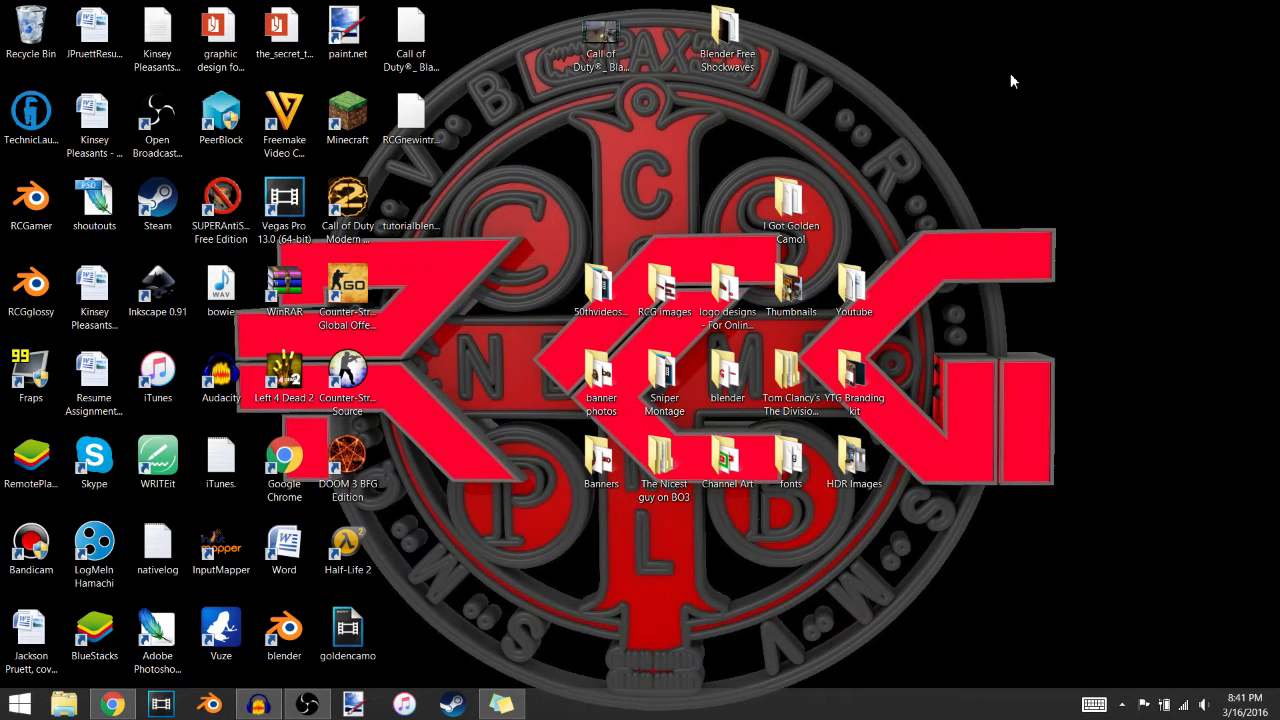
pyautogui.moveTo(740, 148)
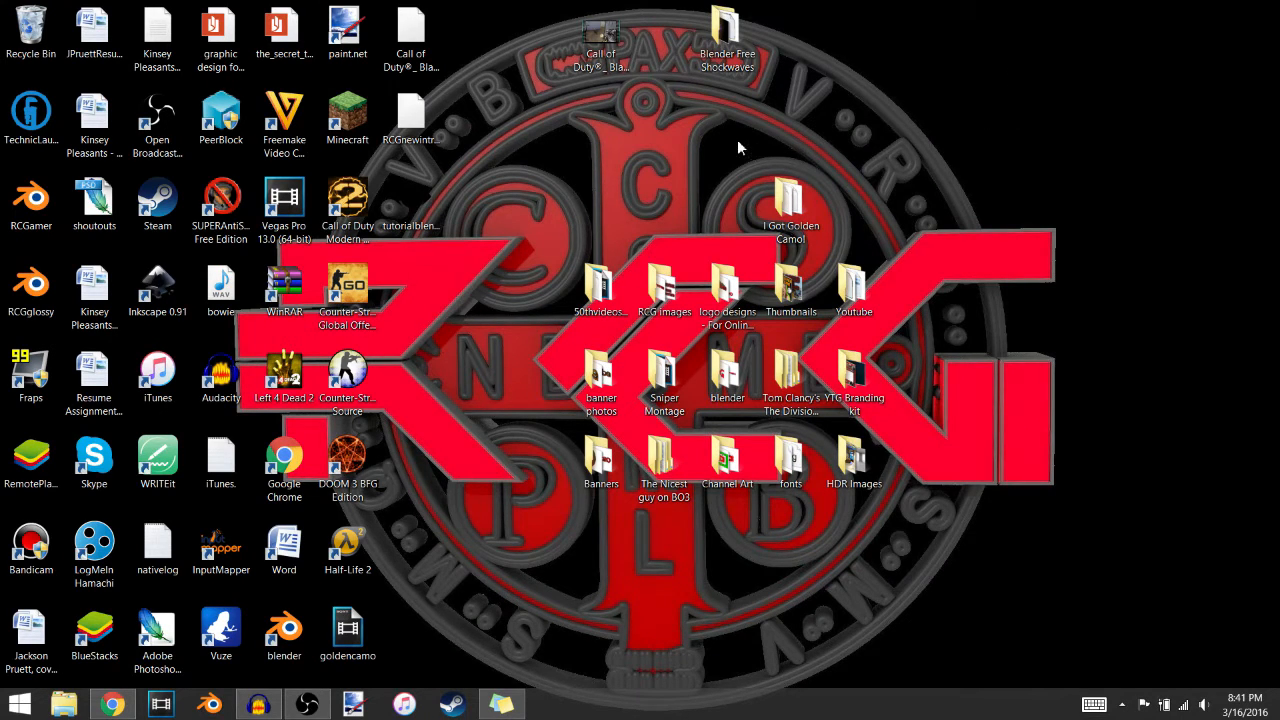
pyautogui.moveTo(744, 138)
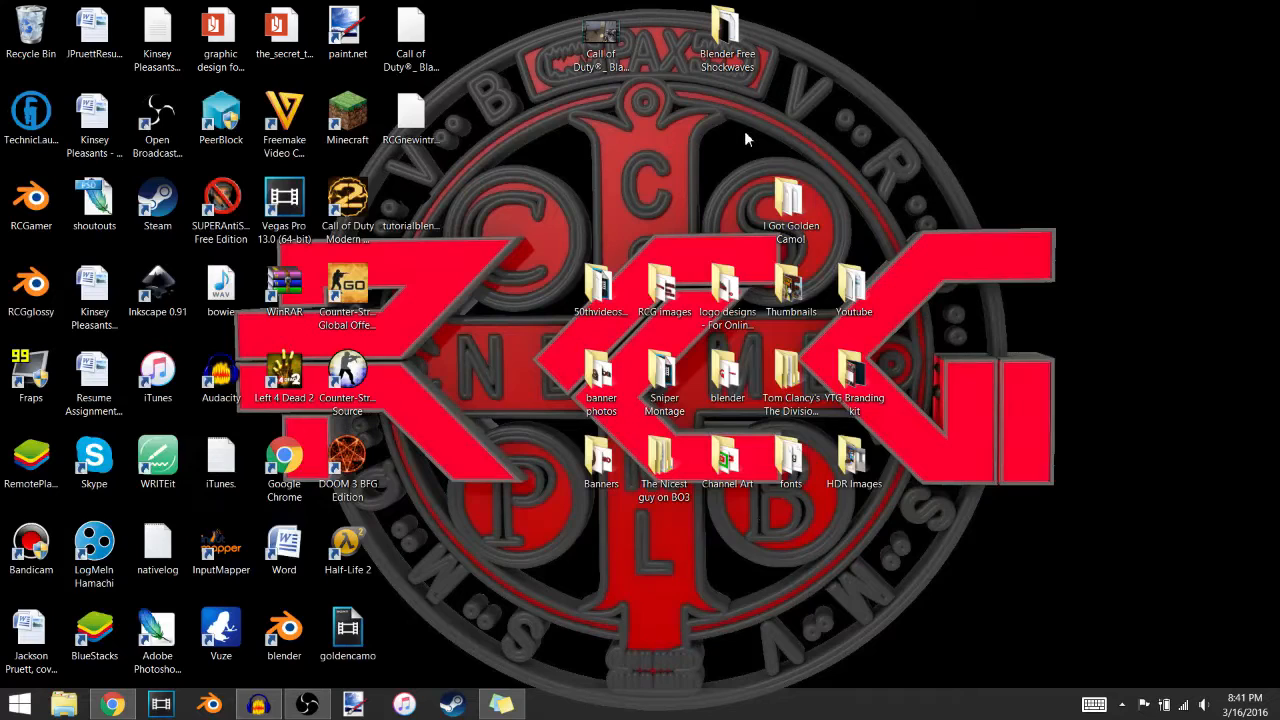
pyautogui.moveTo(732, 150)
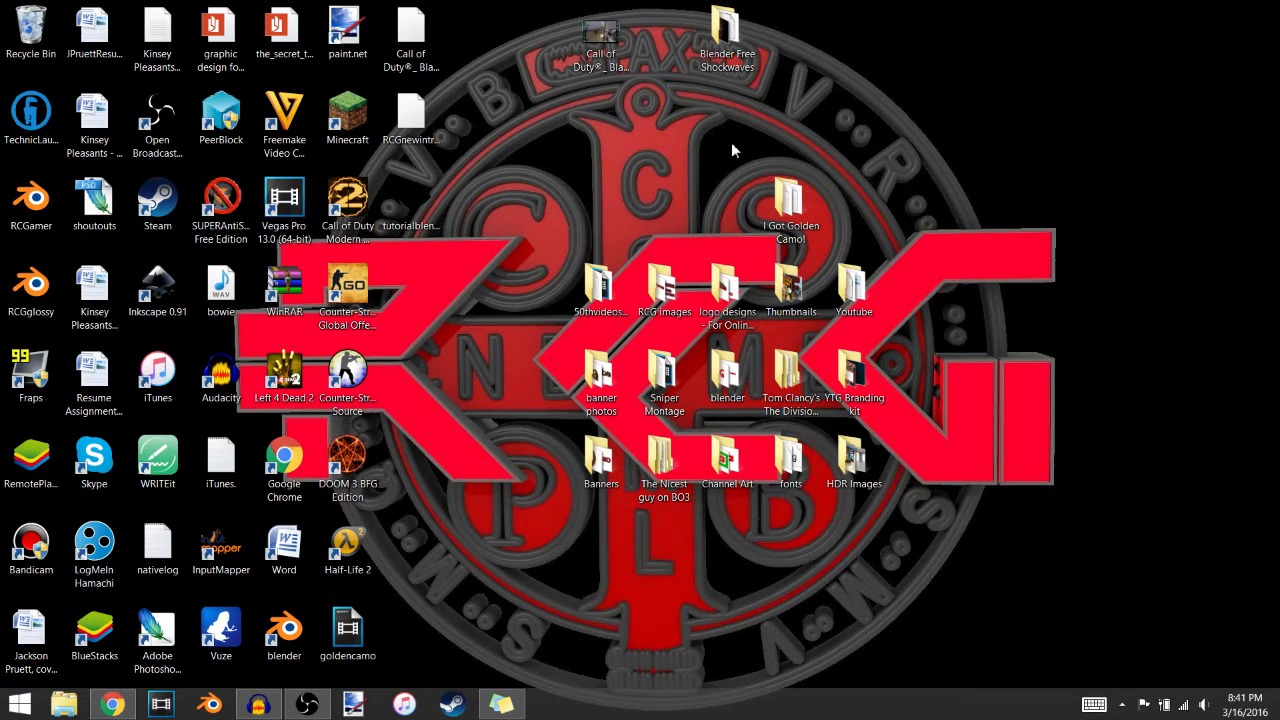
pyautogui.moveTo(780, 88)
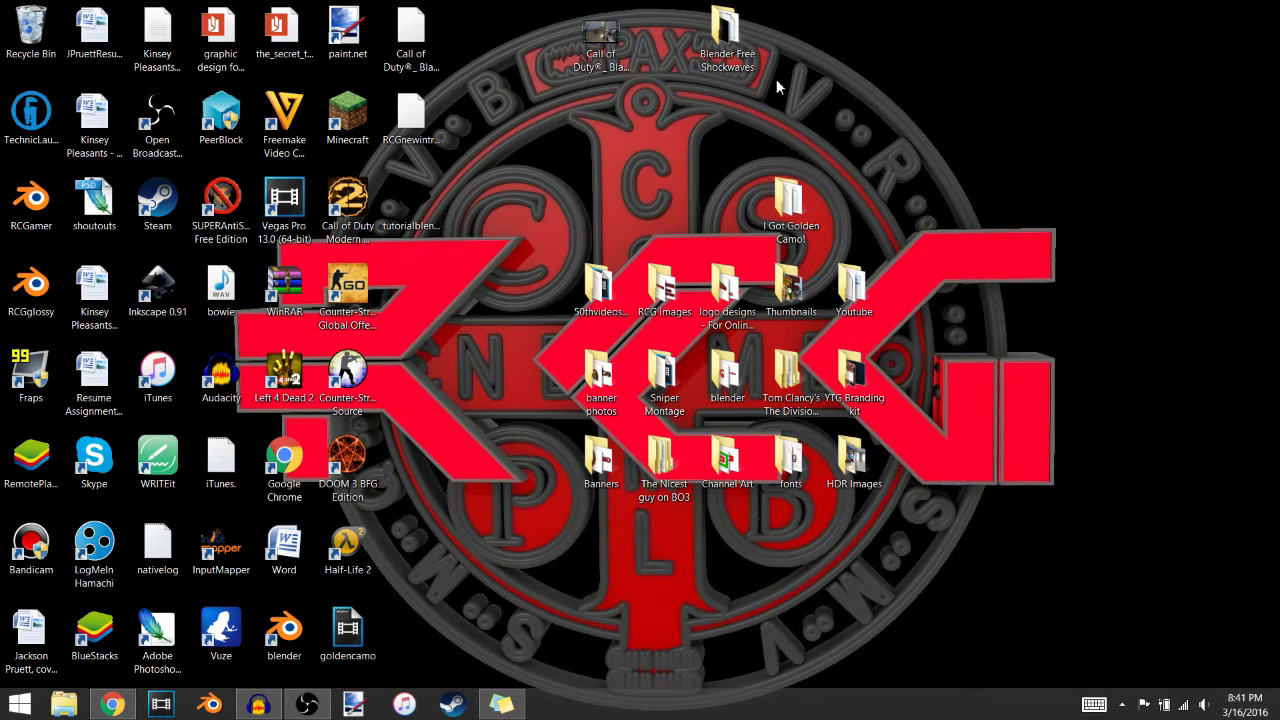
pyautogui.moveTo(812, 80)
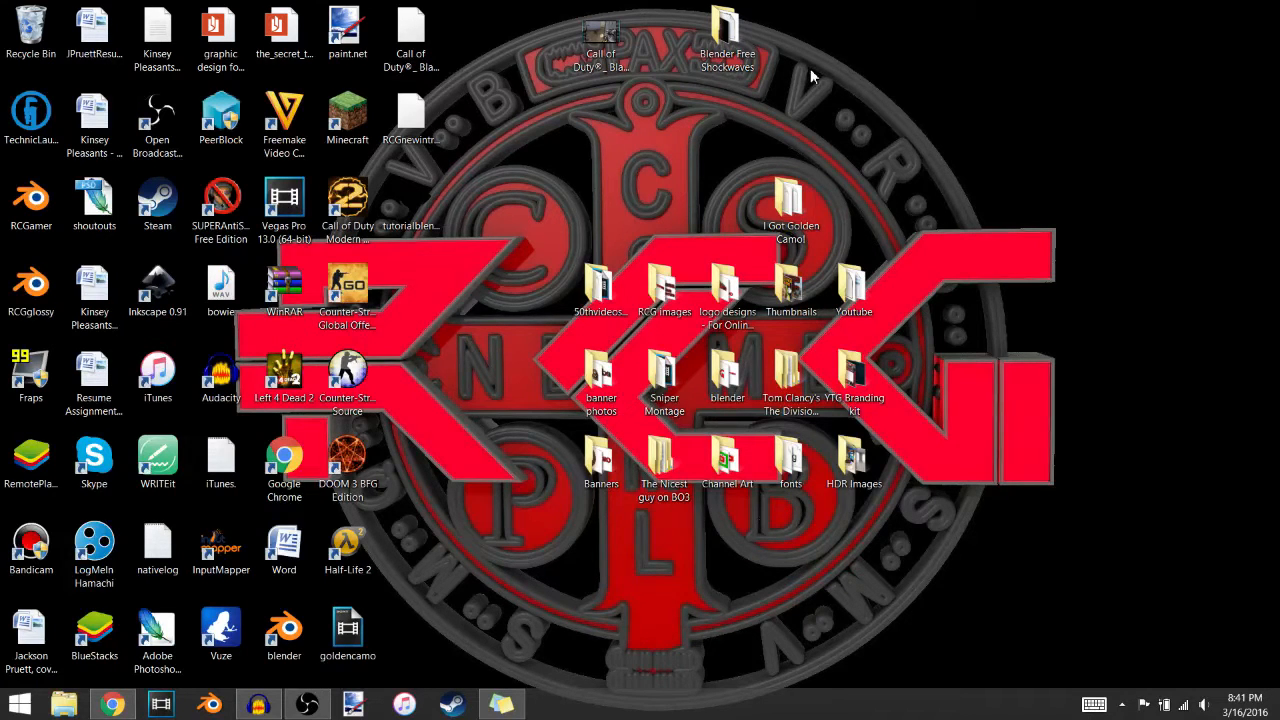
pyautogui.moveTo(744, 144)
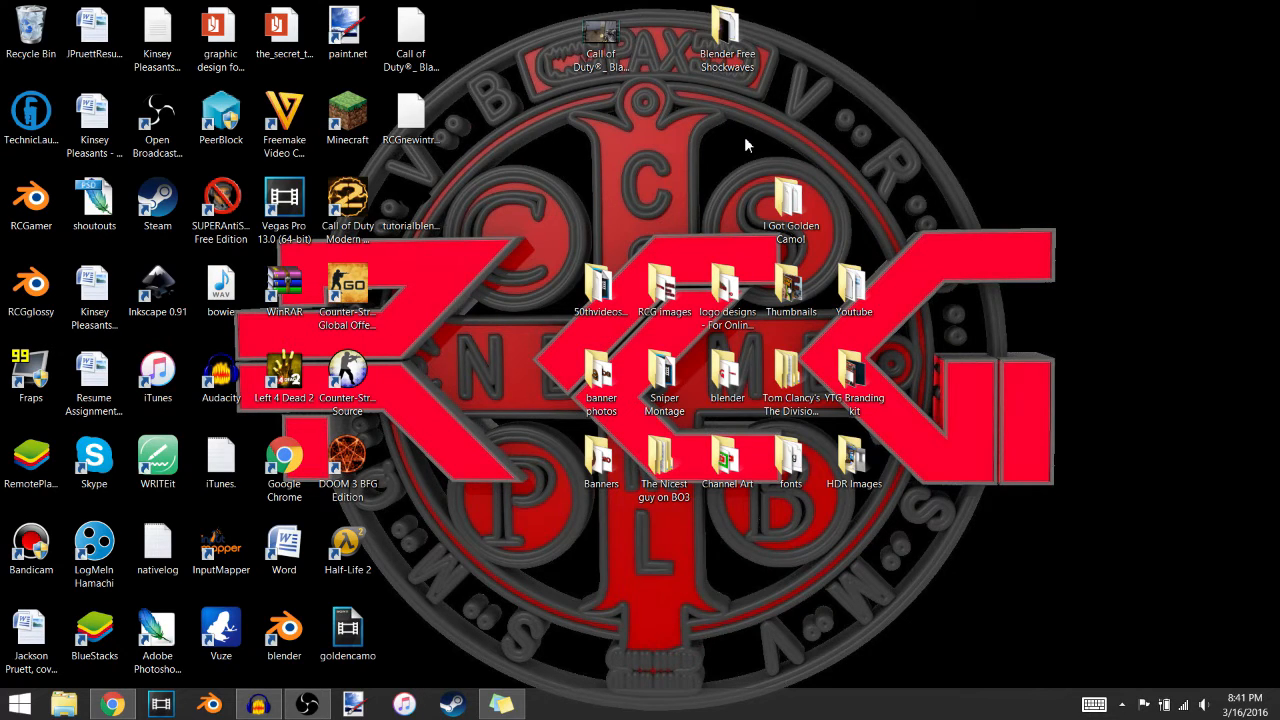
pyautogui.moveTo(820, 122)
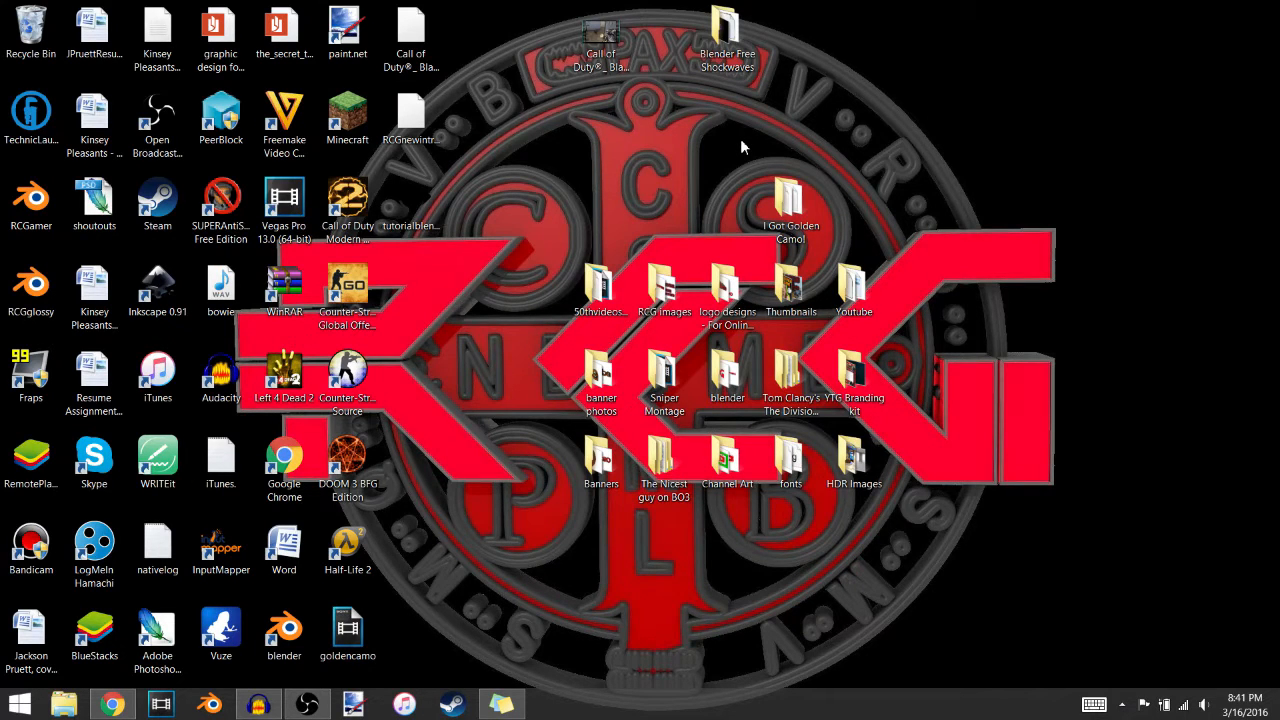
# Bring up Chrome on dafont.com and head to the Fancy fonts category.
pyautogui.click(600, 290)
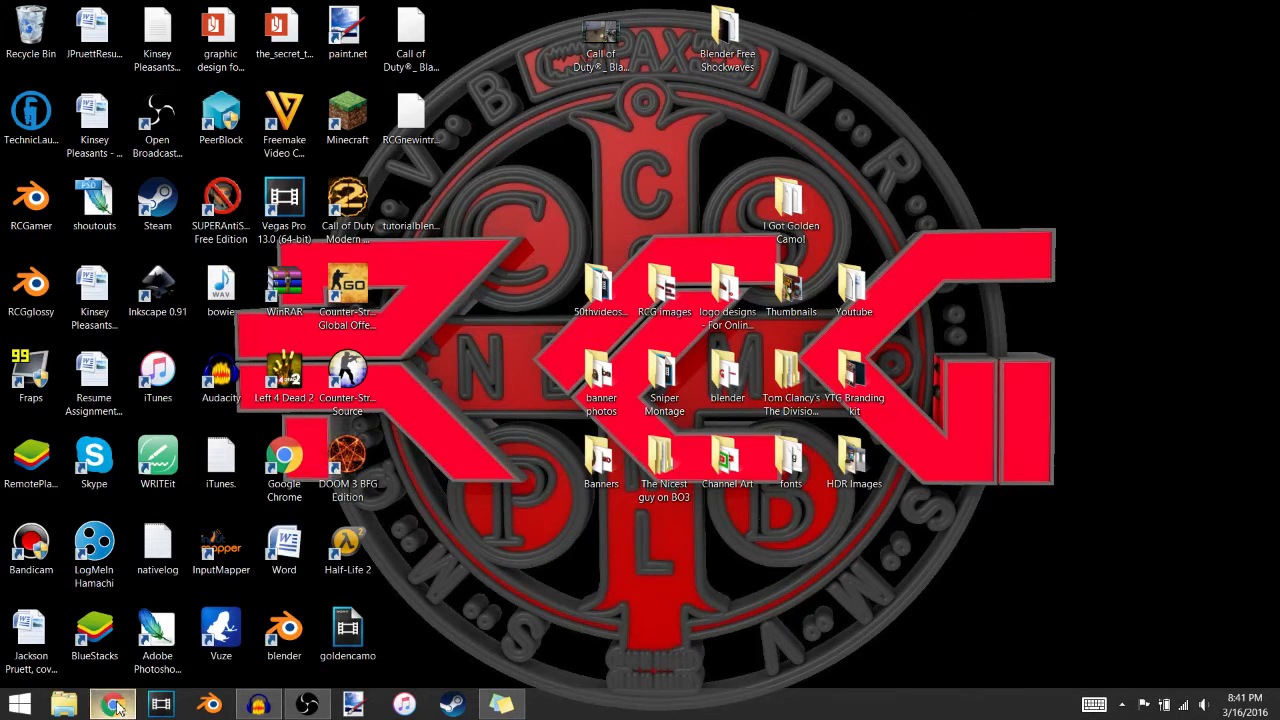
pyautogui.click(112, 704)
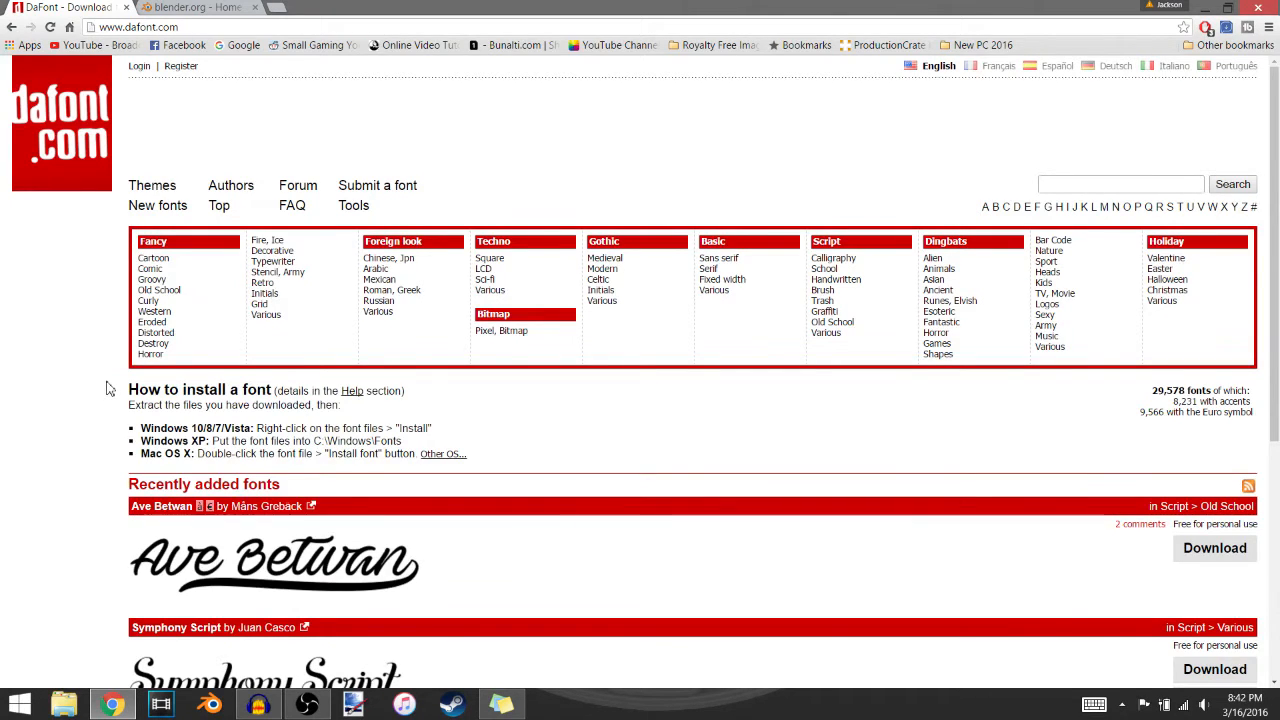
pyautogui.moveTo(112, 424)
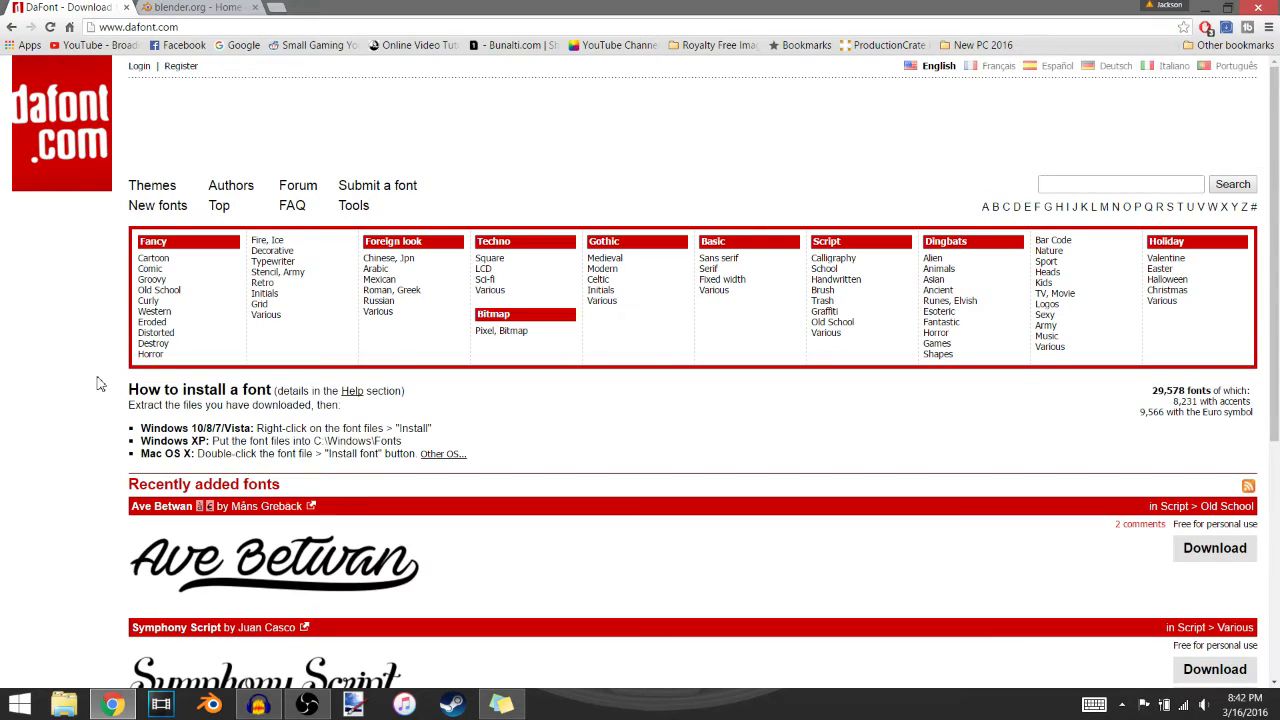
pyautogui.scroll(-3)
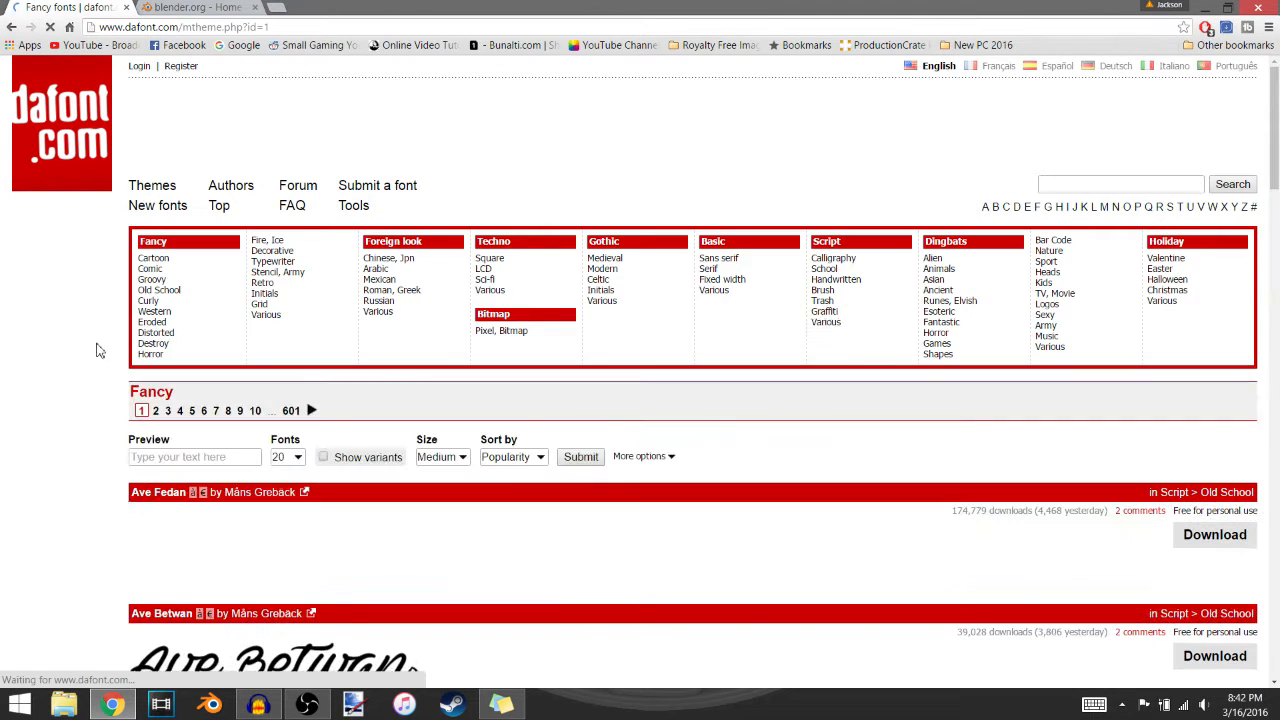
pyautogui.scroll(-3)
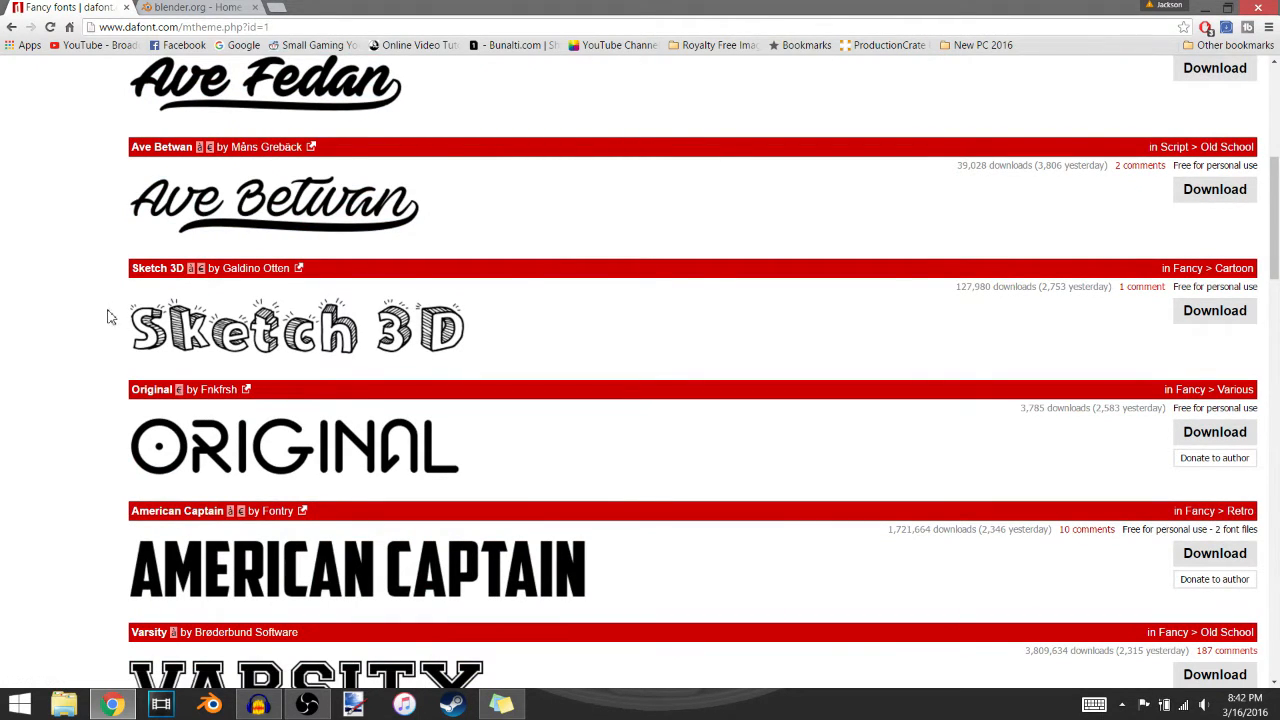
pyautogui.moveTo(318, 540)
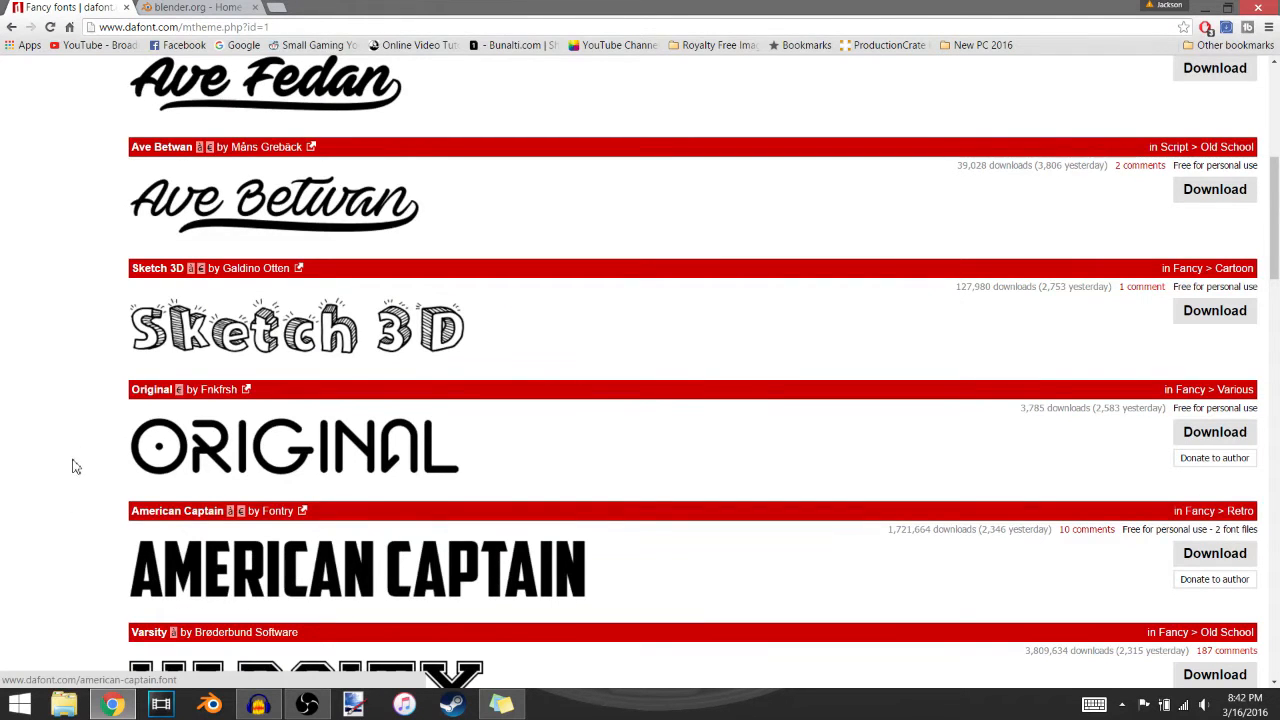
pyautogui.scroll(-3)
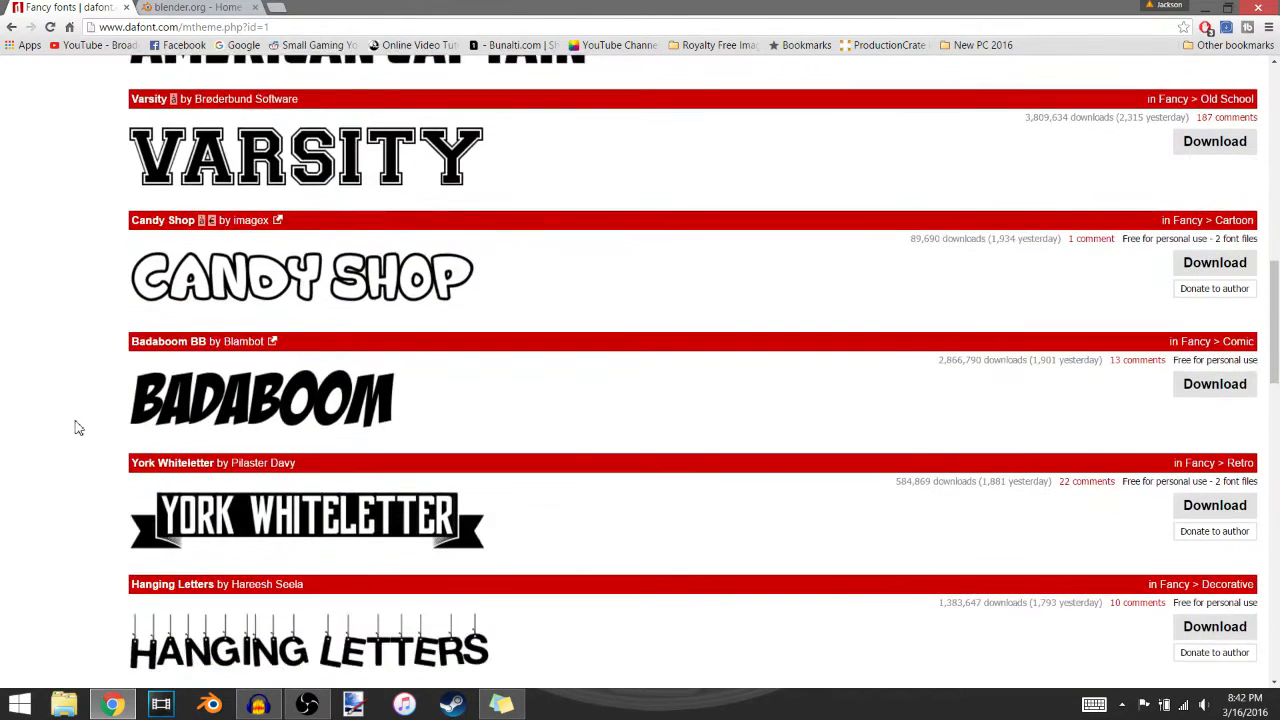
pyautogui.scroll(-3)
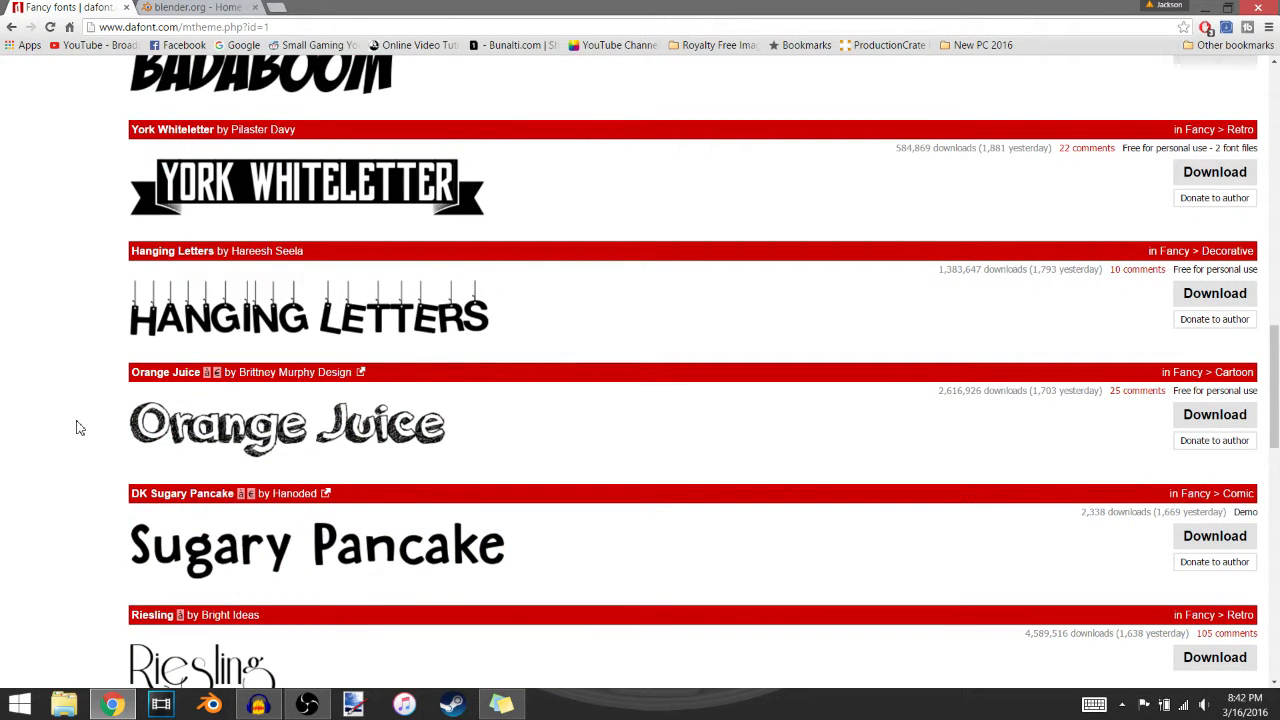
pyautogui.scroll(-3)
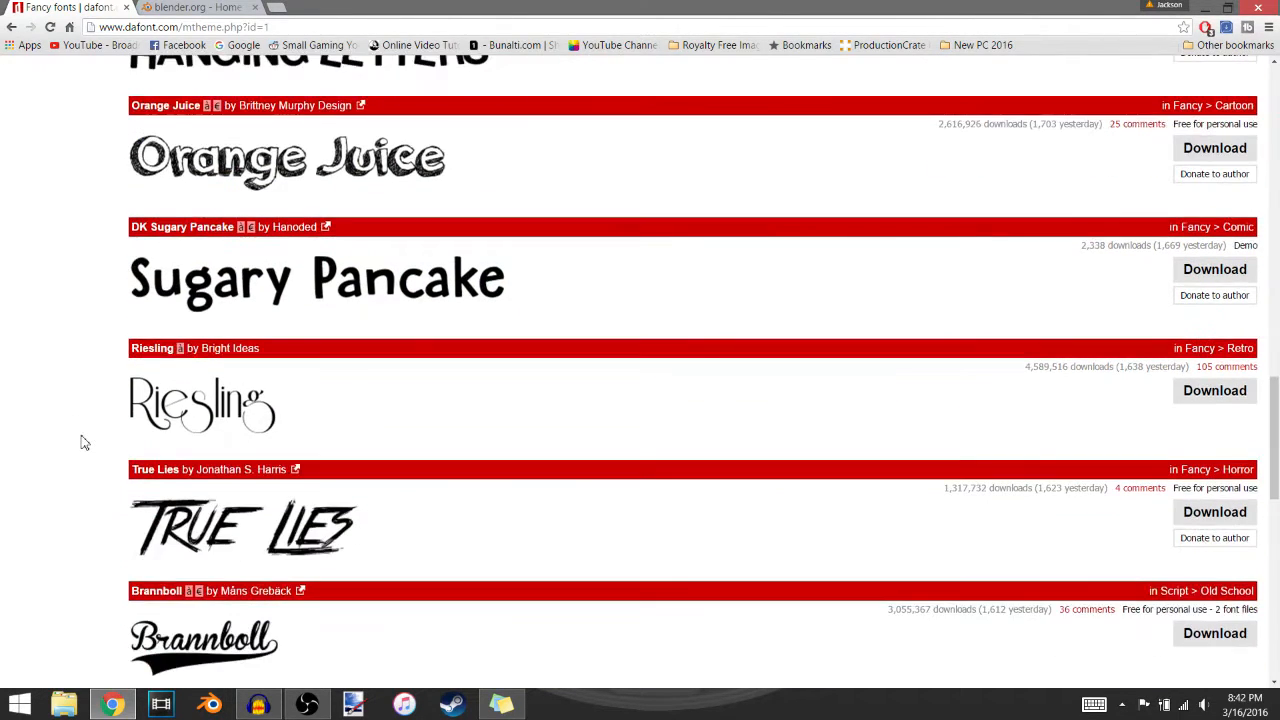
pyautogui.scroll(-3)
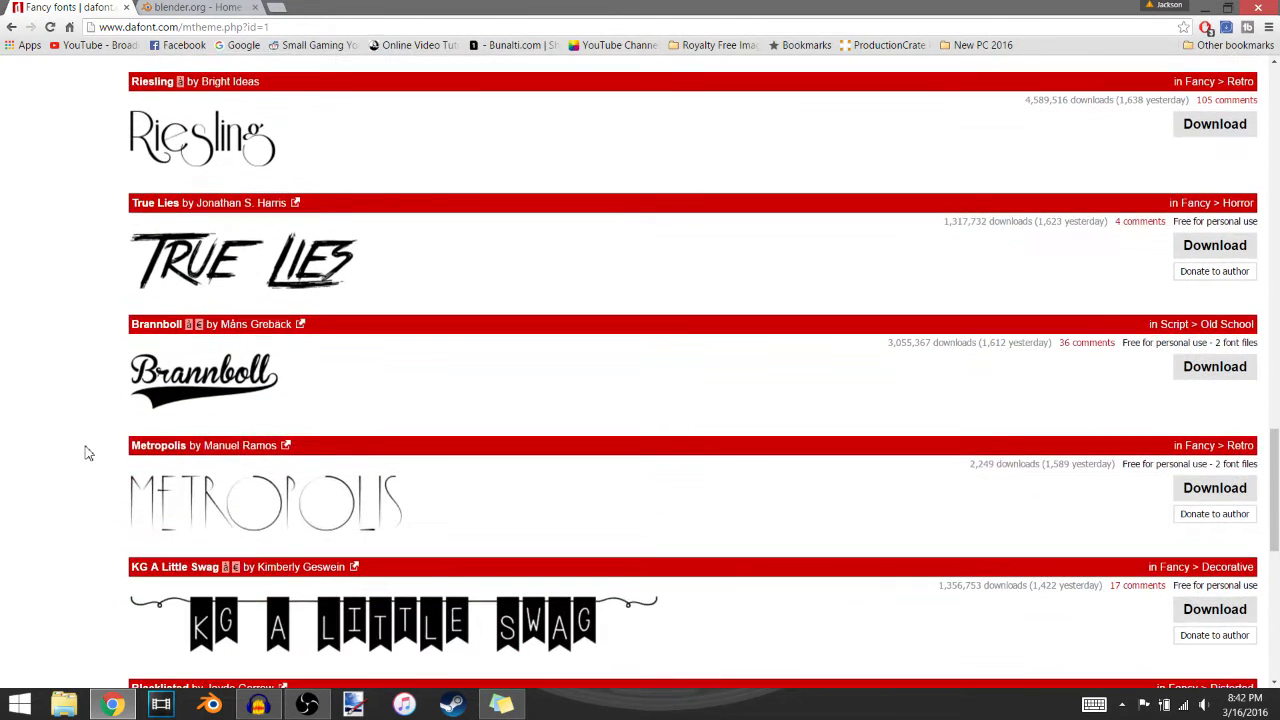
pyautogui.scroll(-3)
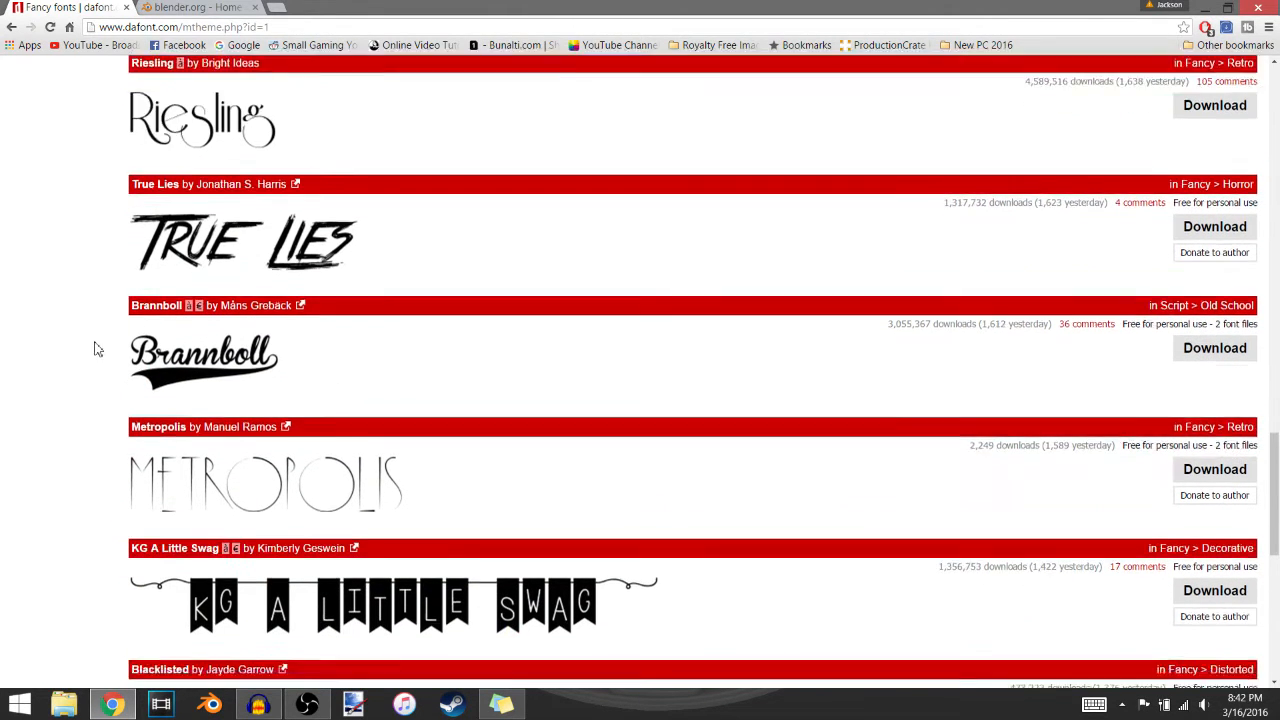
pyautogui.scroll(-3)
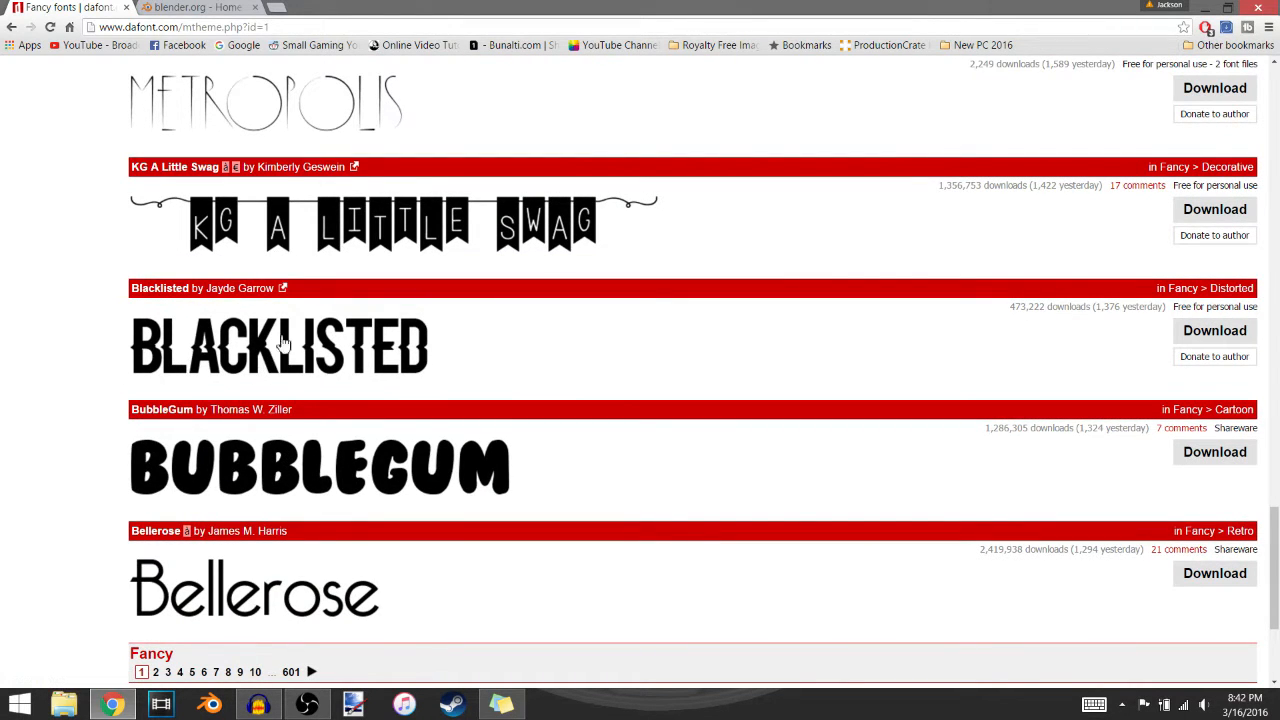
pyautogui.scroll(3)
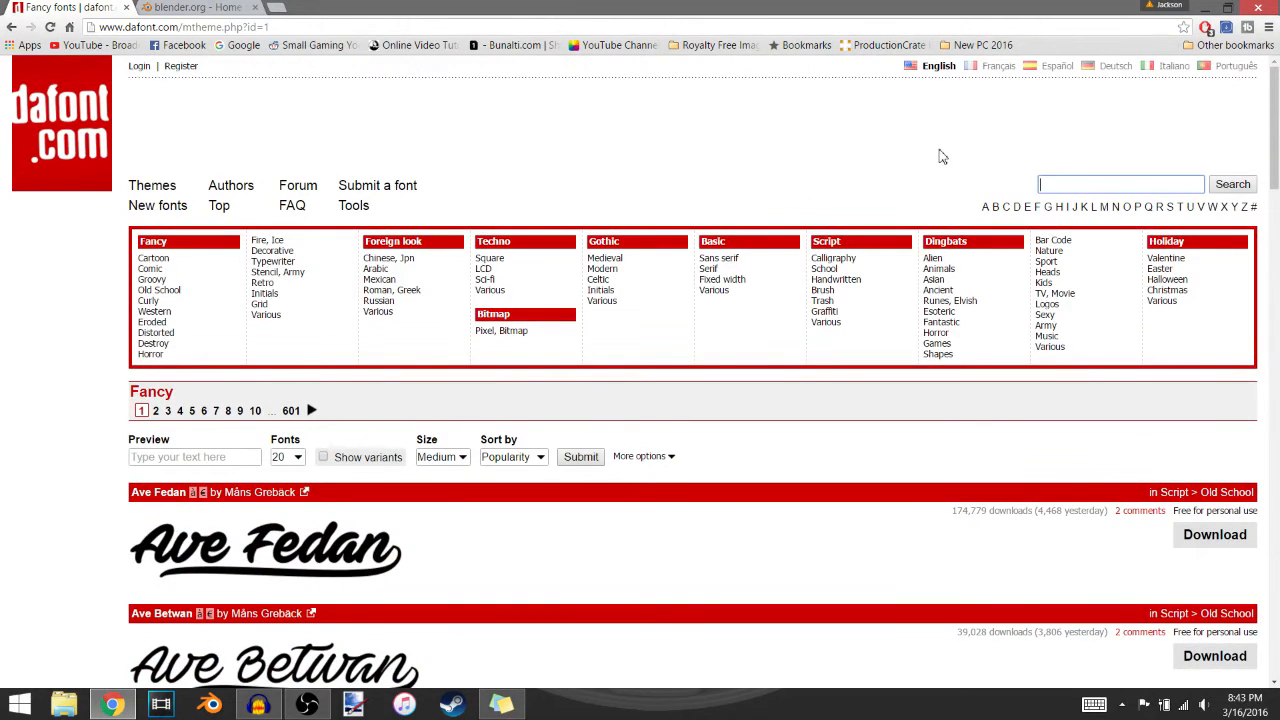
# Search DaFont for 'foo' and go to the Foo font's page.
pyautogui.write('foo')
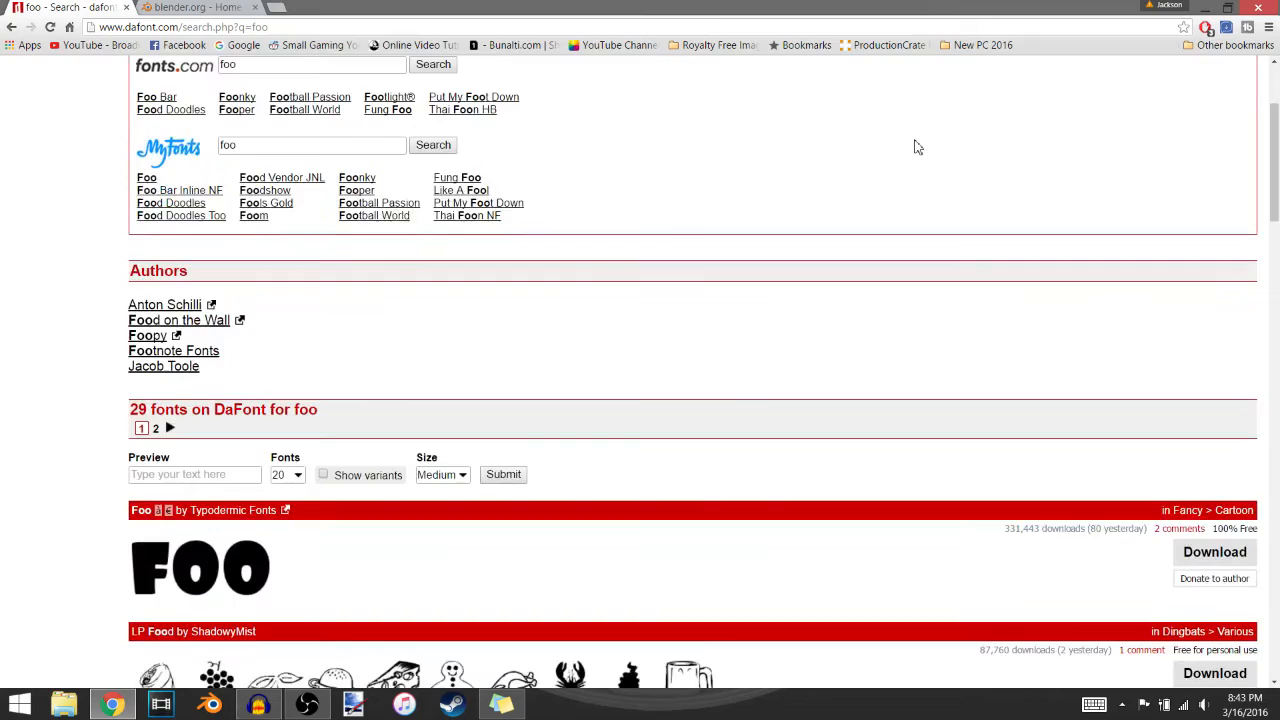
pyautogui.scroll(-3)
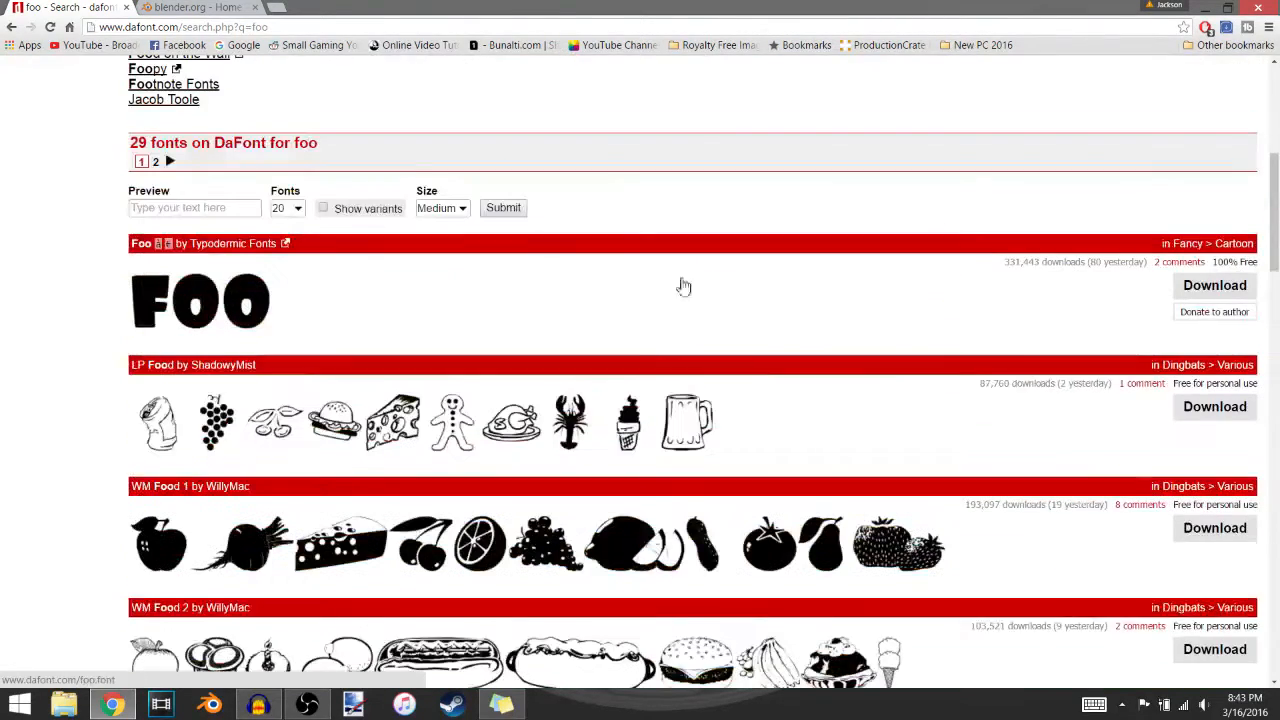
pyautogui.click(140, 244)
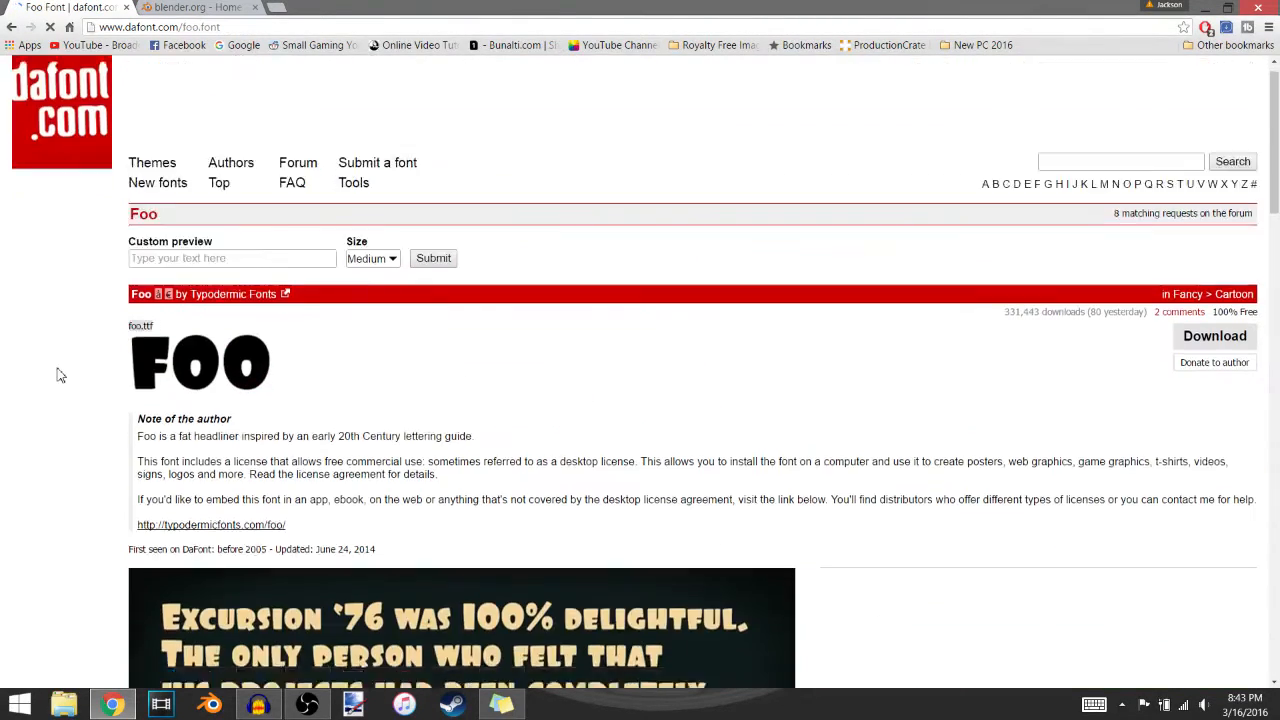
pyautogui.scroll(-3)
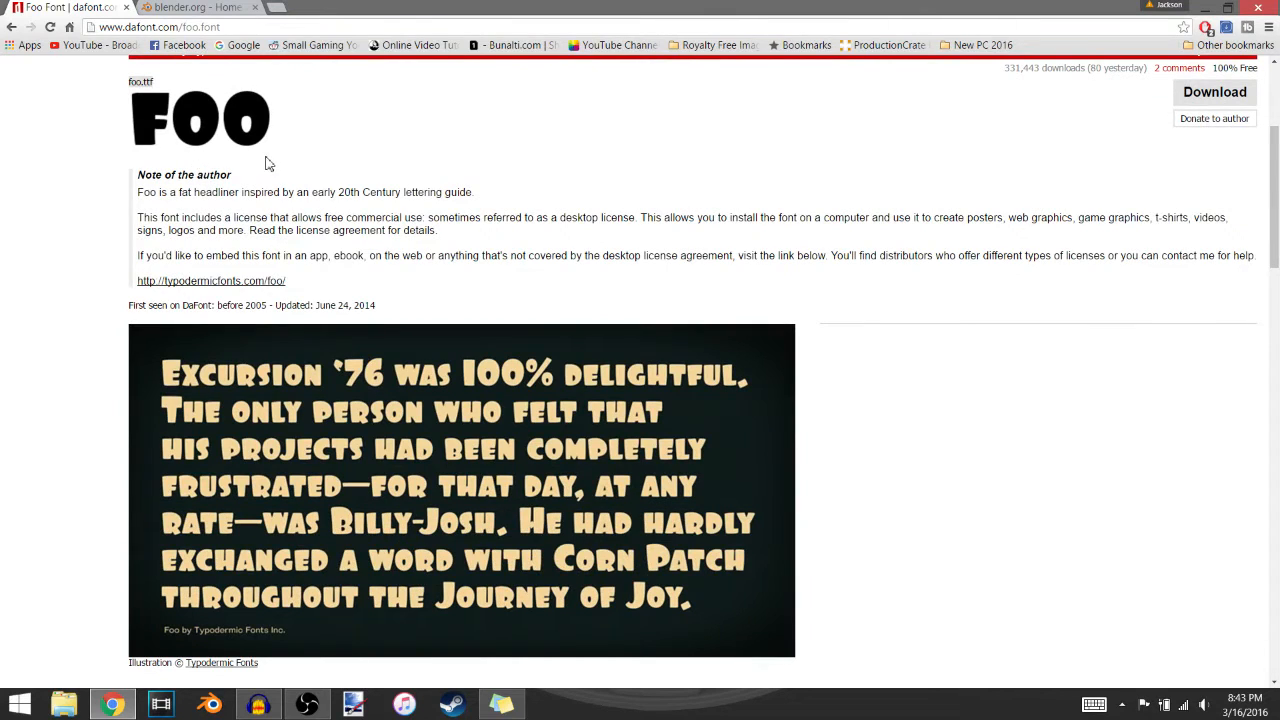
pyautogui.scroll(-3)
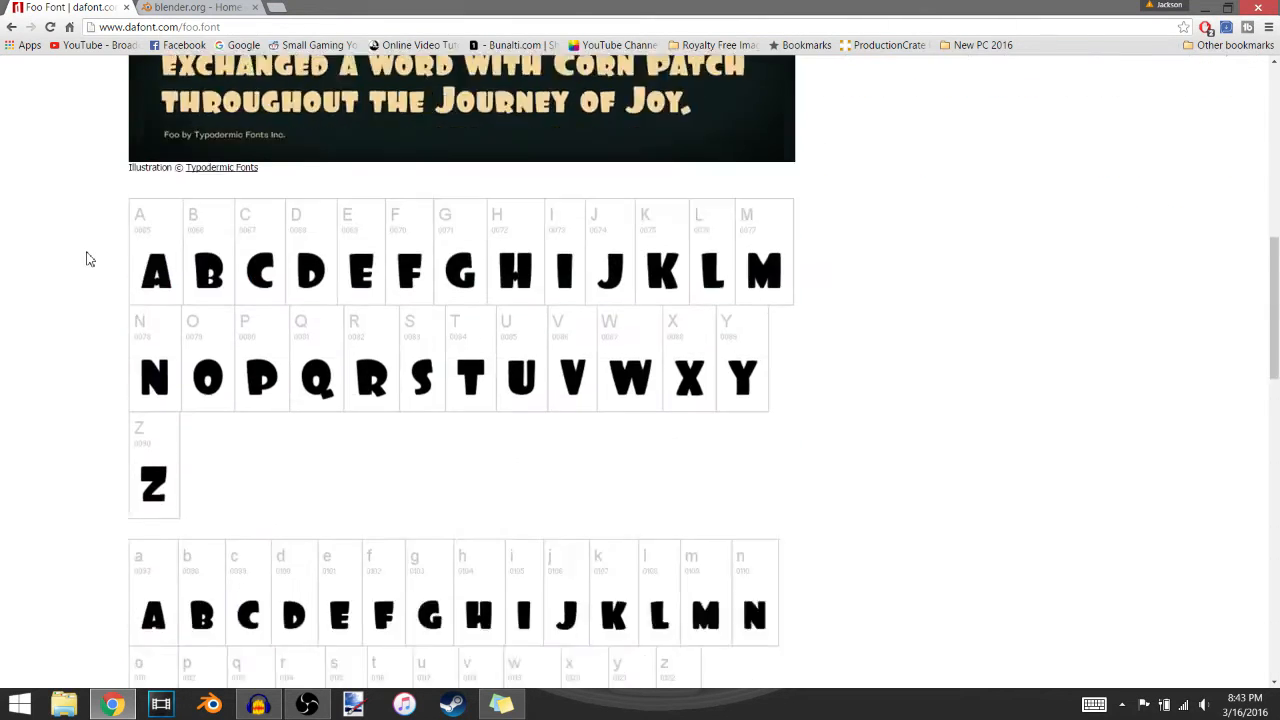
pyautogui.scroll(-3)
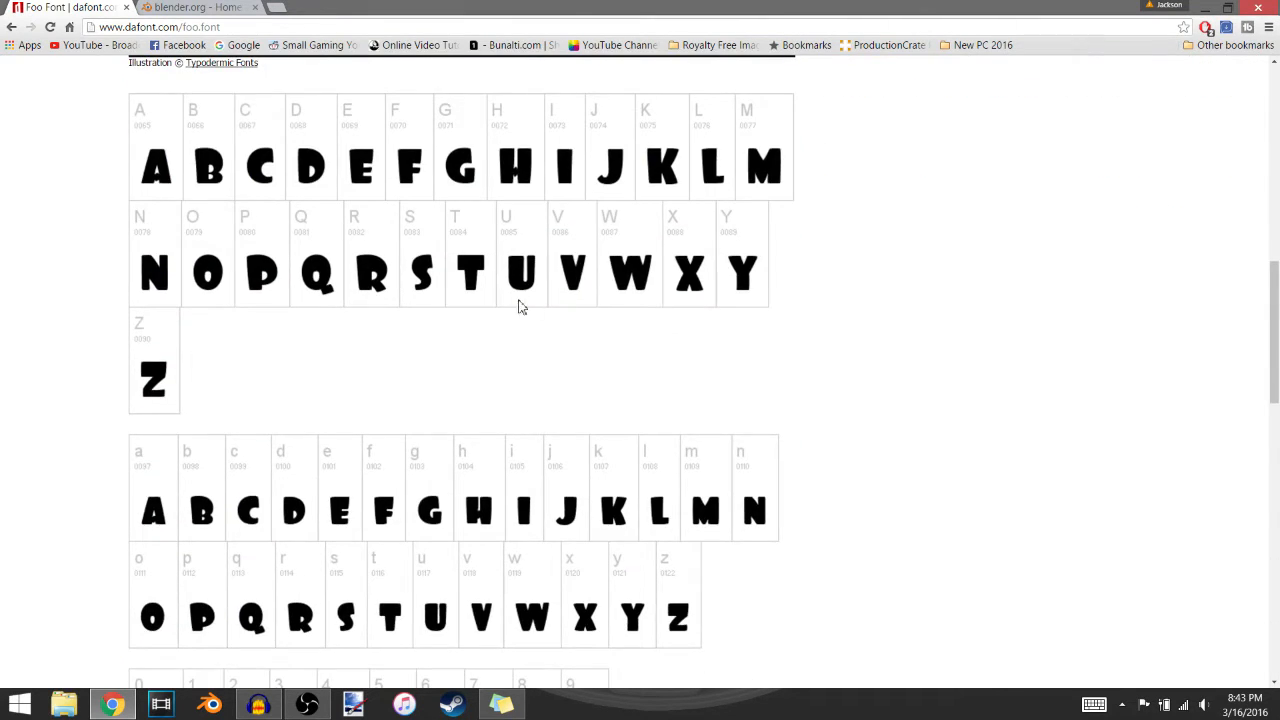
pyautogui.moveTo(788, 236)
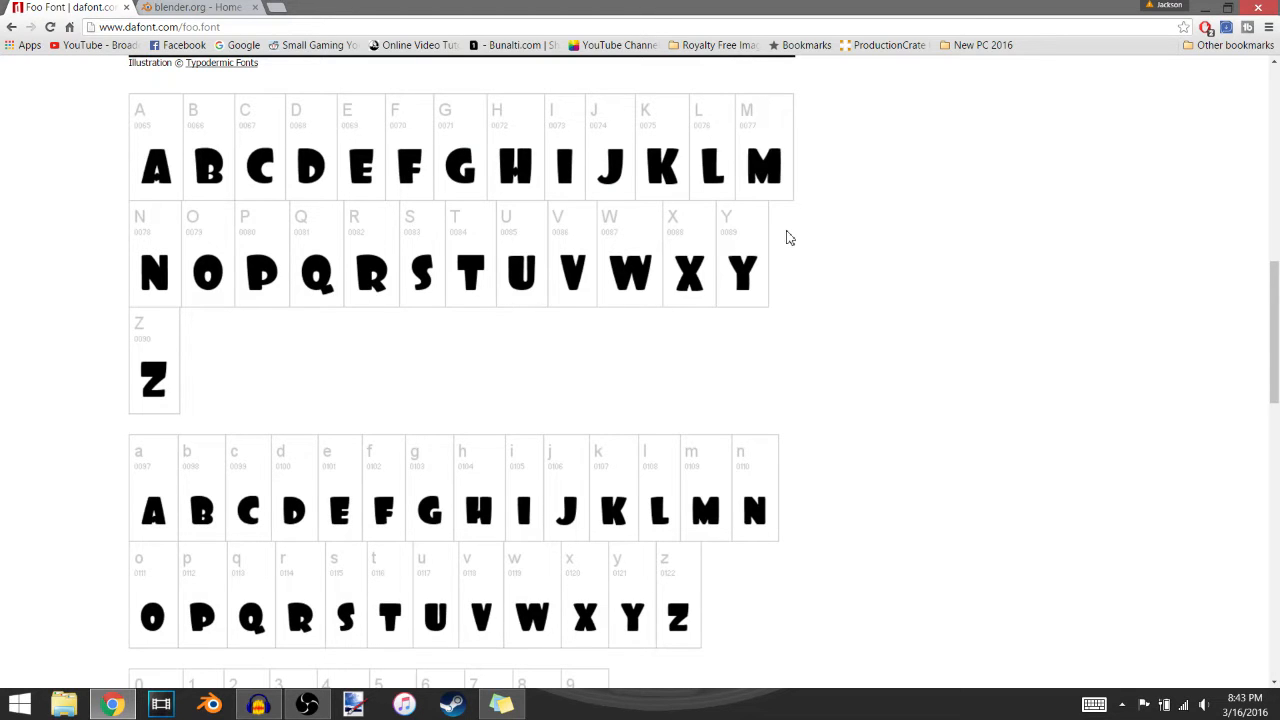
pyautogui.moveTo(1044, 232)
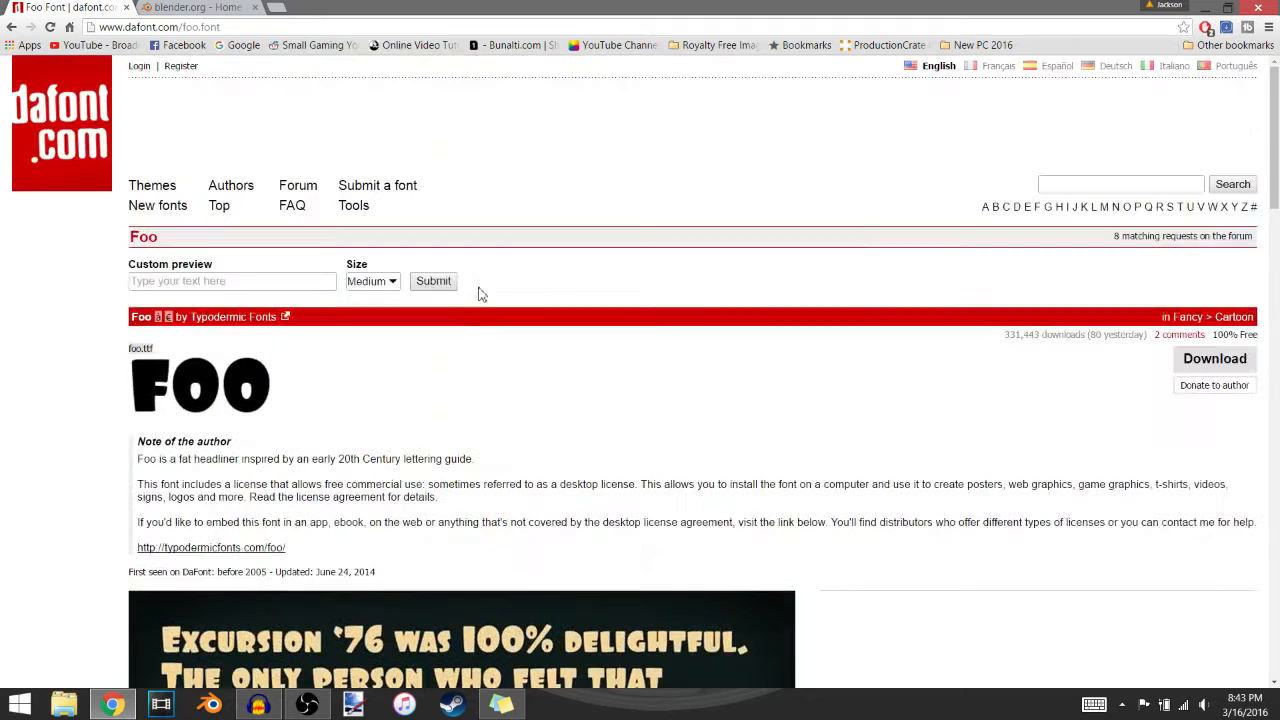
# Download the Foo font and open its zip archive from Chrome's download bar.
pyautogui.click(1214, 358)
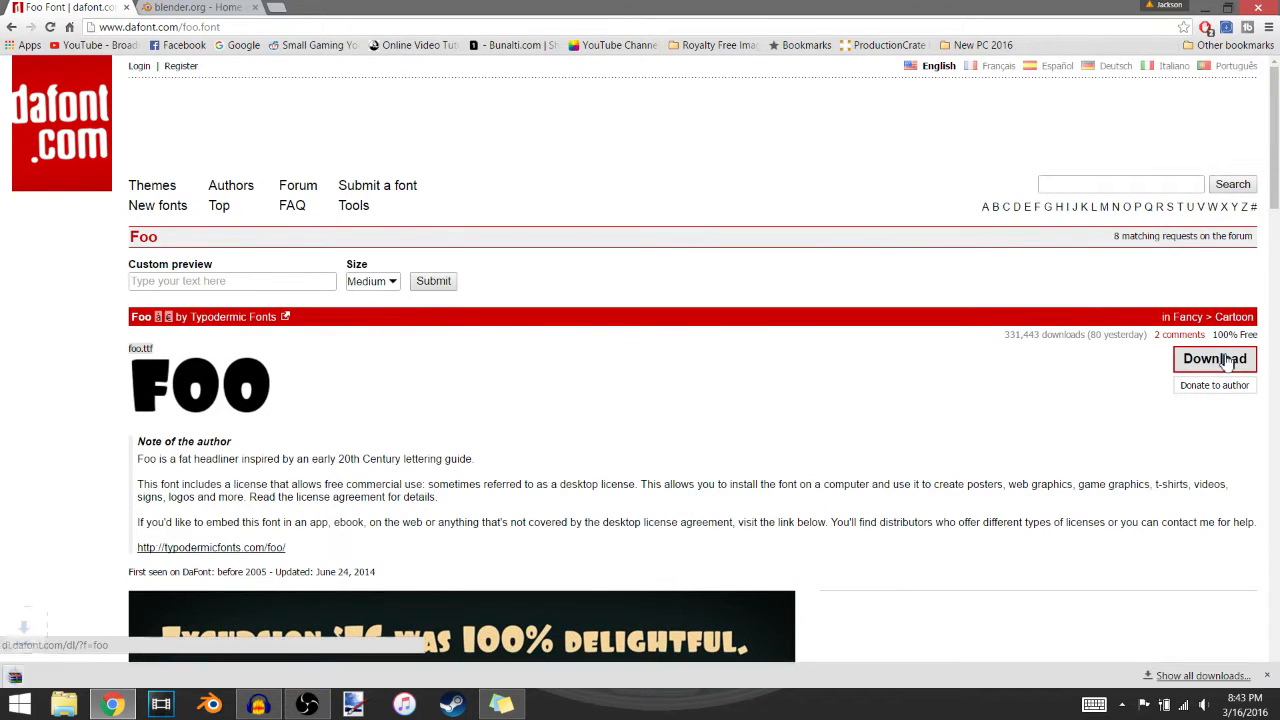
pyautogui.click(1214, 358)
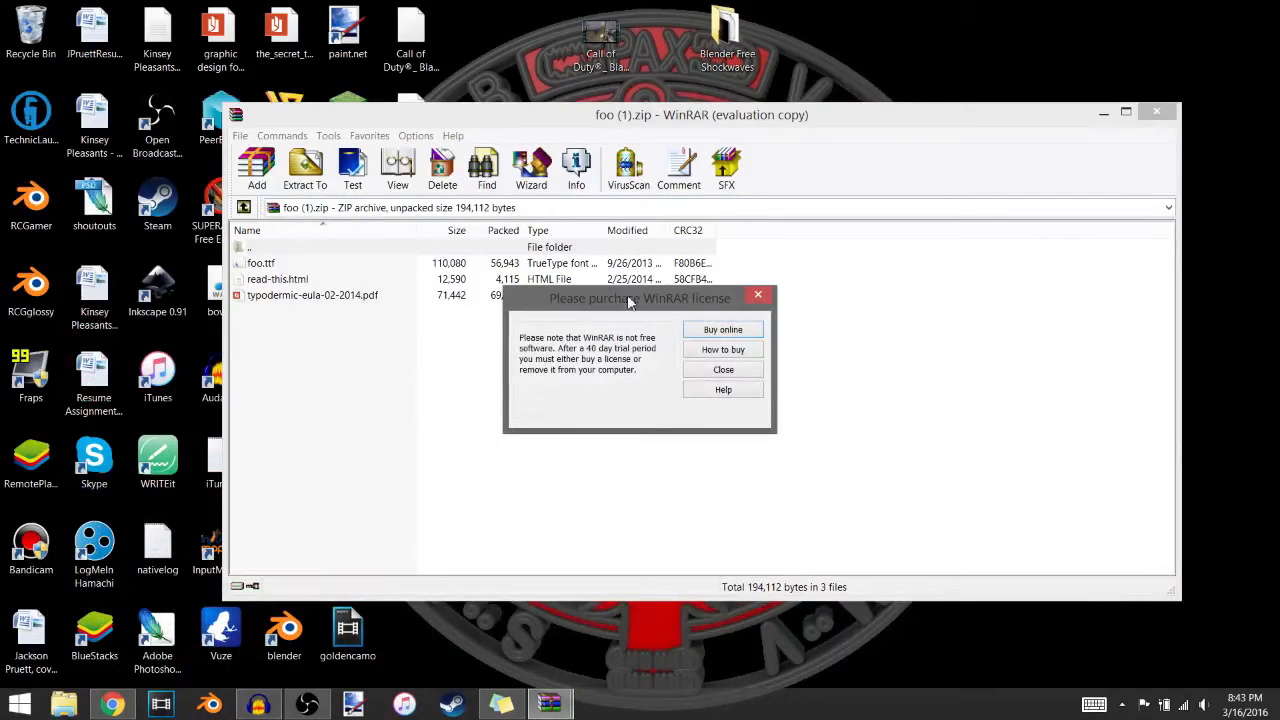
# Dismiss WinRAR's license reminder, preview foo.ttf in the font viewer, then close it.
pyautogui.click(722, 368)
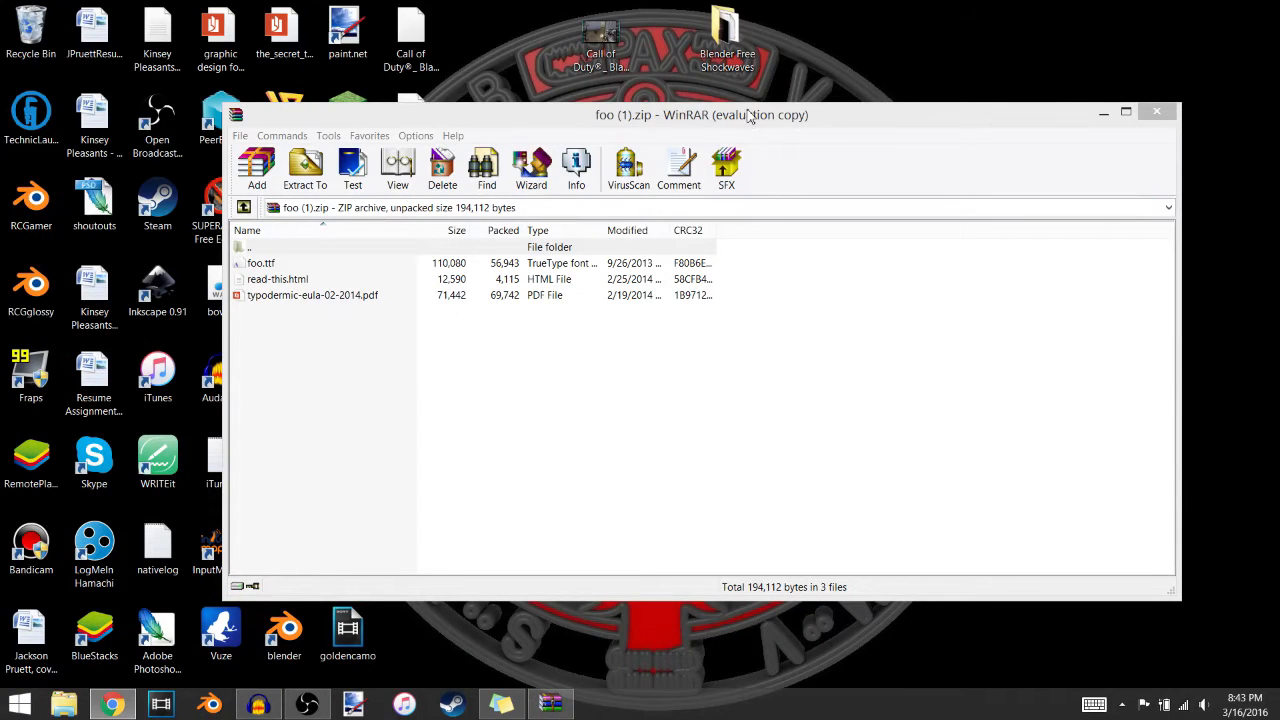
pyautogui.click(1156, 112)
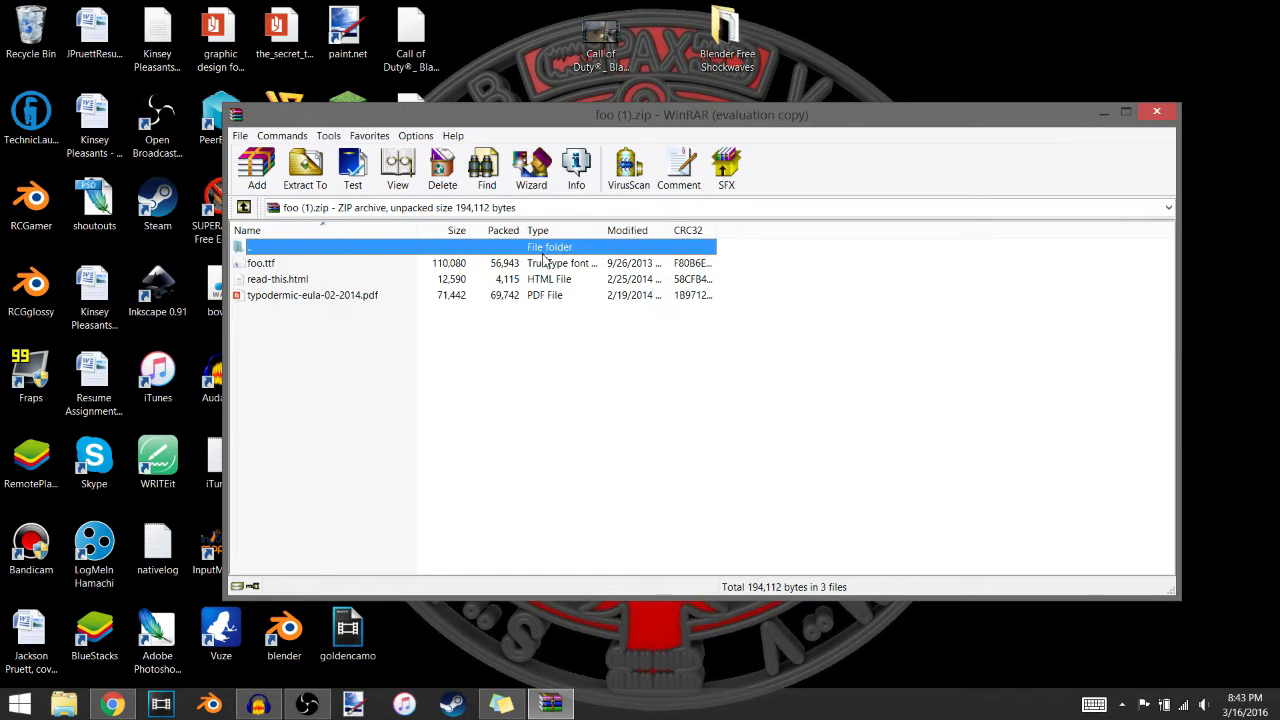
pyautogui.moveTo(548, 264)
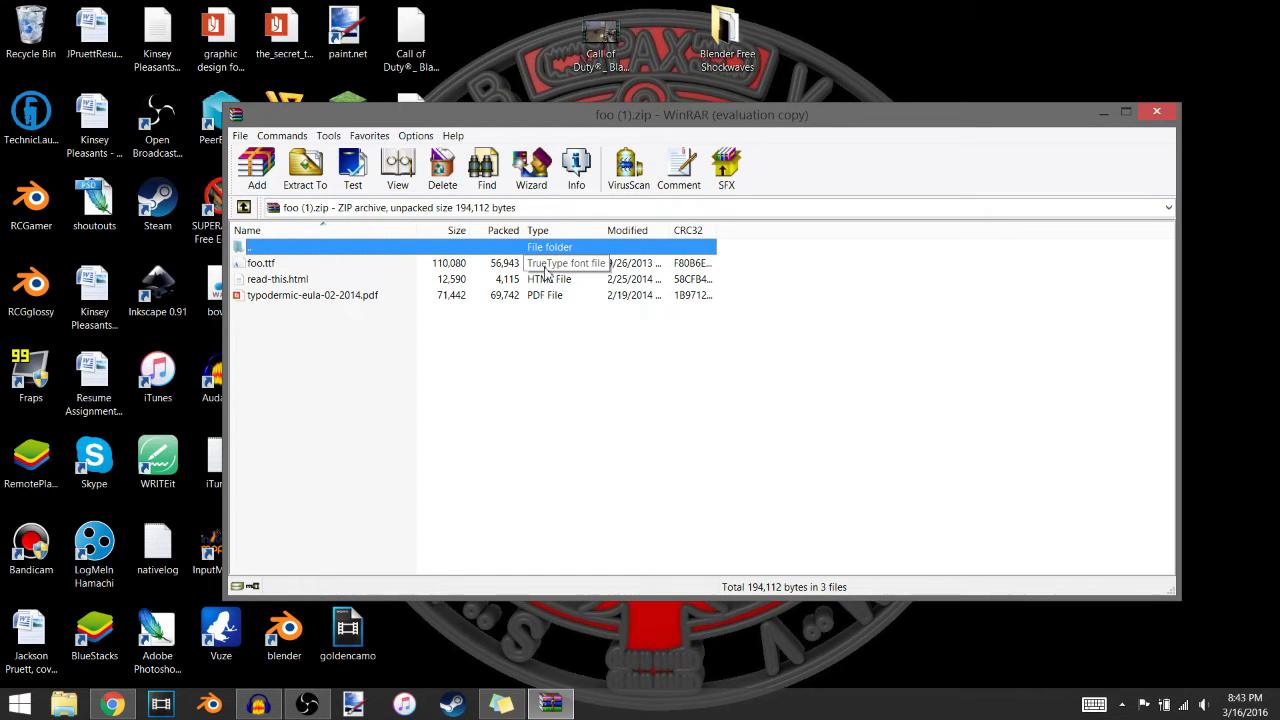
pyautogui.moveTo(694, 296)
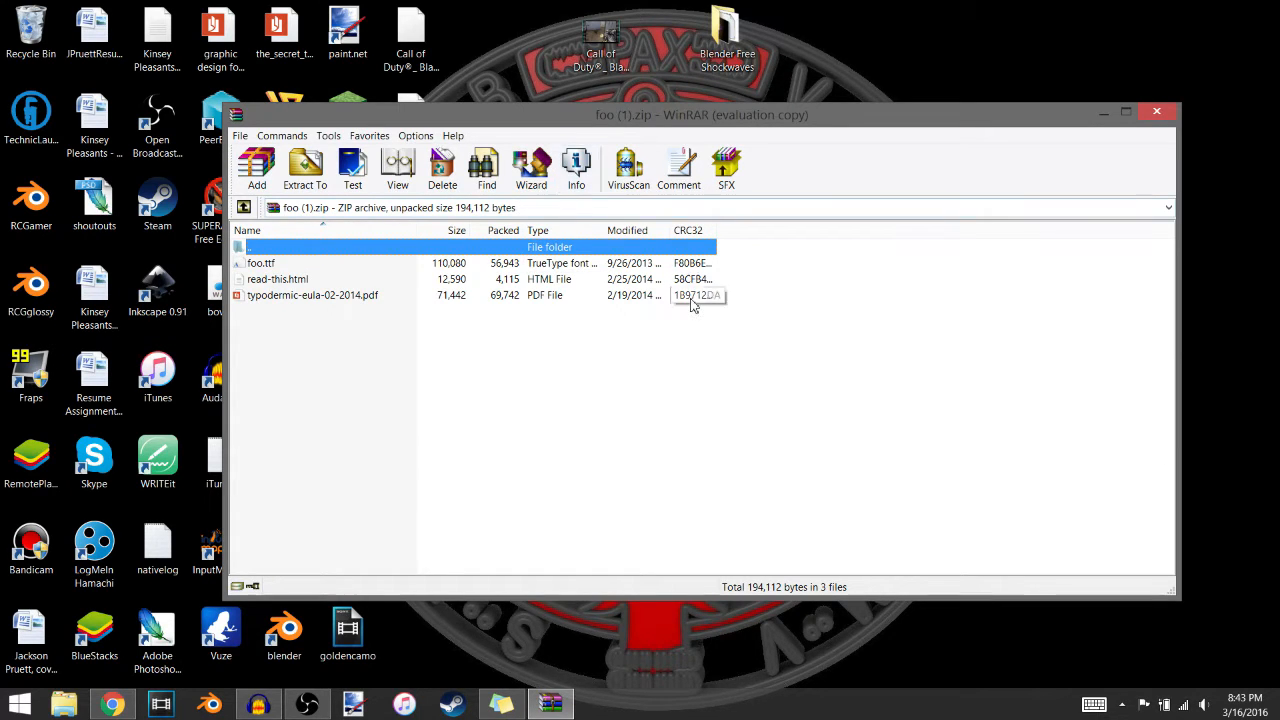
pyautogui.moveTo(564, 264)
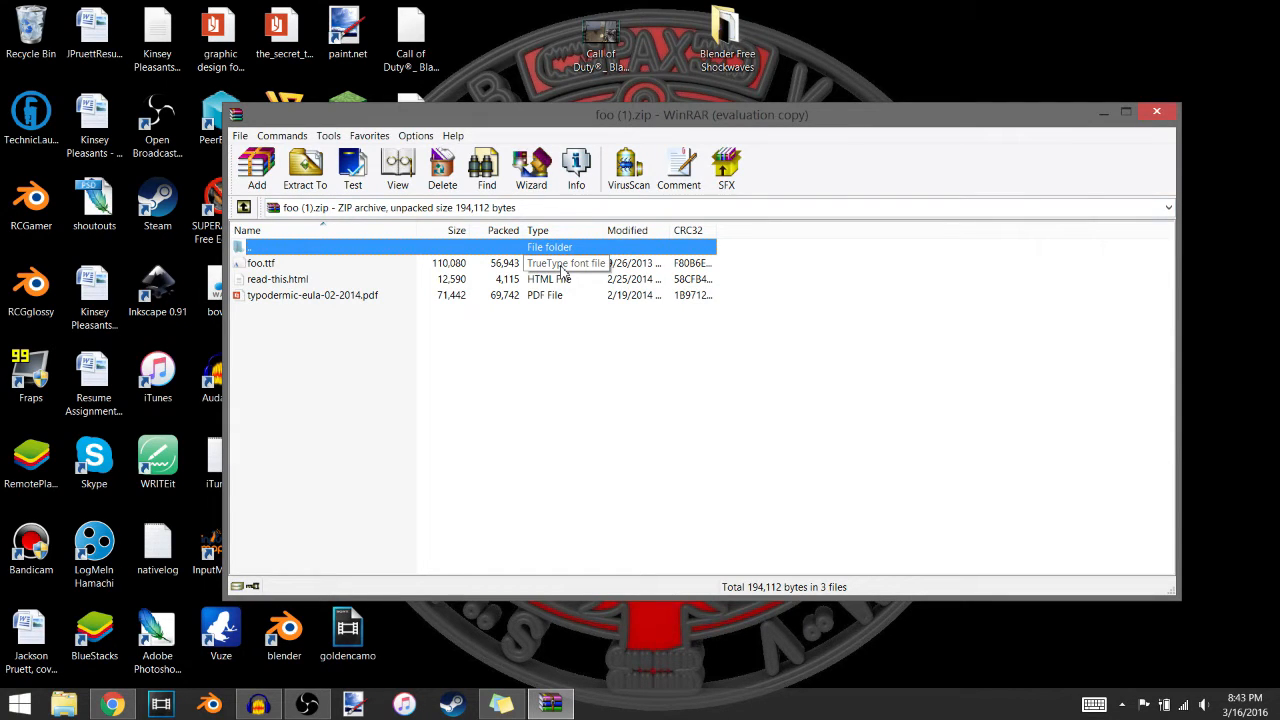
pyautogui.moveTo(530, 272)
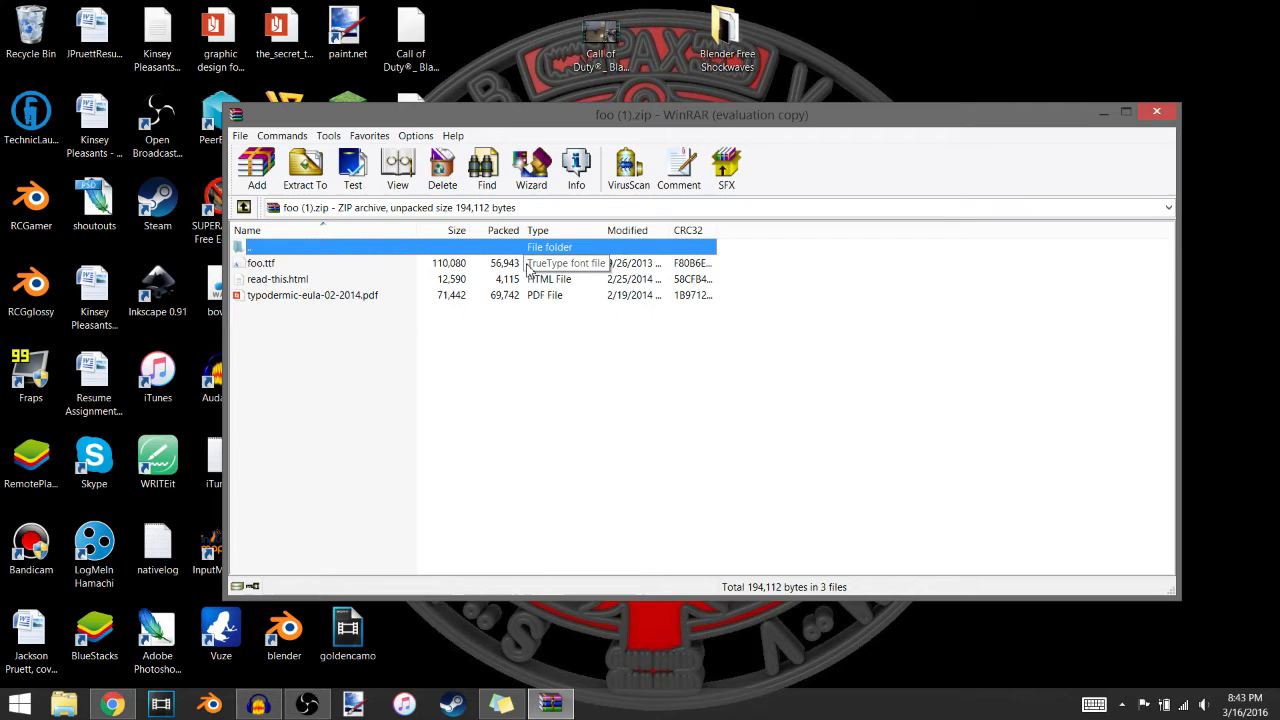
pyautogui.doubleClick(260, 264)
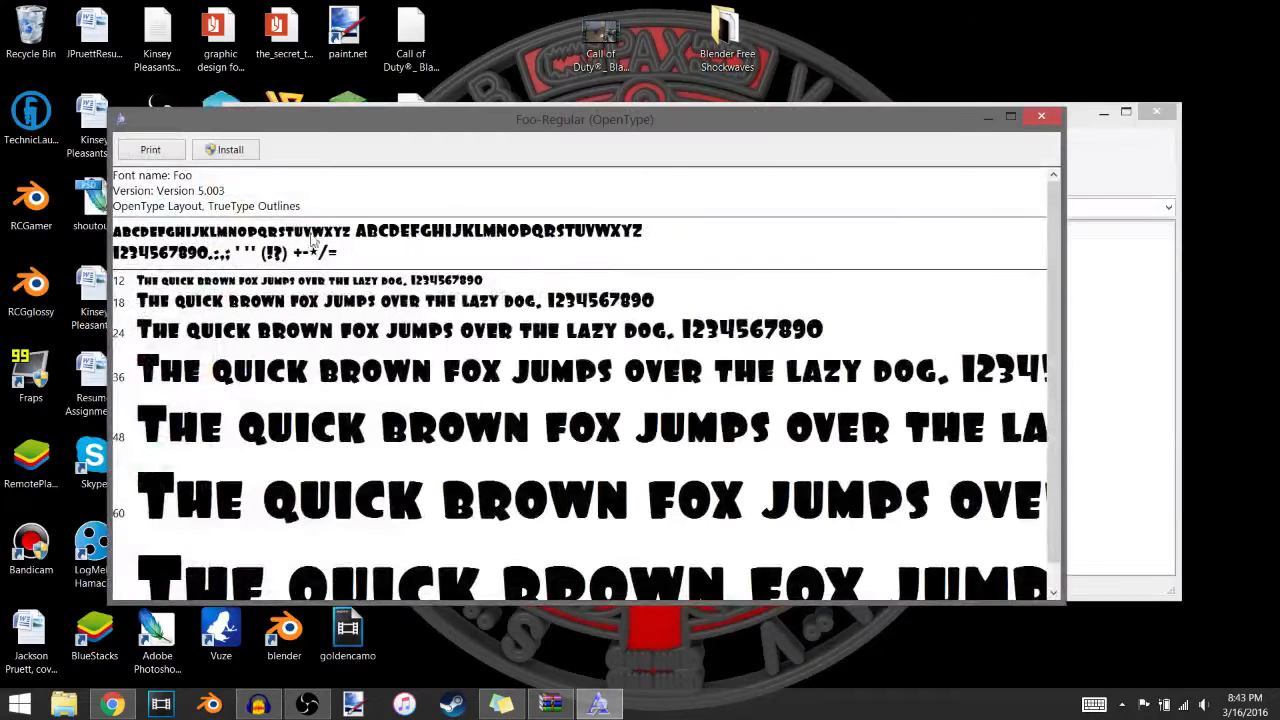
pyautogui.moveTo(848, 184)
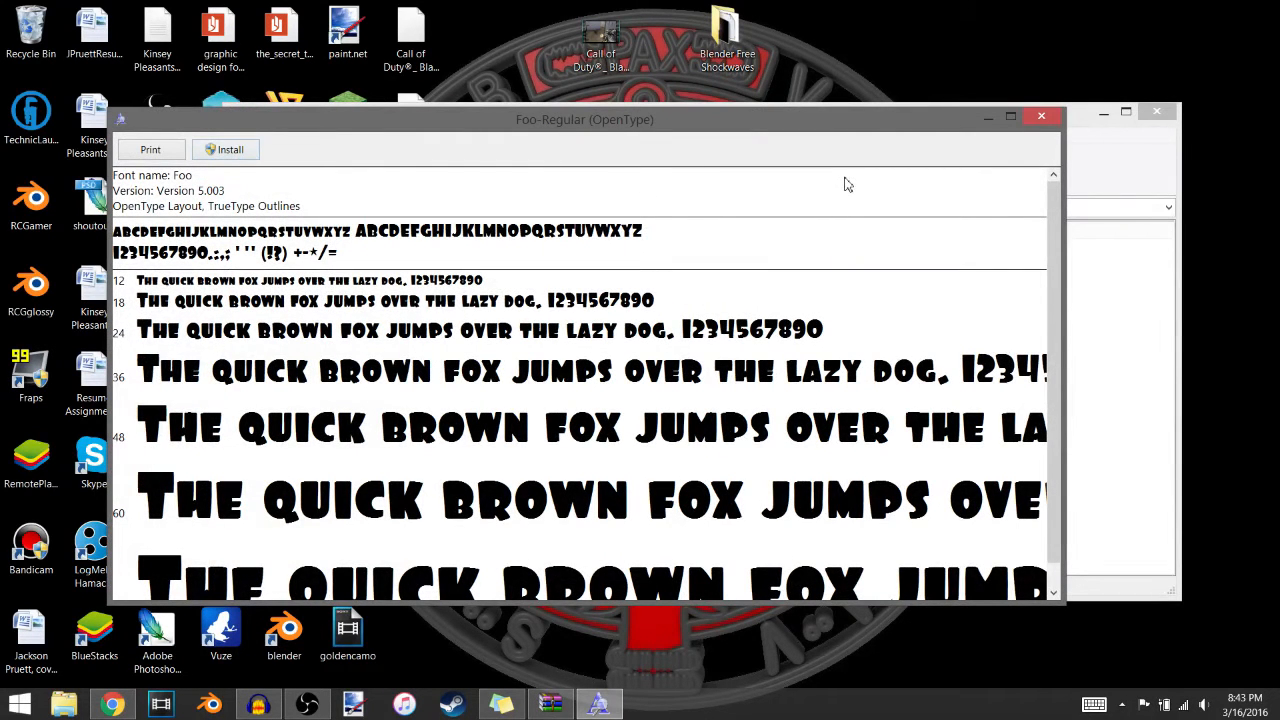
pyautogui.moveTo(1042, 118)
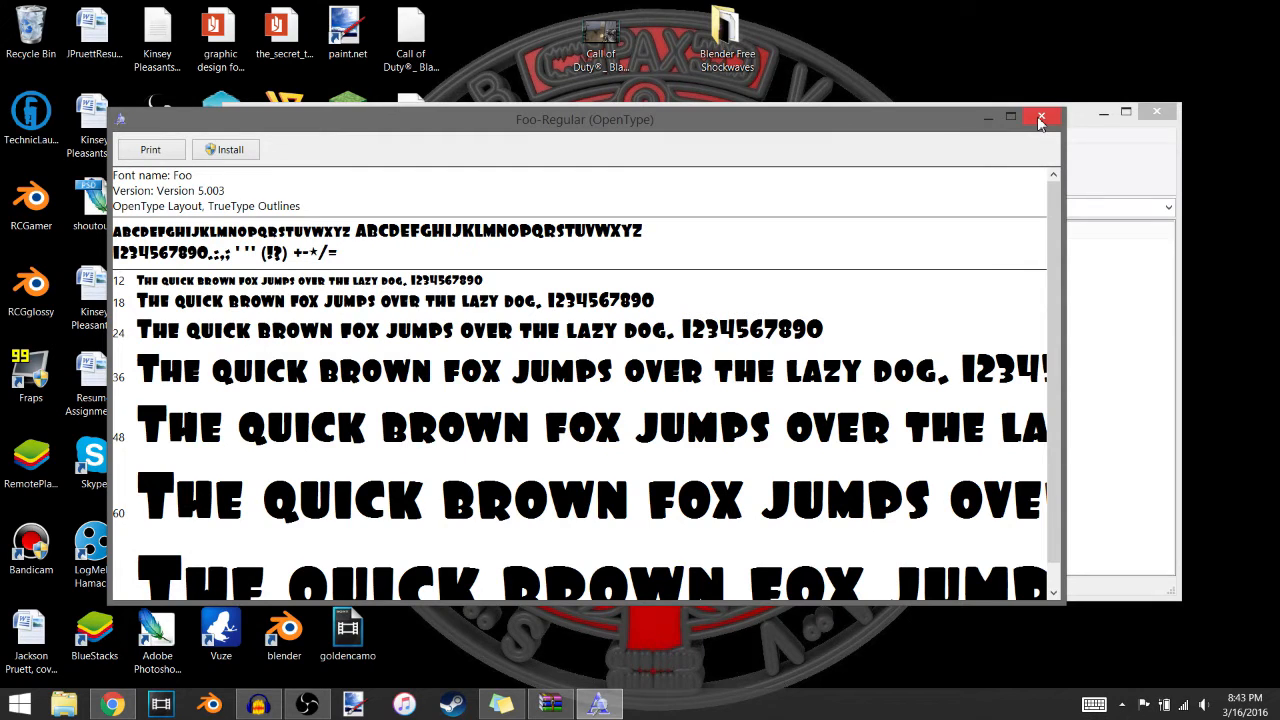
pyautogui.click(1040, 120)
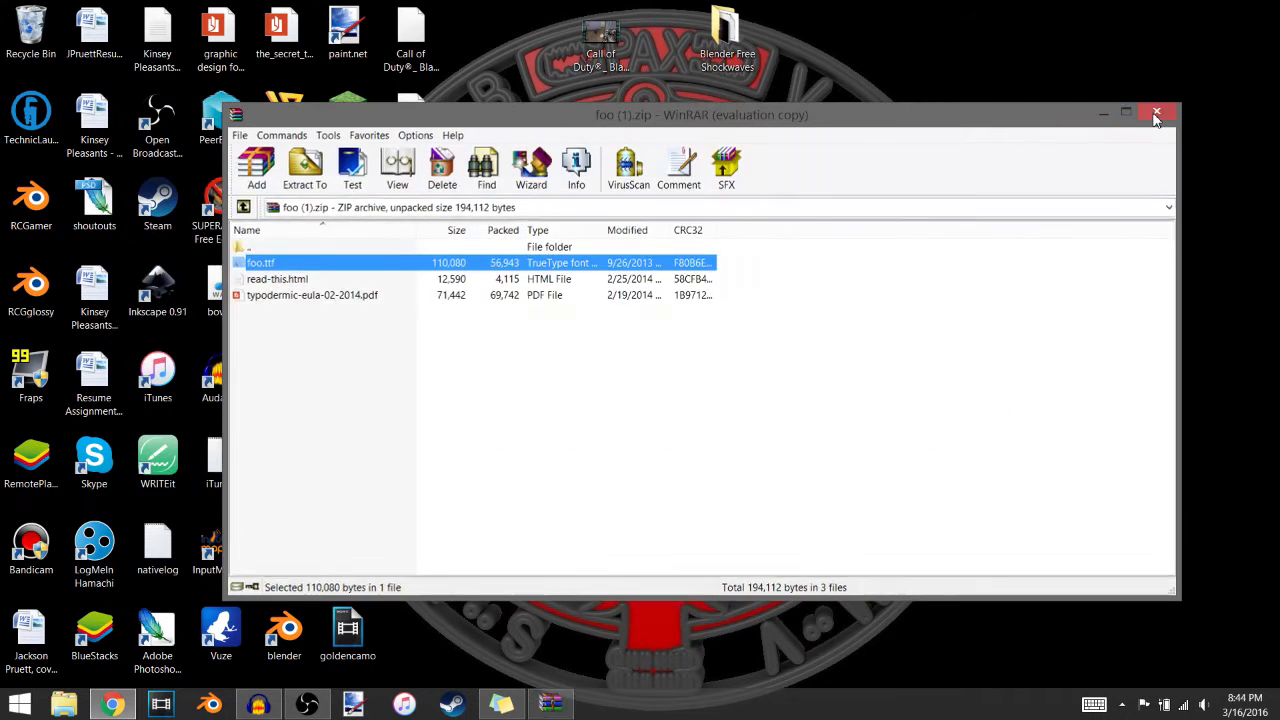
# Close the WinRAR archive window to return to the desktop.
pyautogui.click(1156, 112)
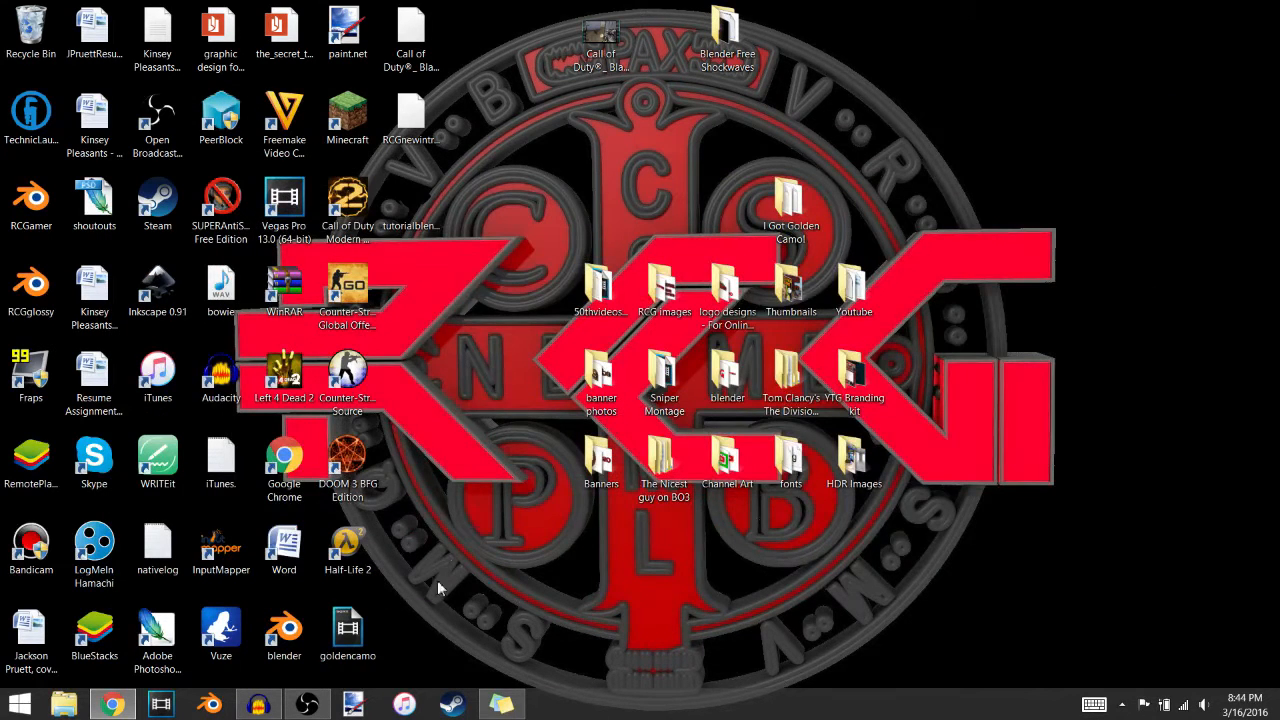
pyautogui.moveTo(530, 272)
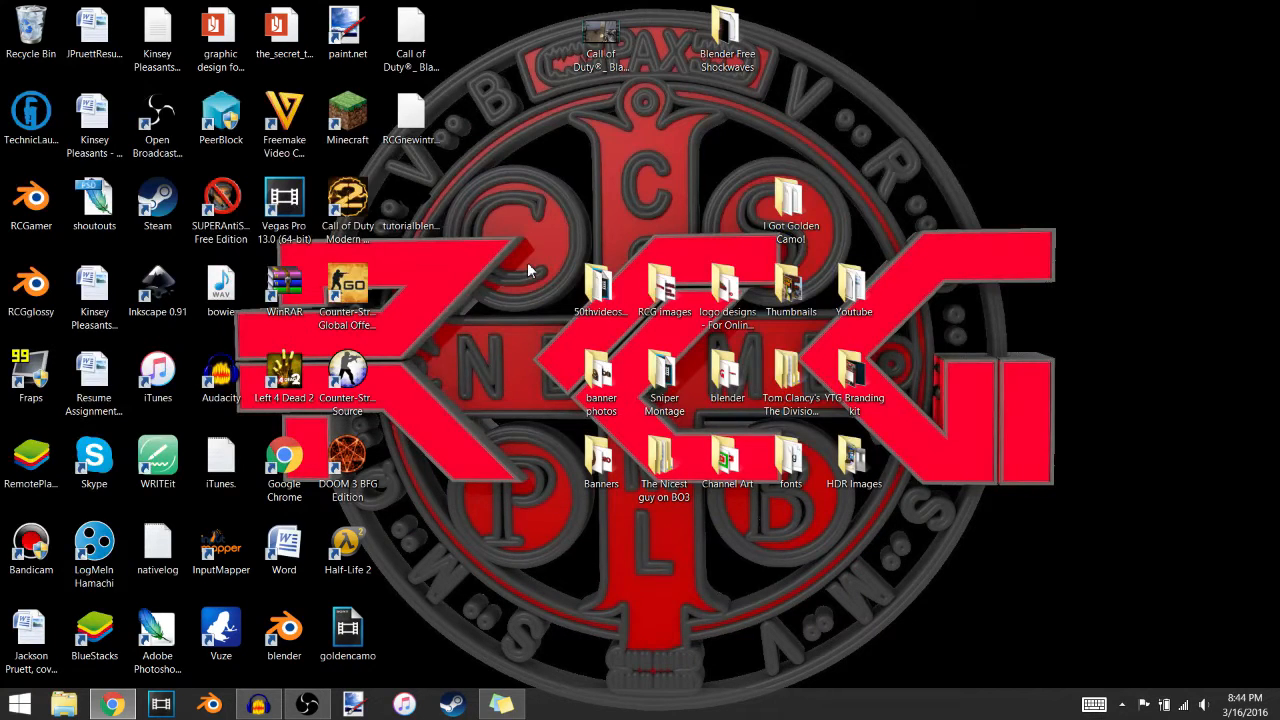
pyautogui.moveTo(564, 152)
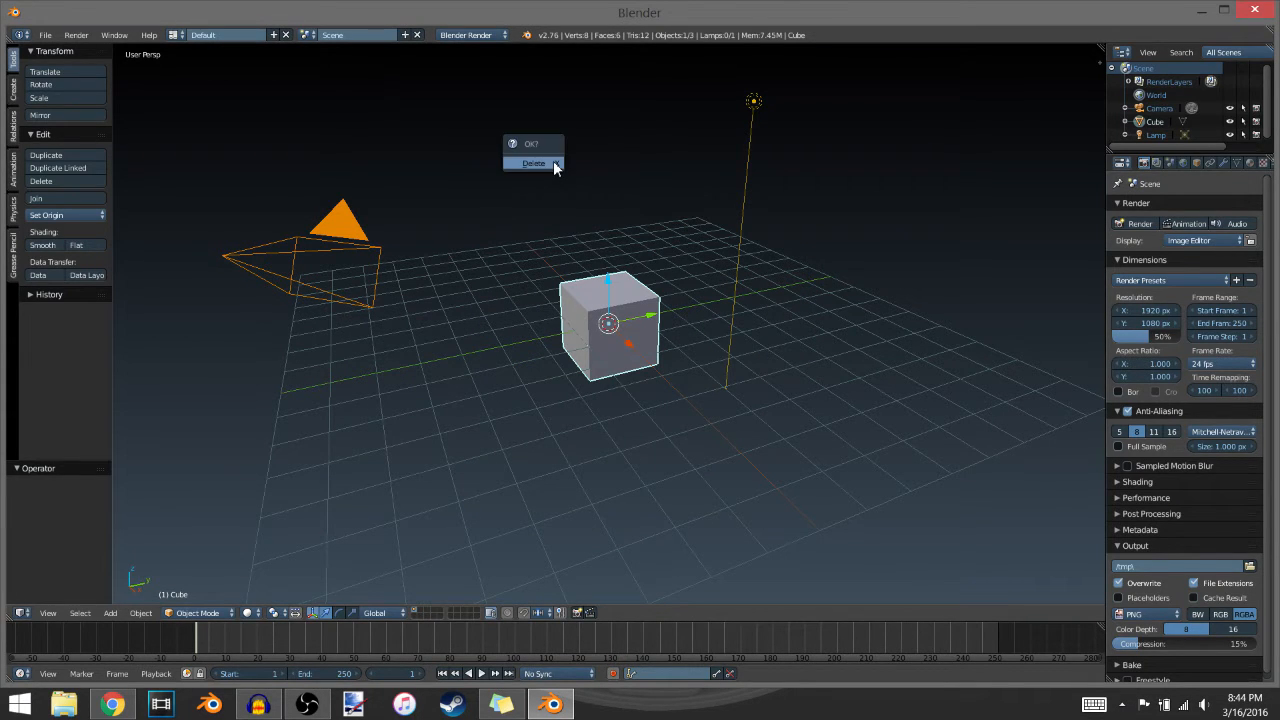
# Delete the default cube, leaving only the camera and lamp.
pyautogui.click(532, 164)
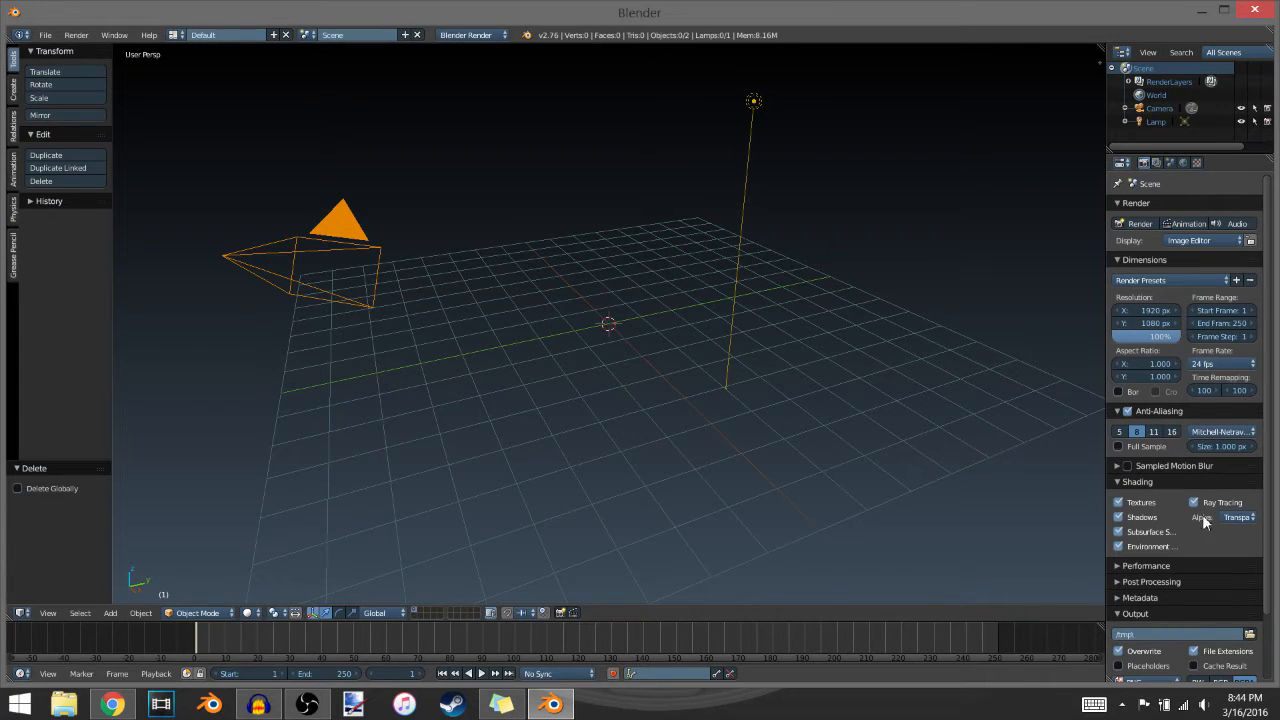
pyautogui.moveTo(740, 336)
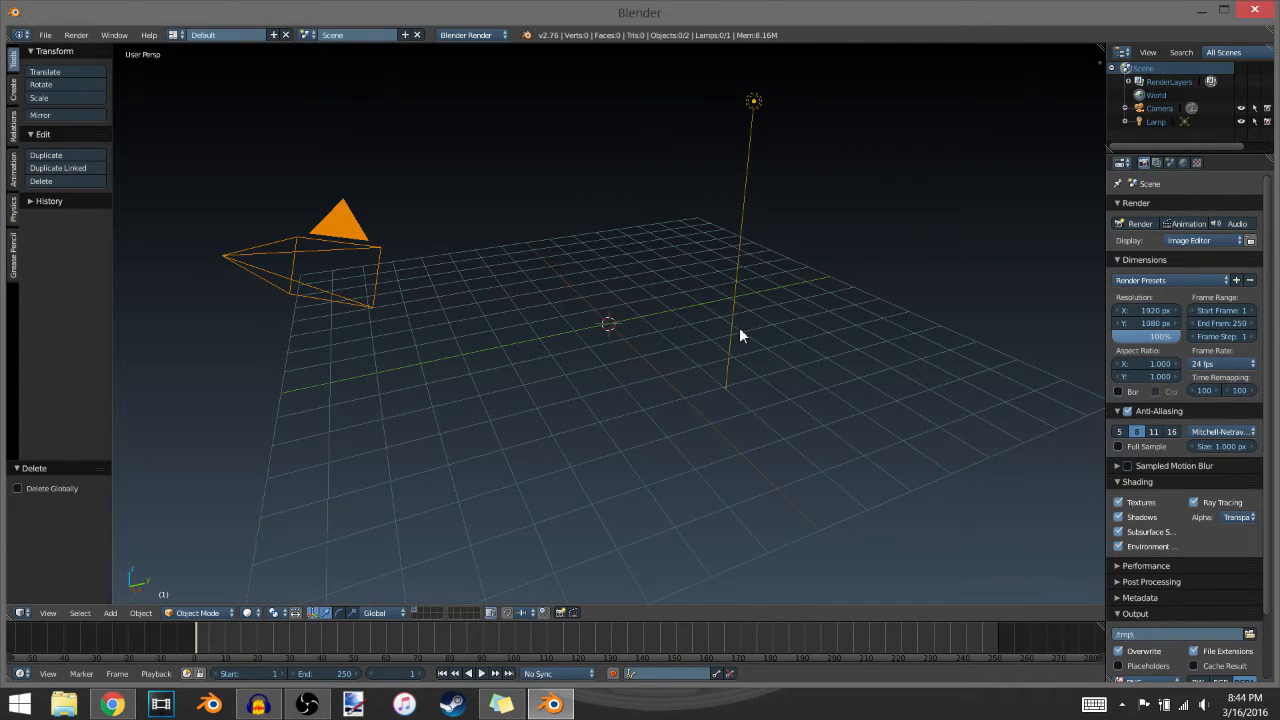
pyautogui.moveTo(672, 292)
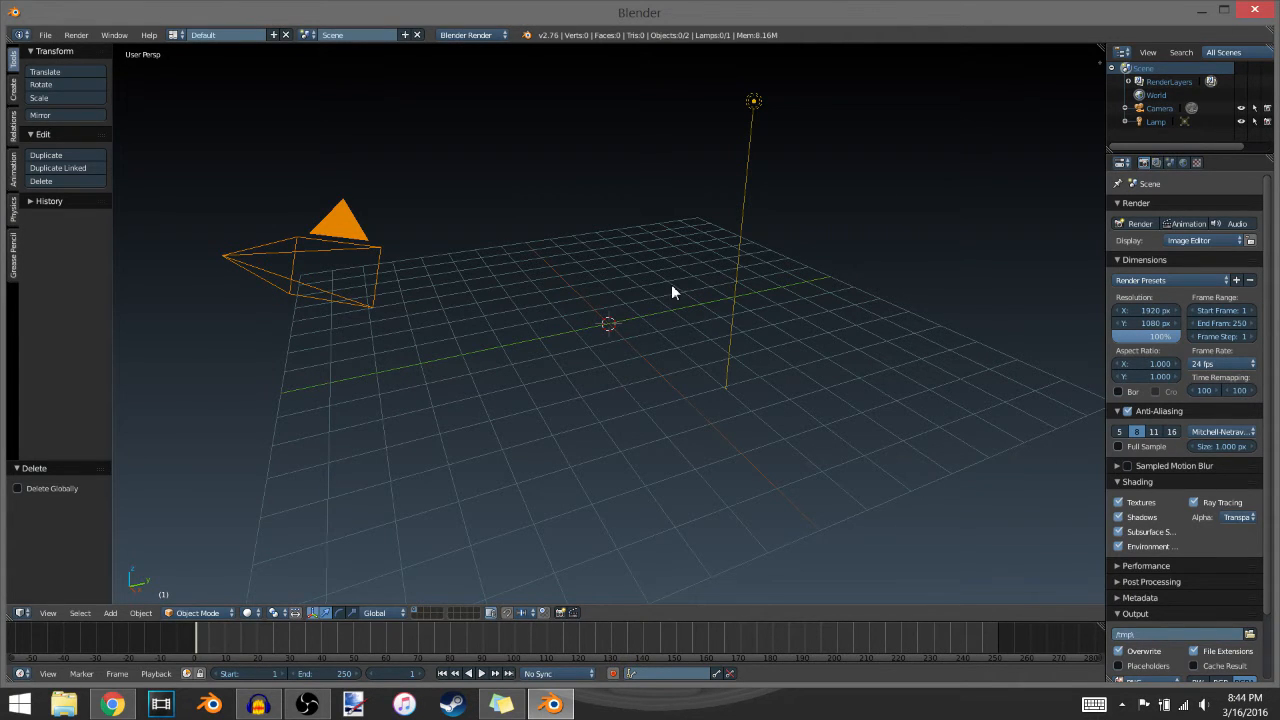
pyautogui.moveTo(604, 230)
pyautogui.write('a')
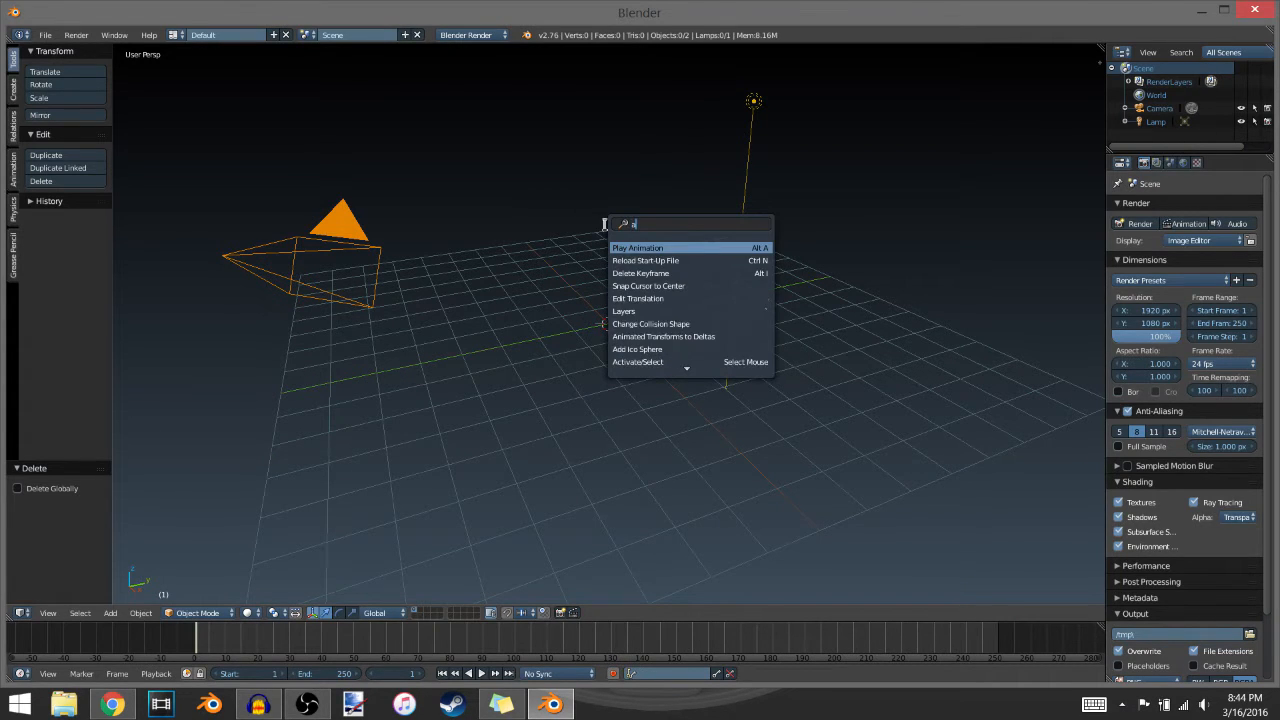
# Add a new text object to the scene via the 'add text' search.
pyautogui.write('dd text')
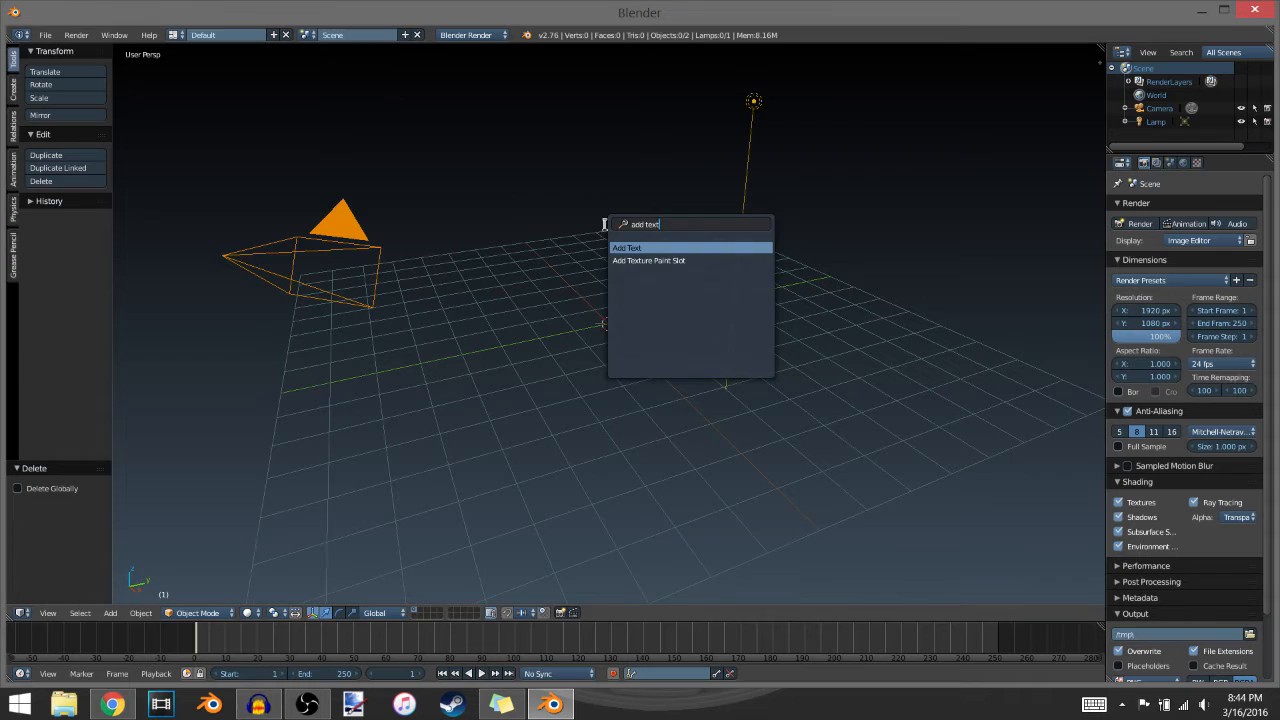
pyautogui.click(626, 248)
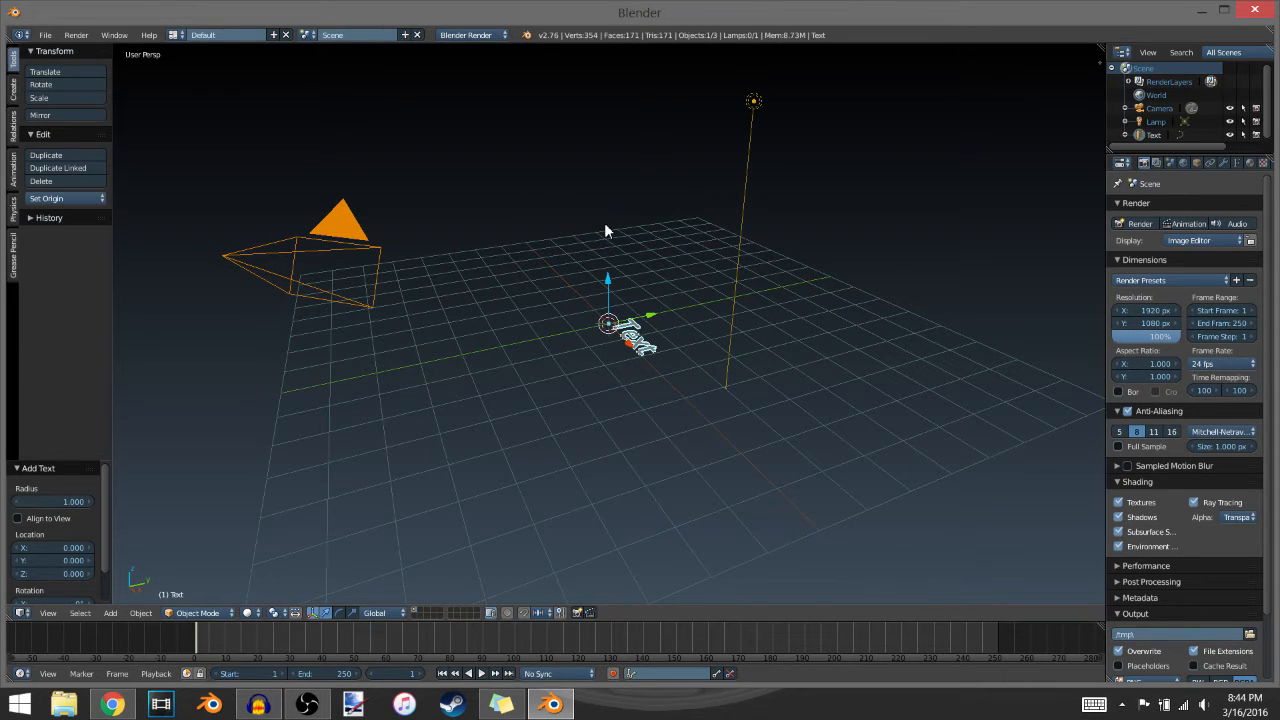
pyautogui.moveTo(596, 256)
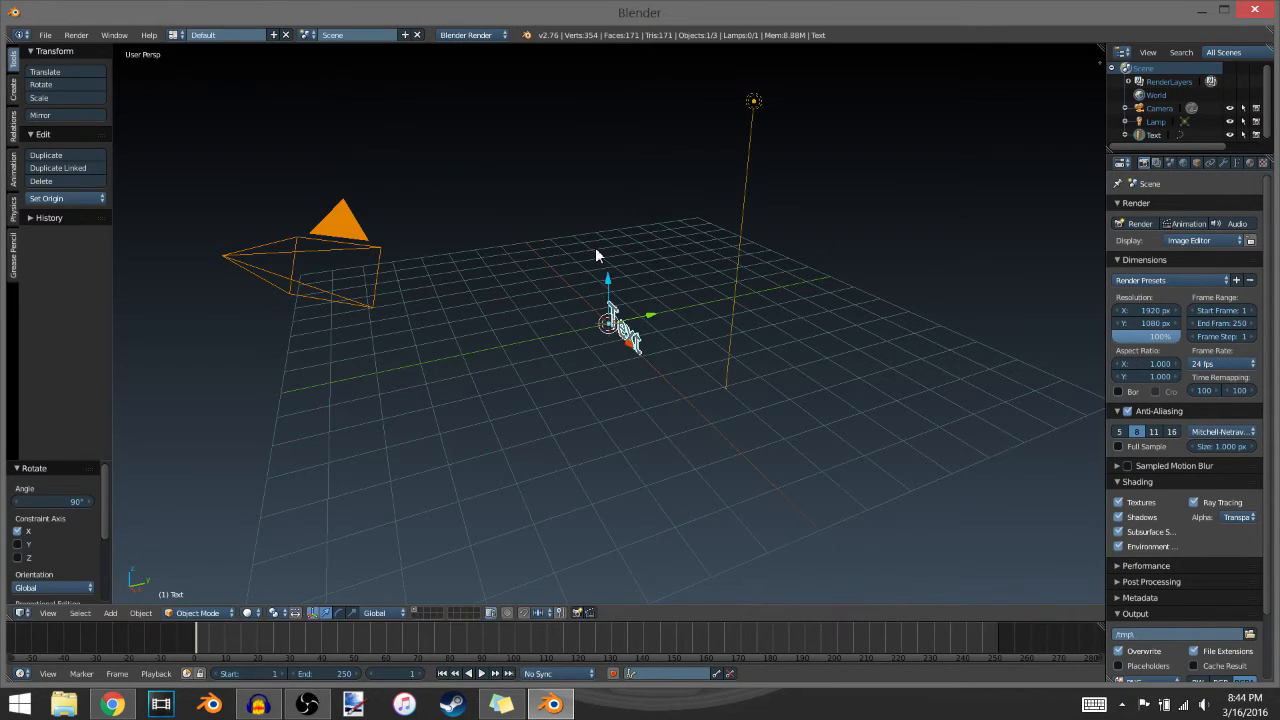
pyautogui.moveTo(596, 358)
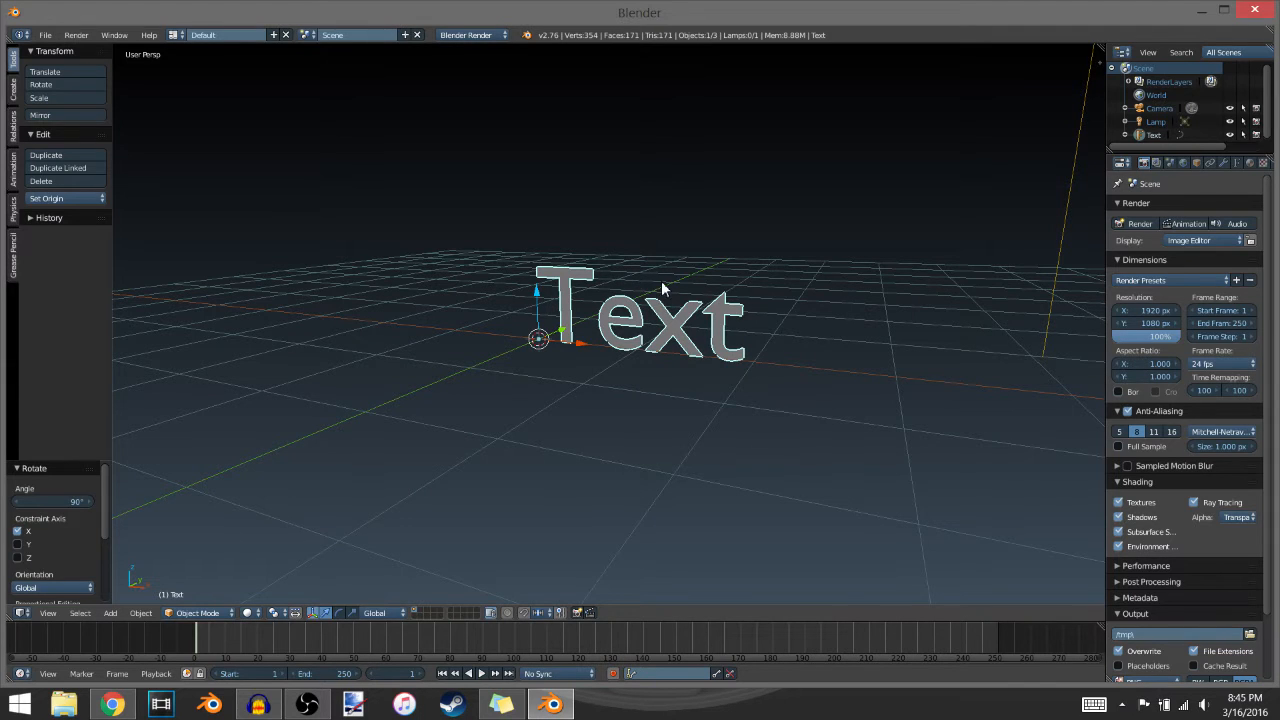
pyautogui.moveTo(1230, 192)
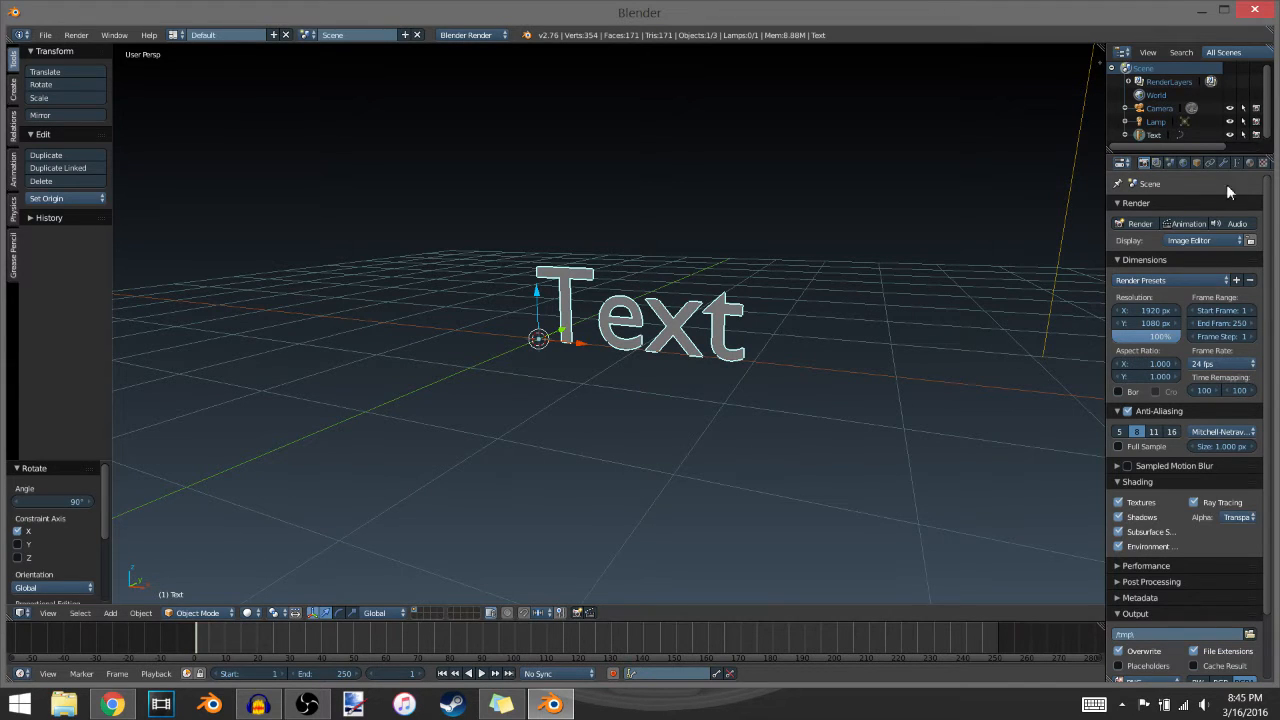
pyautogui.moveTo(1236, 164)
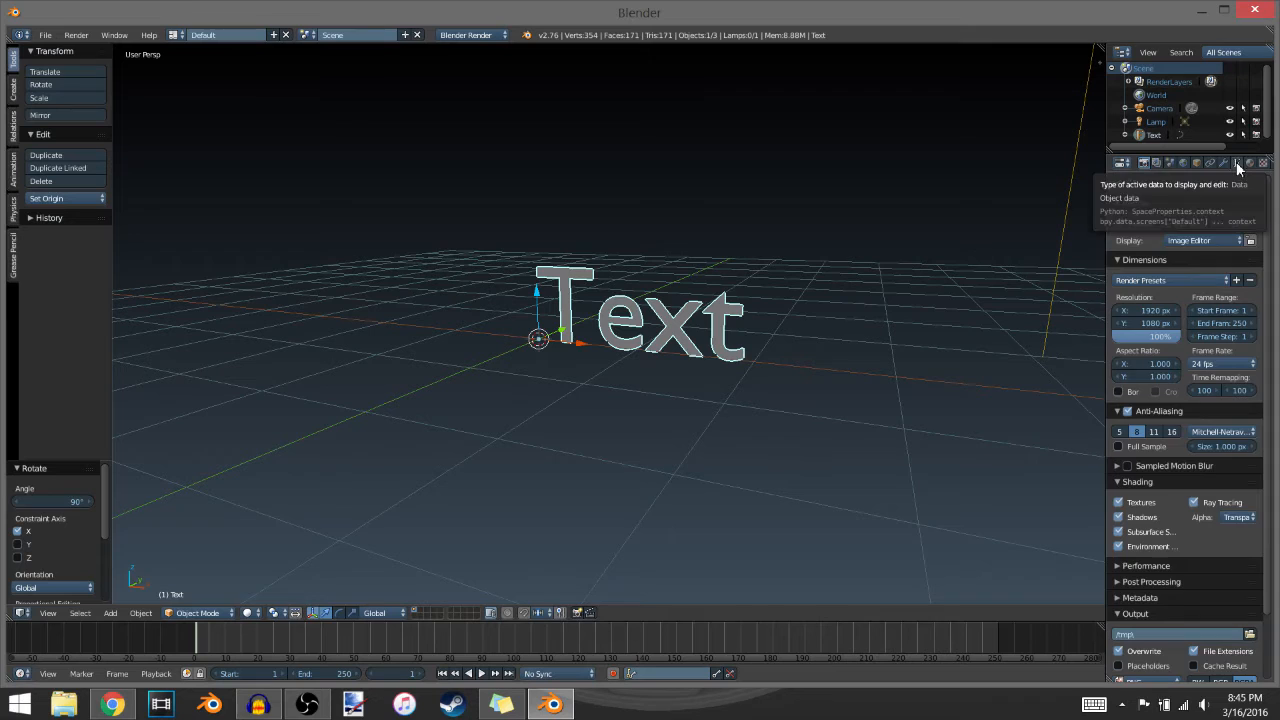
# Load the Foo font as the text's Regular font and set Fill to None for hollow outlines.
pyautogui.click(1236, 162)
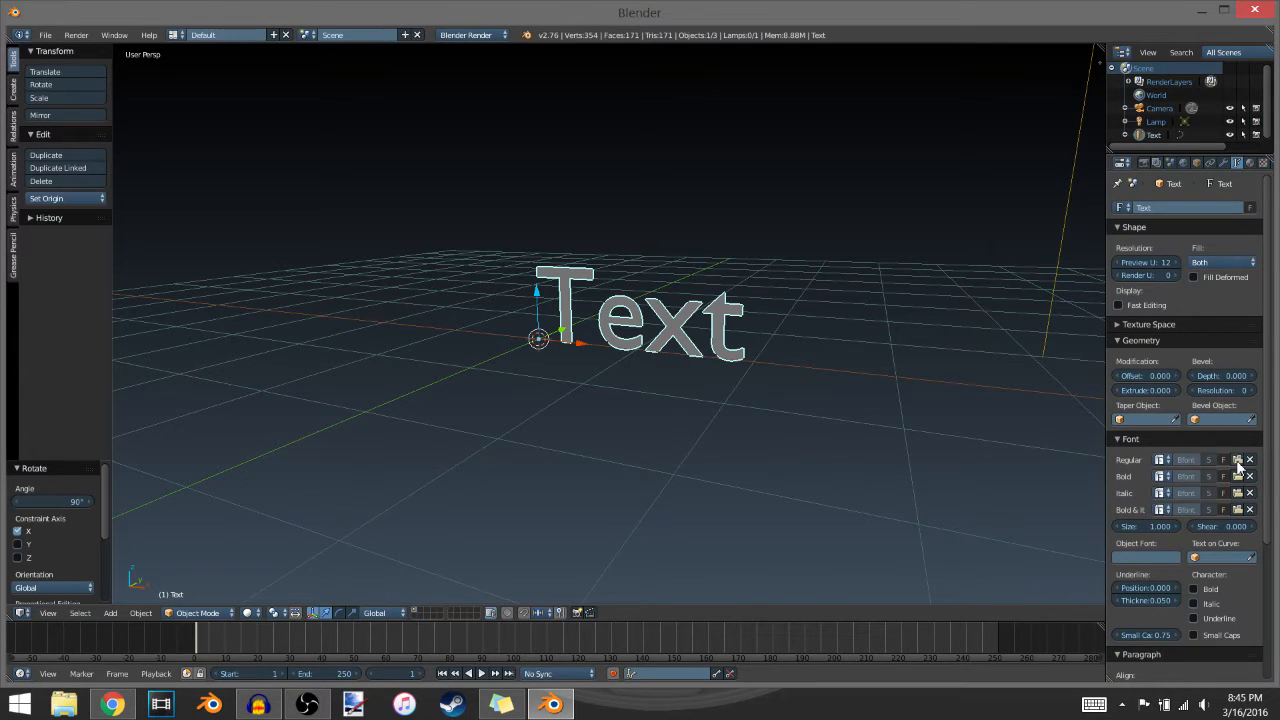
pyautogui.click(1238, 458)
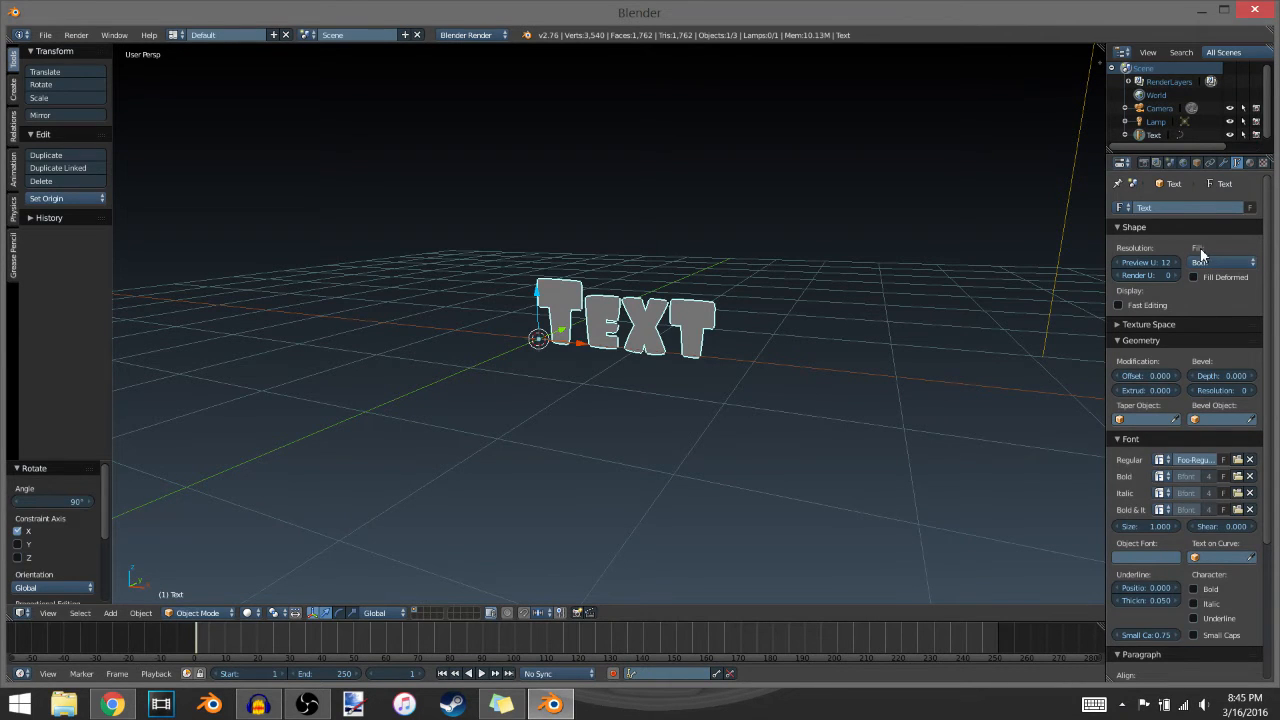
pyautogui.click(1220, 262)
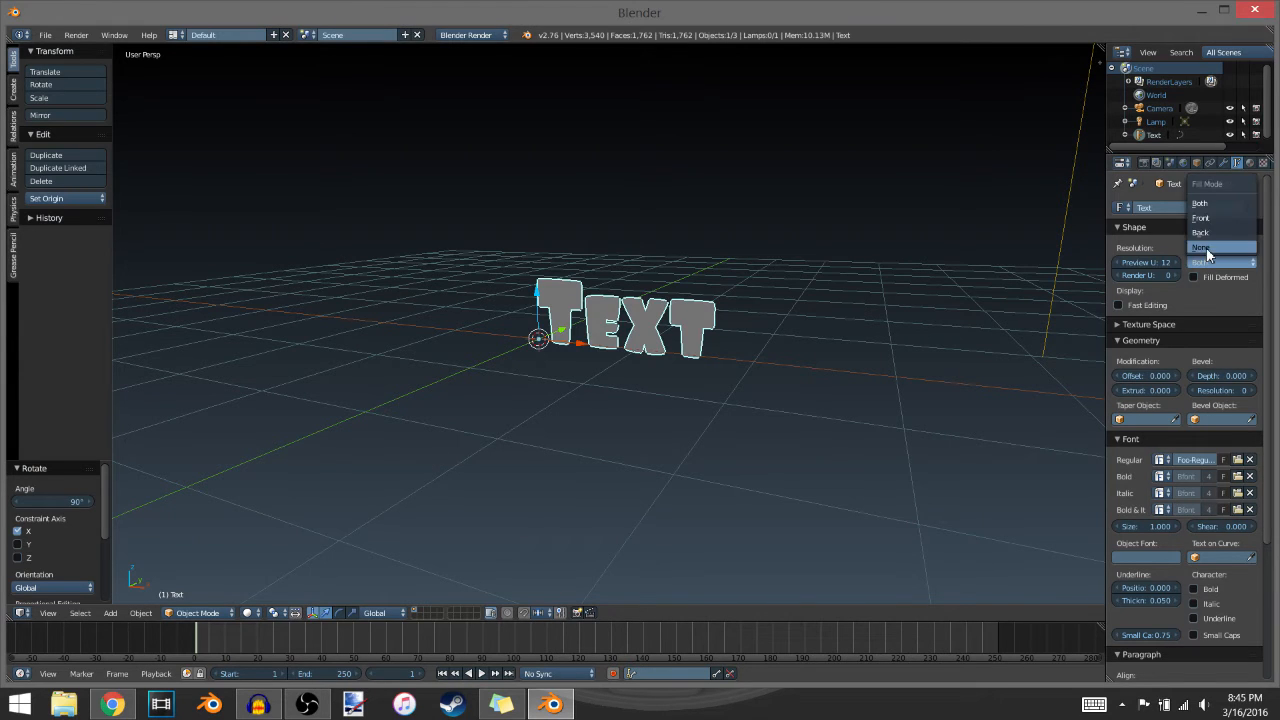
pyautogui.click(1200, 248)
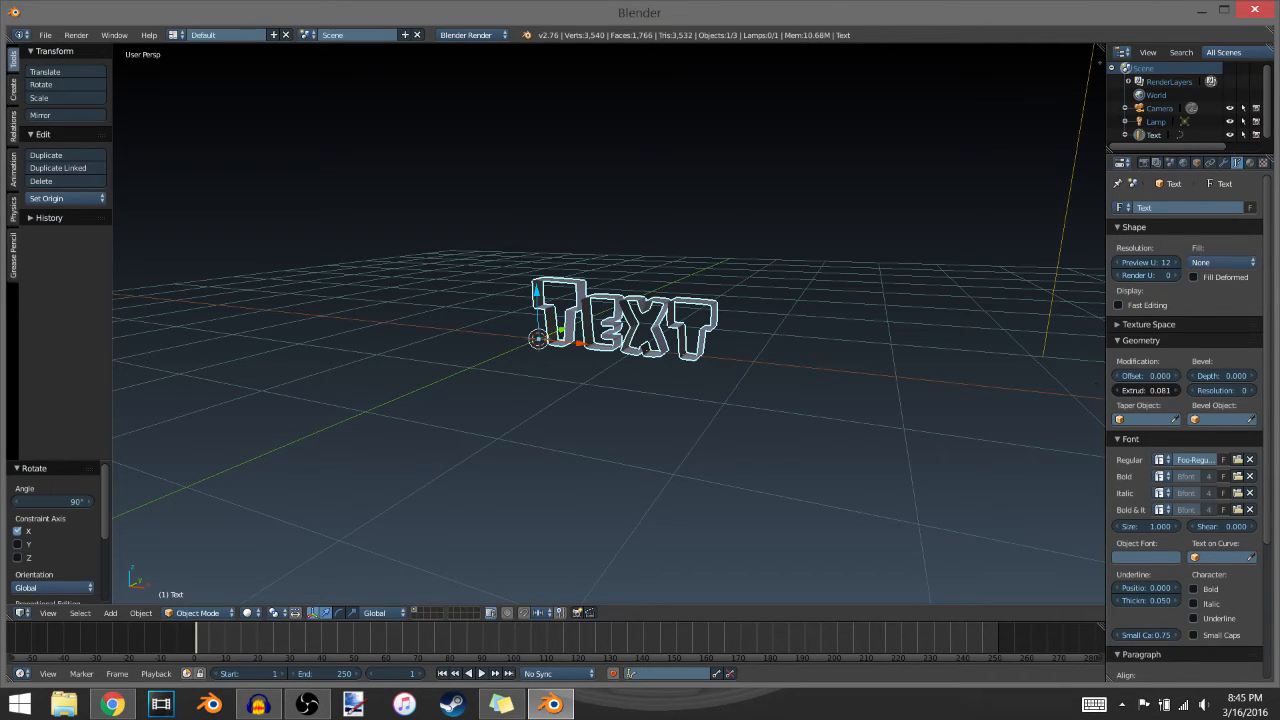
# Set Extrude 0.100, Bevel Depth about 0.015 and Bevel Resolution 4 for rounded tube walls.
pyautogui.moveTo(1148, 390); pyautogui.dragTo(1160, 390)
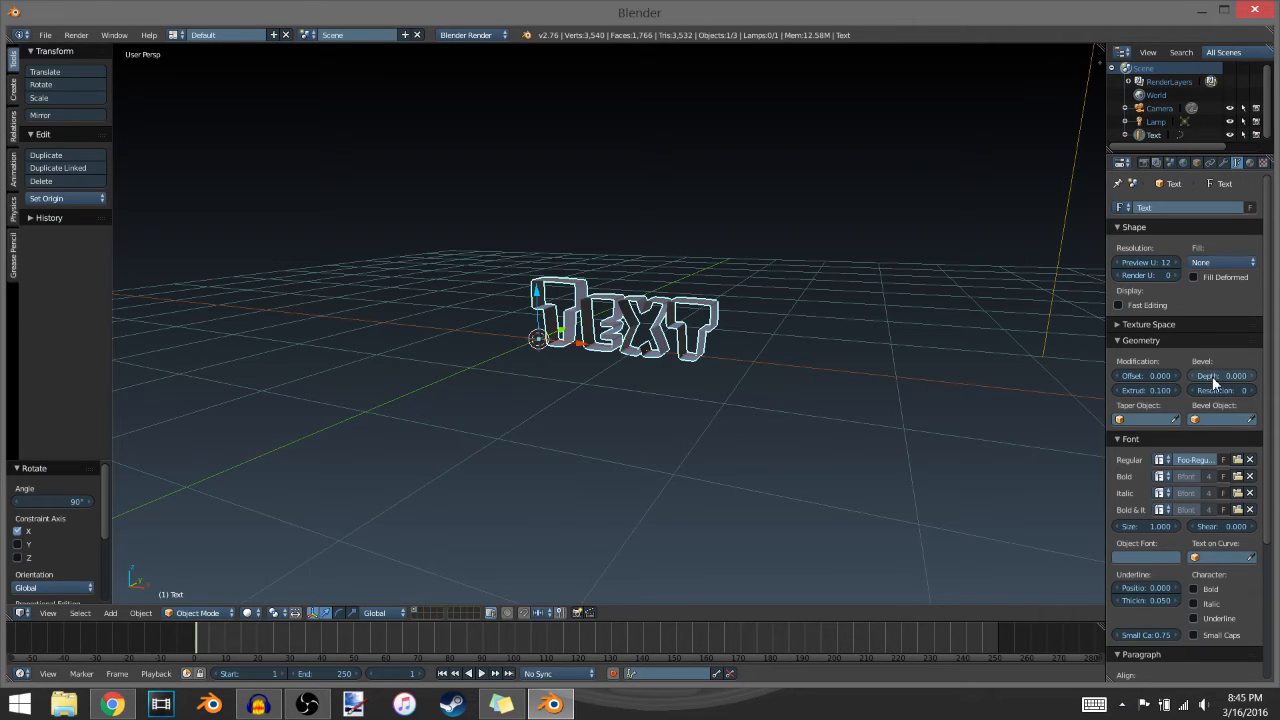
pyautogui.moveTo(1220, 376); pyautogui.dragTo(1236, 376)
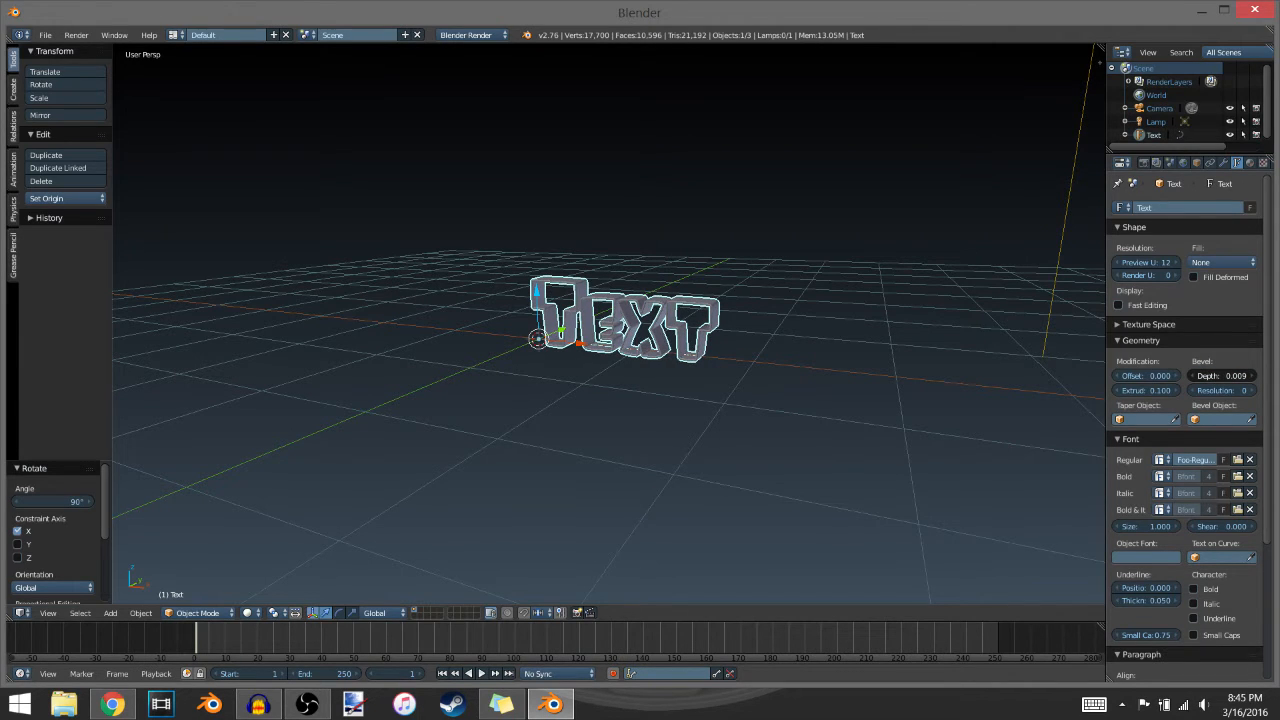
pyautogui.moveTo(1236, 376); pyautogui.dragTo(1240, 376)
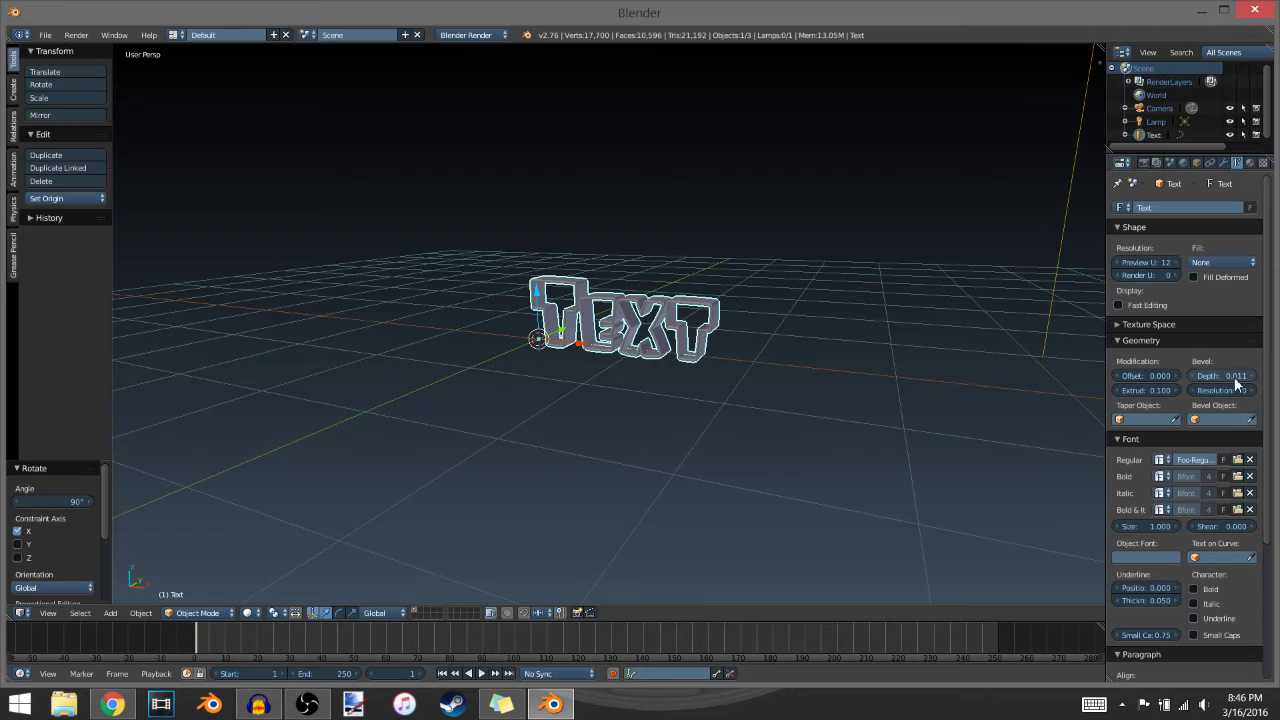
pyautogui.moveTo(1224, 376); pyautogui.dragTo(1236, 376)
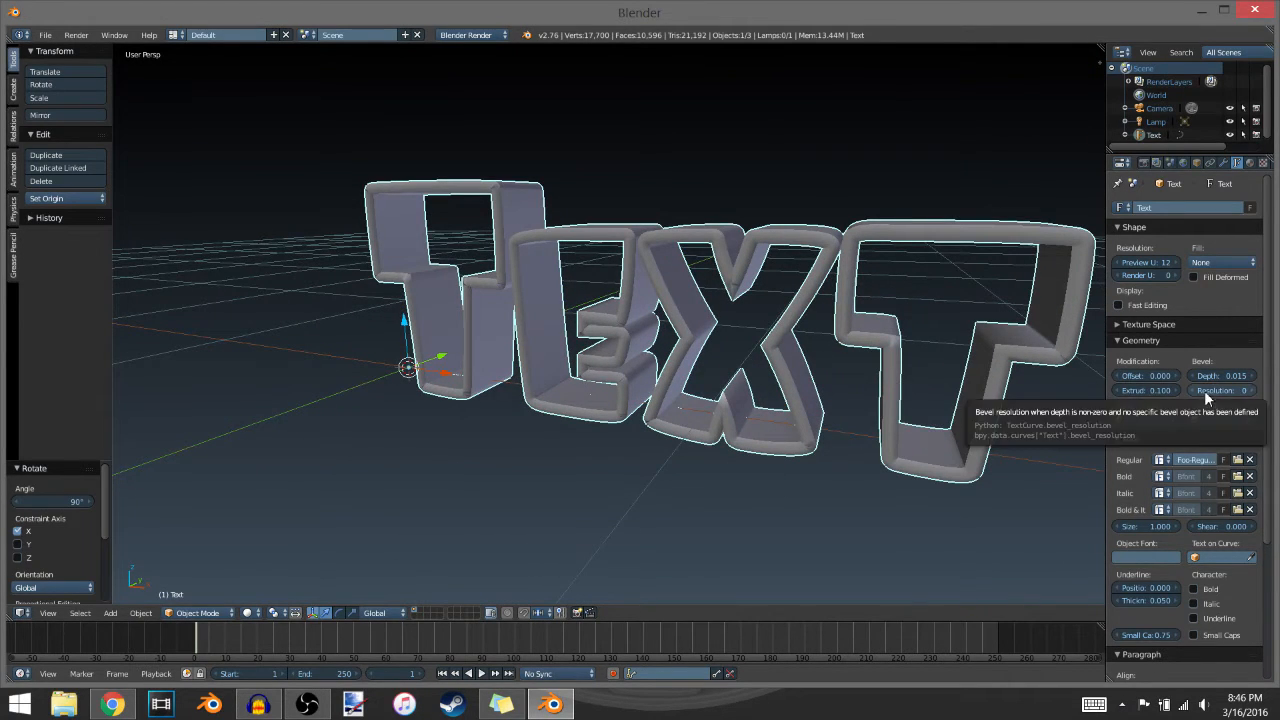
pyautogui.click(1240, 390)
pyautogui.write('6')
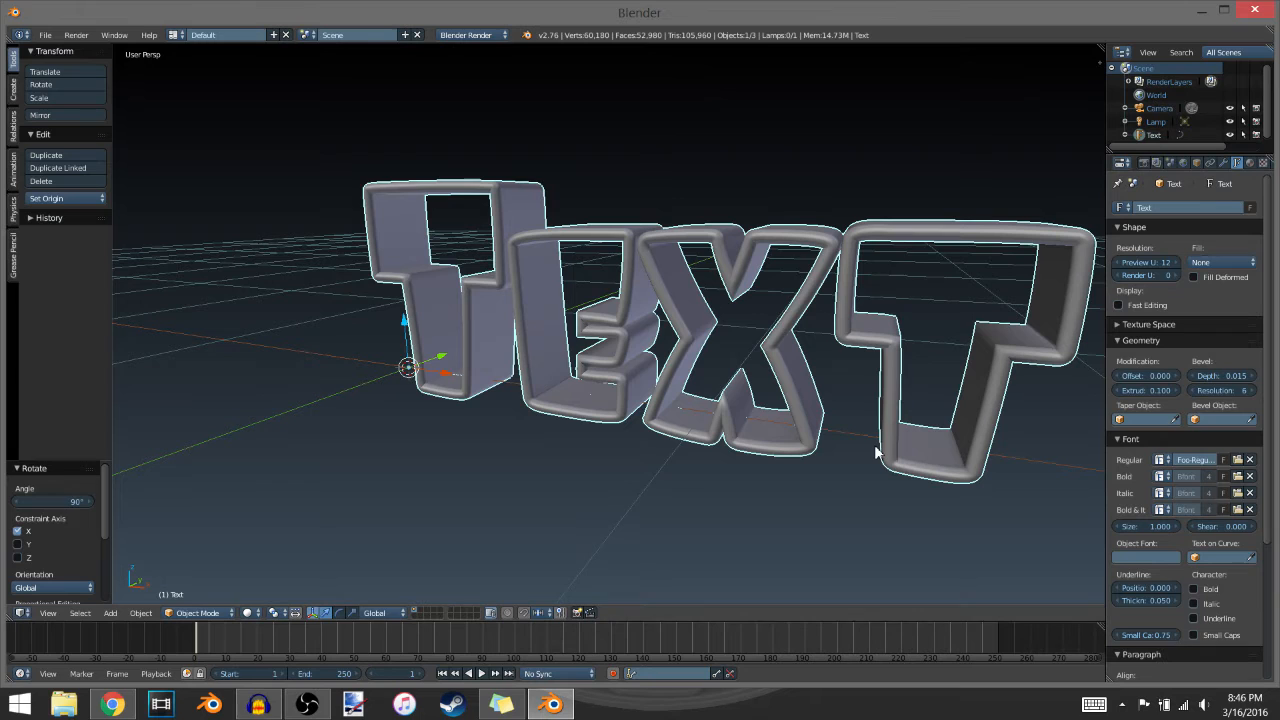
pyautogui.moveTo(856, 392)
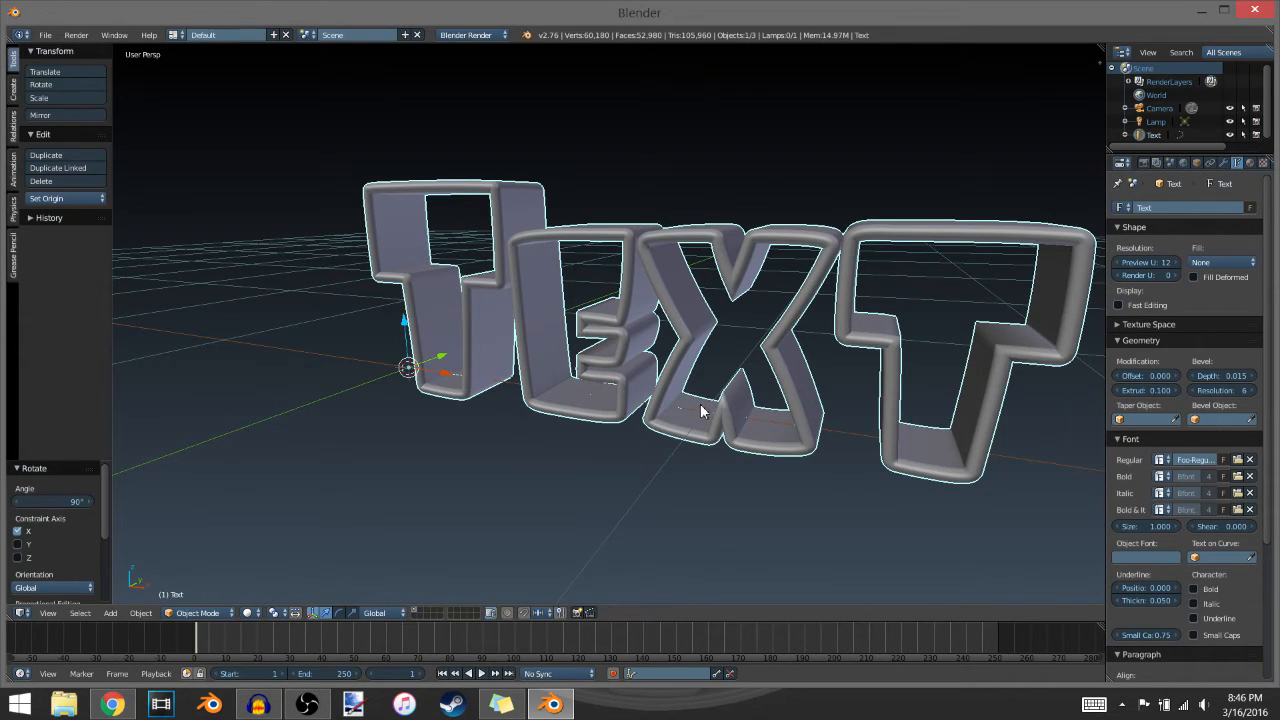
pyautogui.scroll(-3)
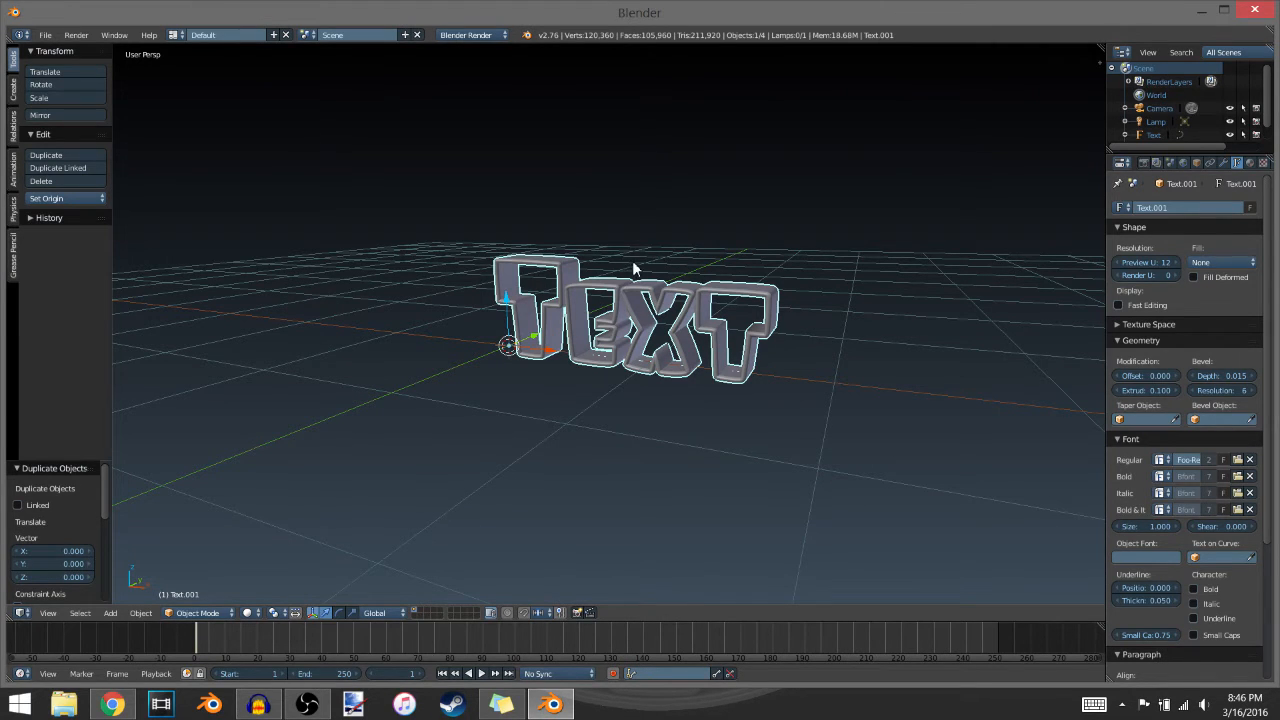
pyautogui.moveTo(740, 188)
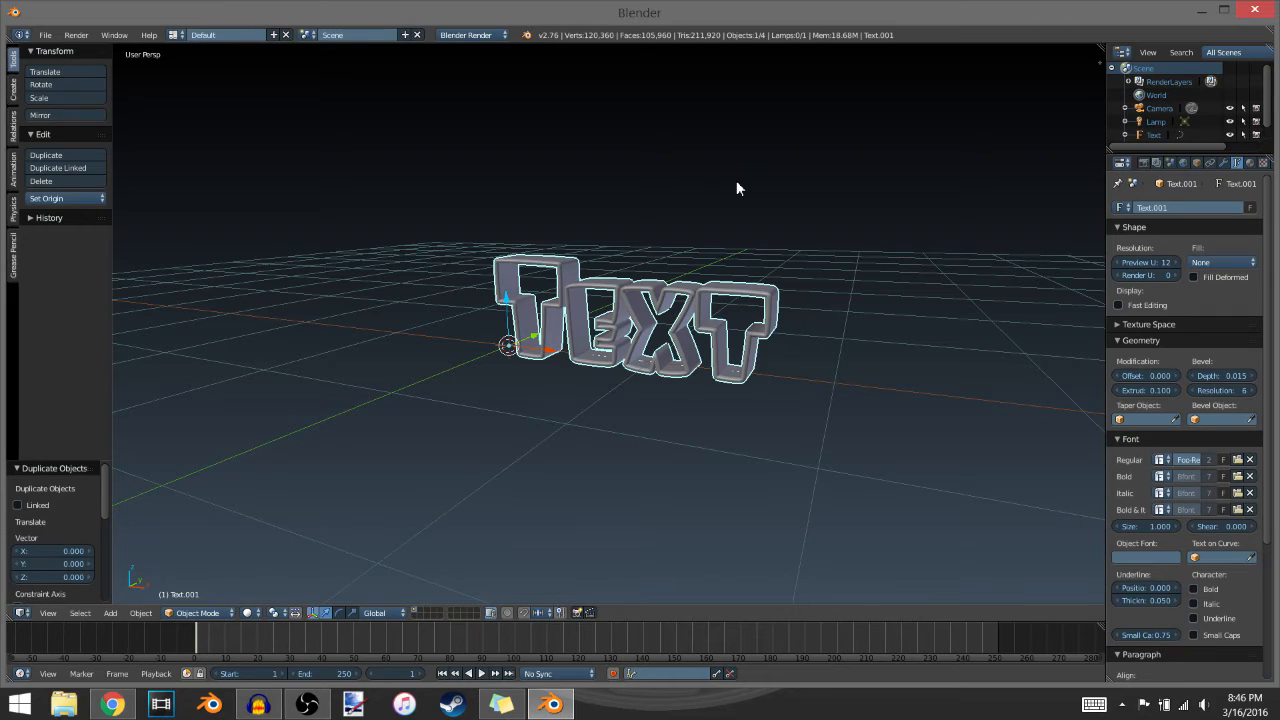
pyautogui.moveTo(604, 268)
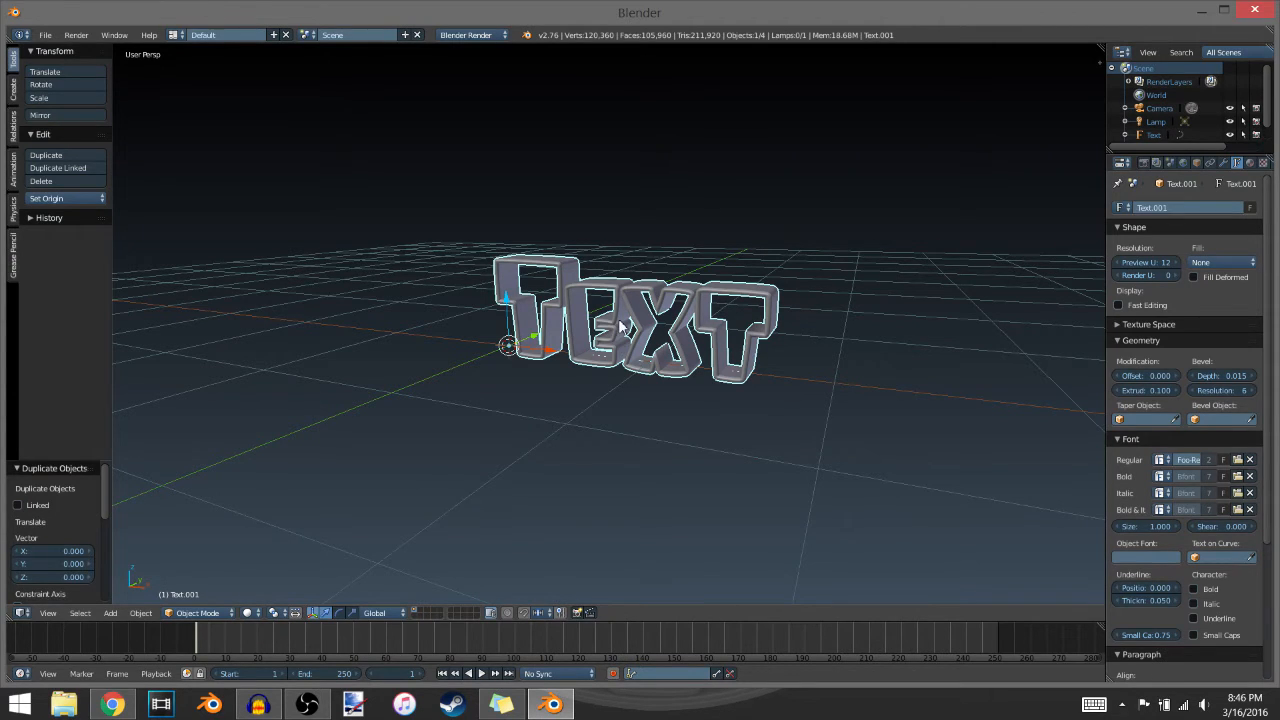
pyautogui.moveTo(676, 262)
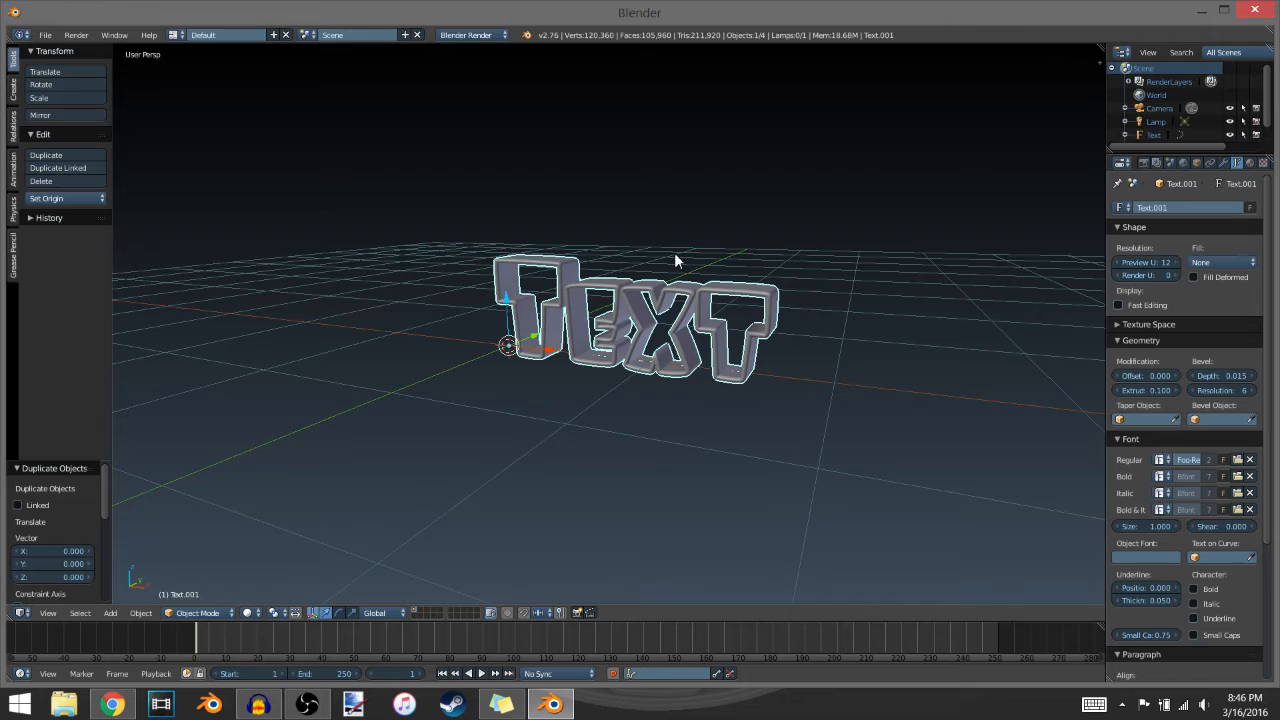
pyautogui.moveTo(624, 280)
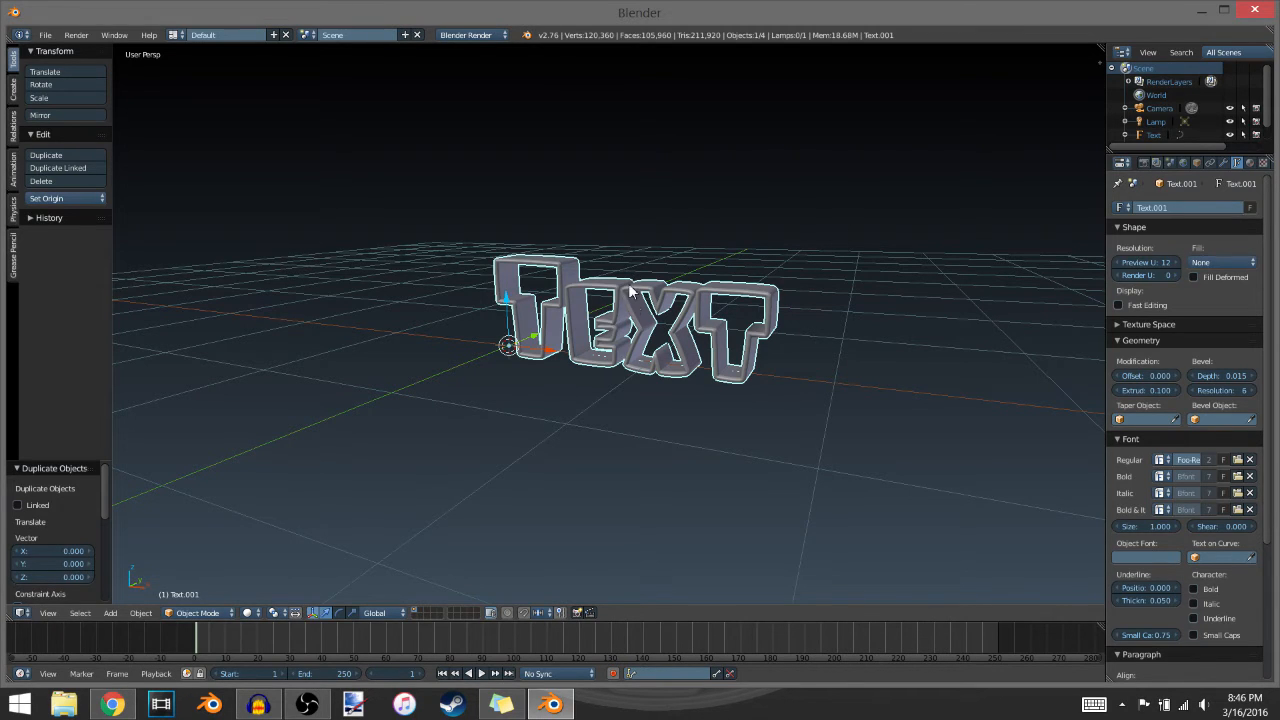
pyautogui.moveTo(676, 320)
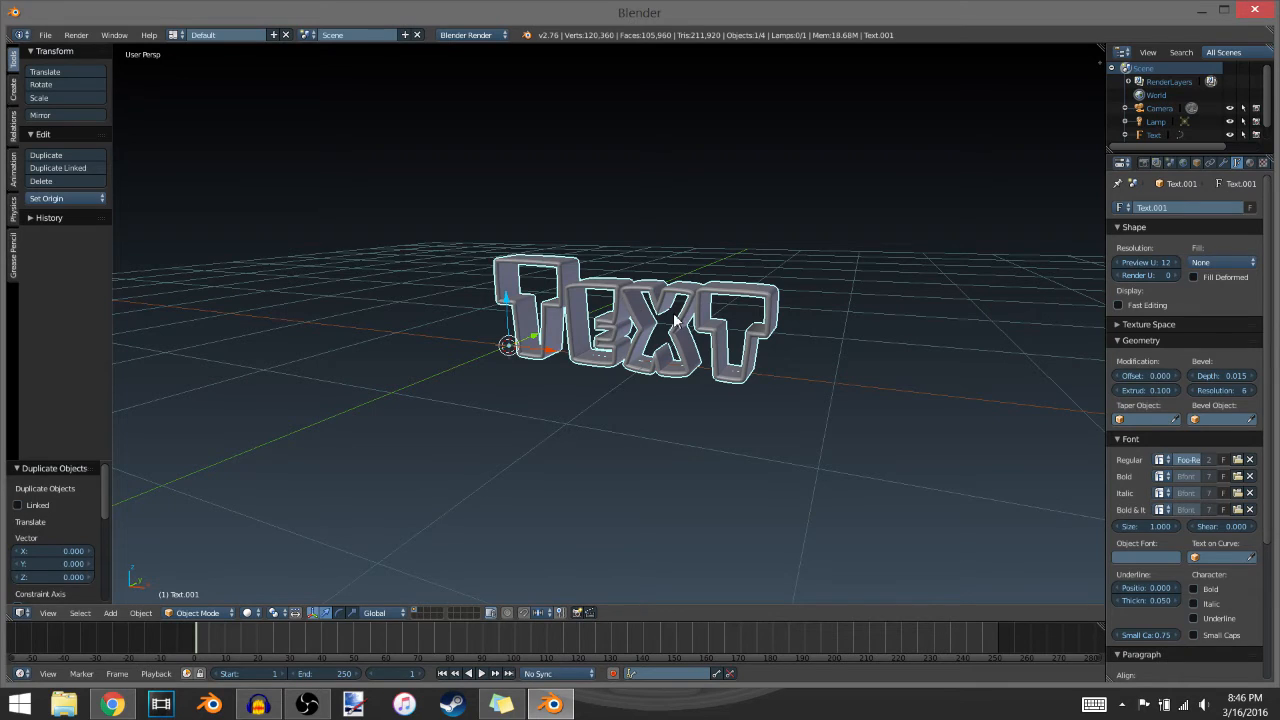
pyautogui.moveTo(664, 290)
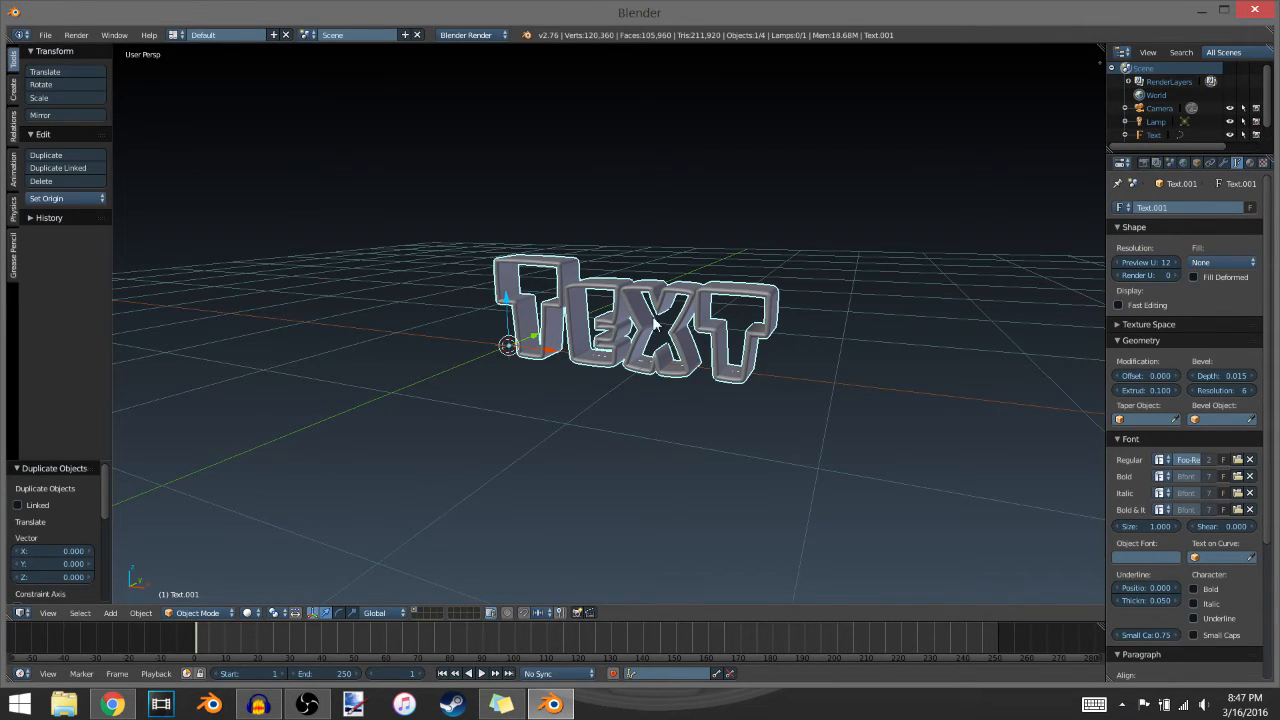
# Set the duplicate Text.001's Fill to Both so its letters are solid front and back.
pyautogui.click(1222, 262)
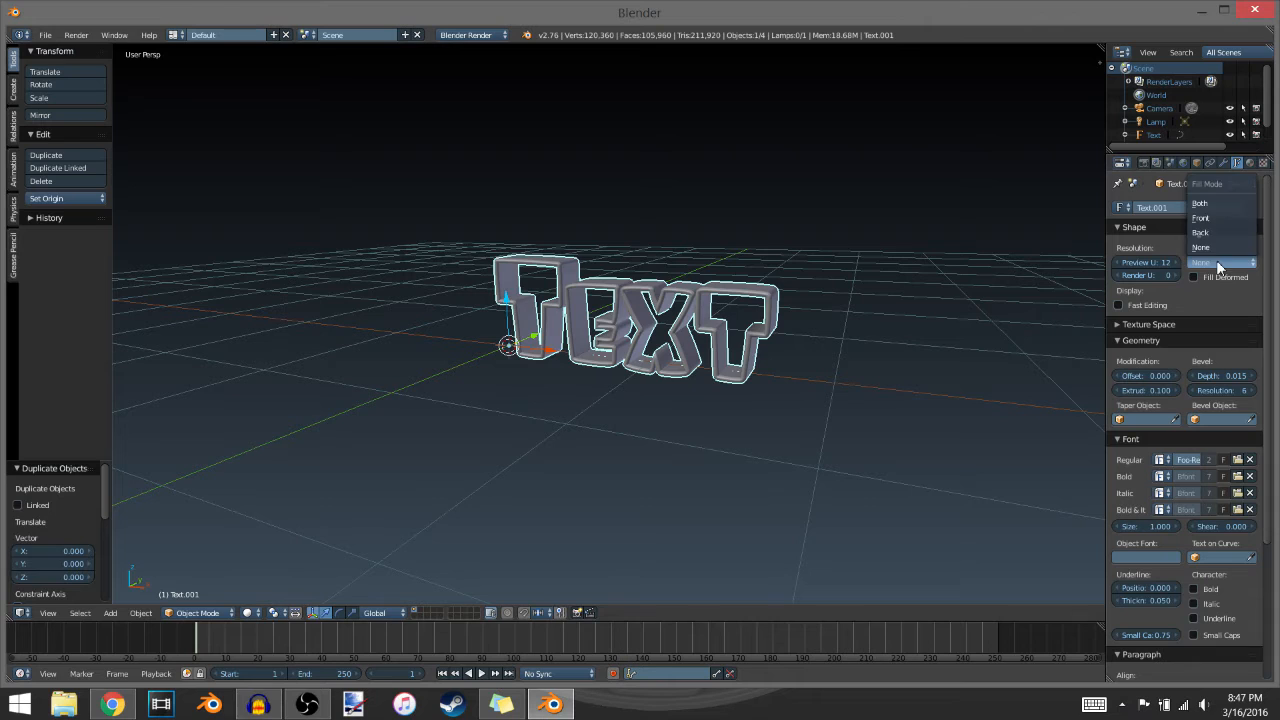
pyautogui.click(1200, 202)
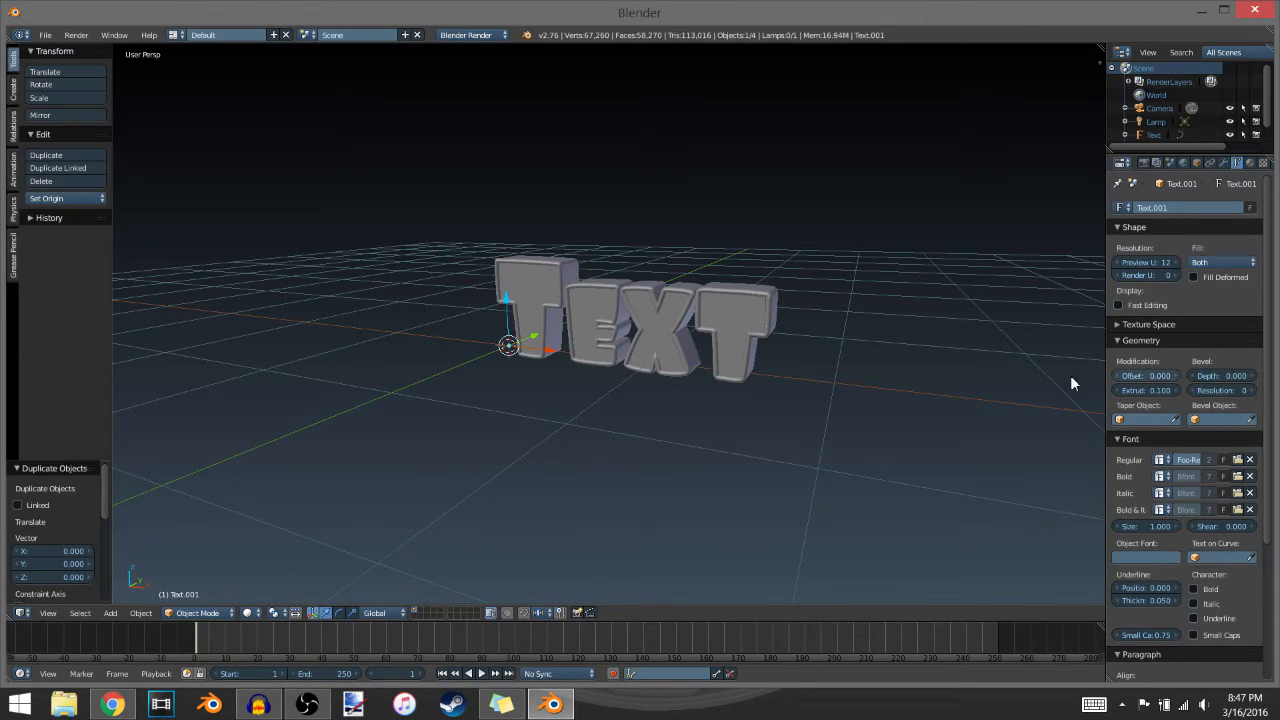
pyautogui.moveTo(548, 292)
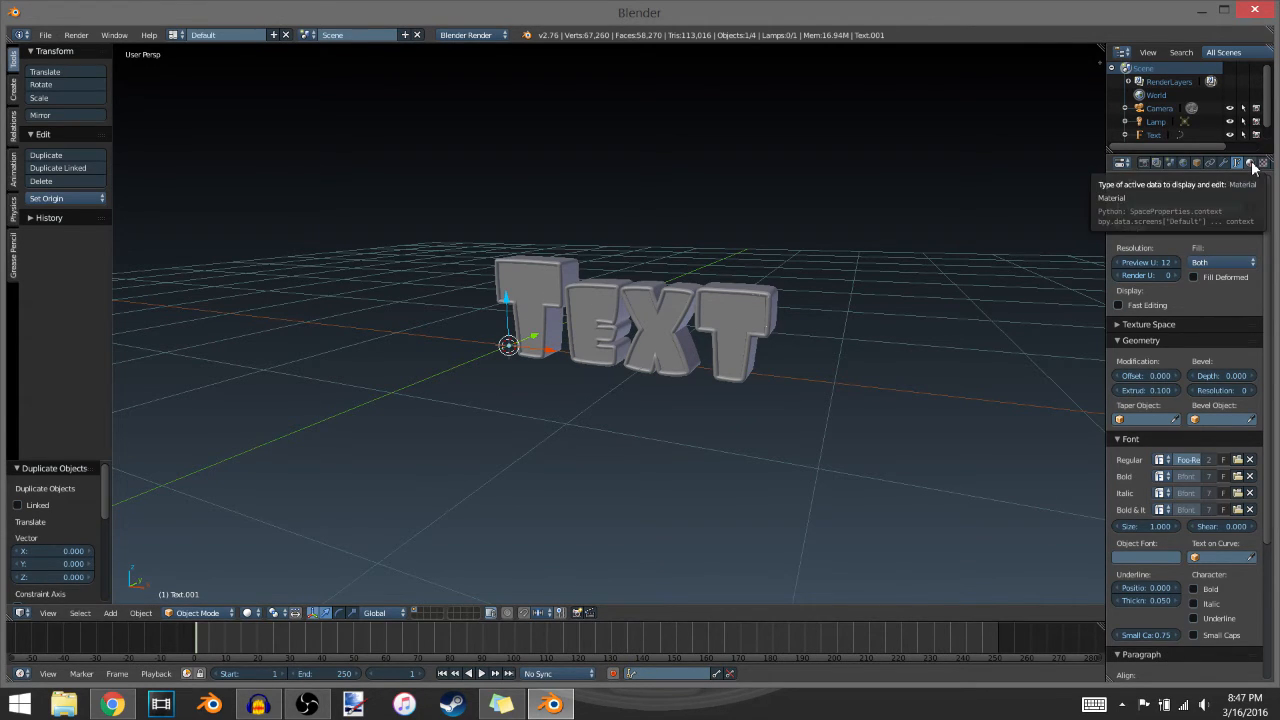
# Create a new material for Text.001 and bring up its diffuse colour chooser.
pyautogui.click(1252, 162)
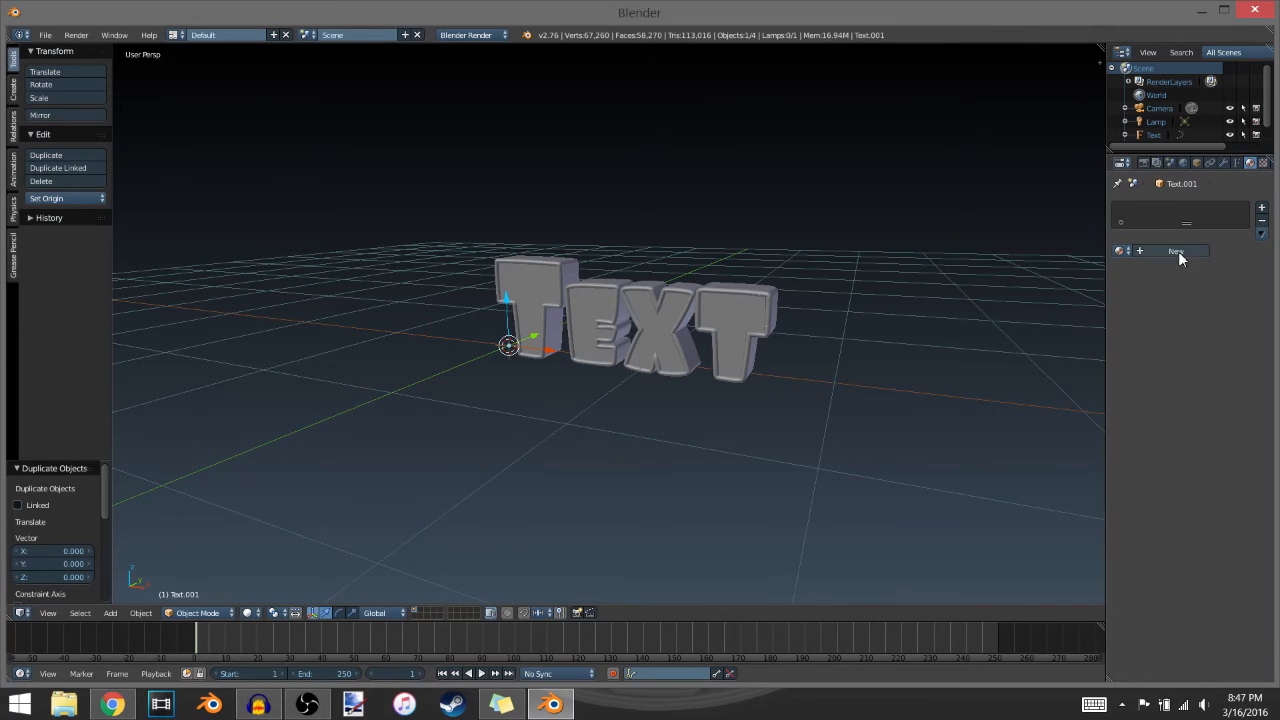
pyautogui.click(1176, 252)
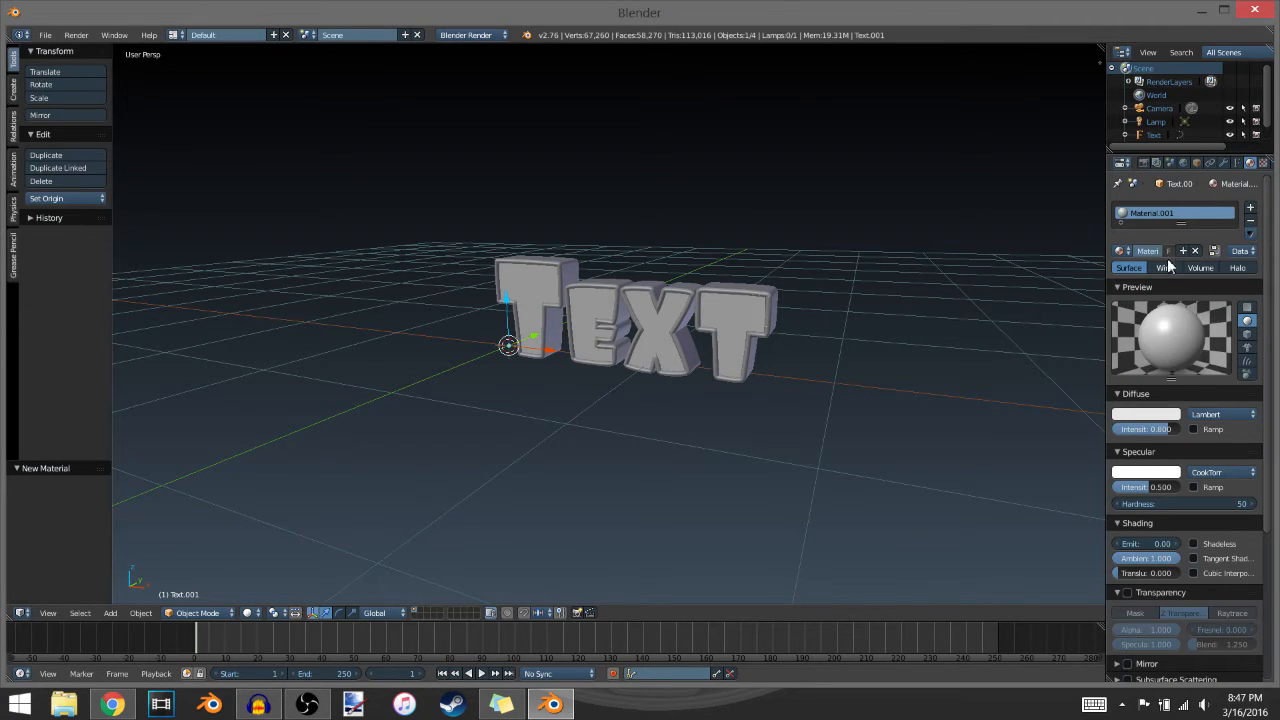
pyautogui.click(1144, 428)
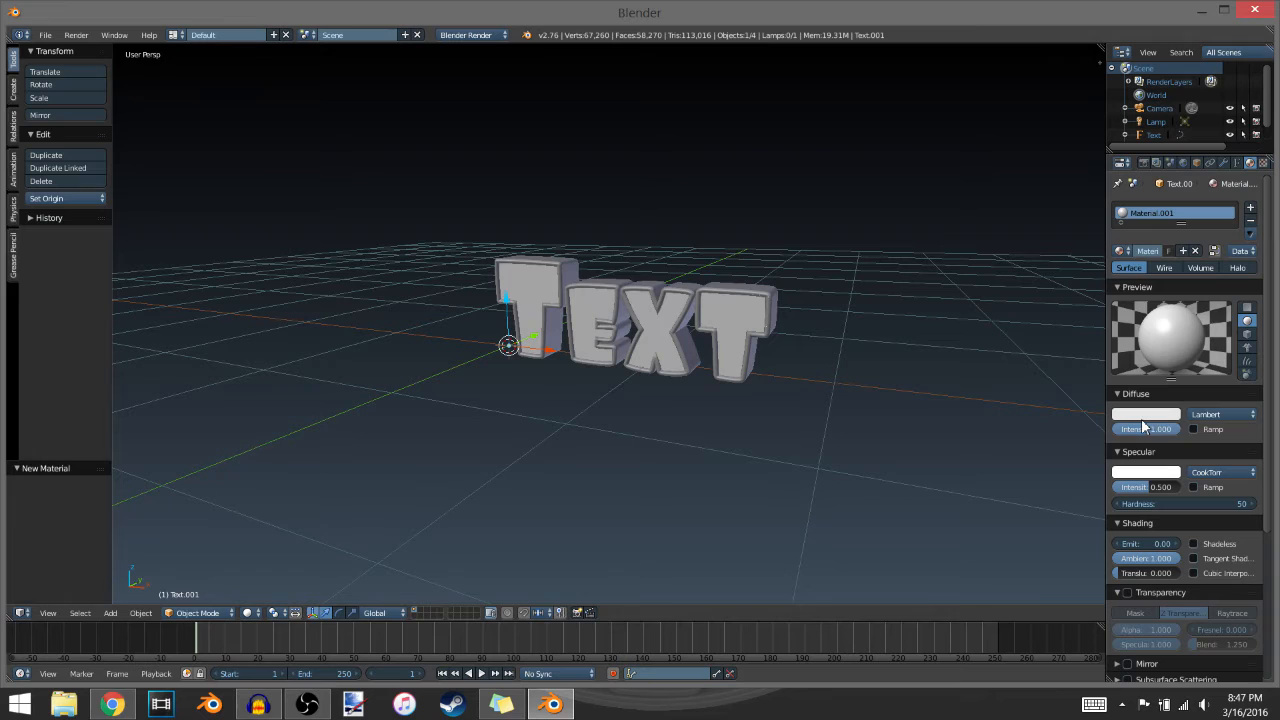
pyautogui.click(1146, 414)
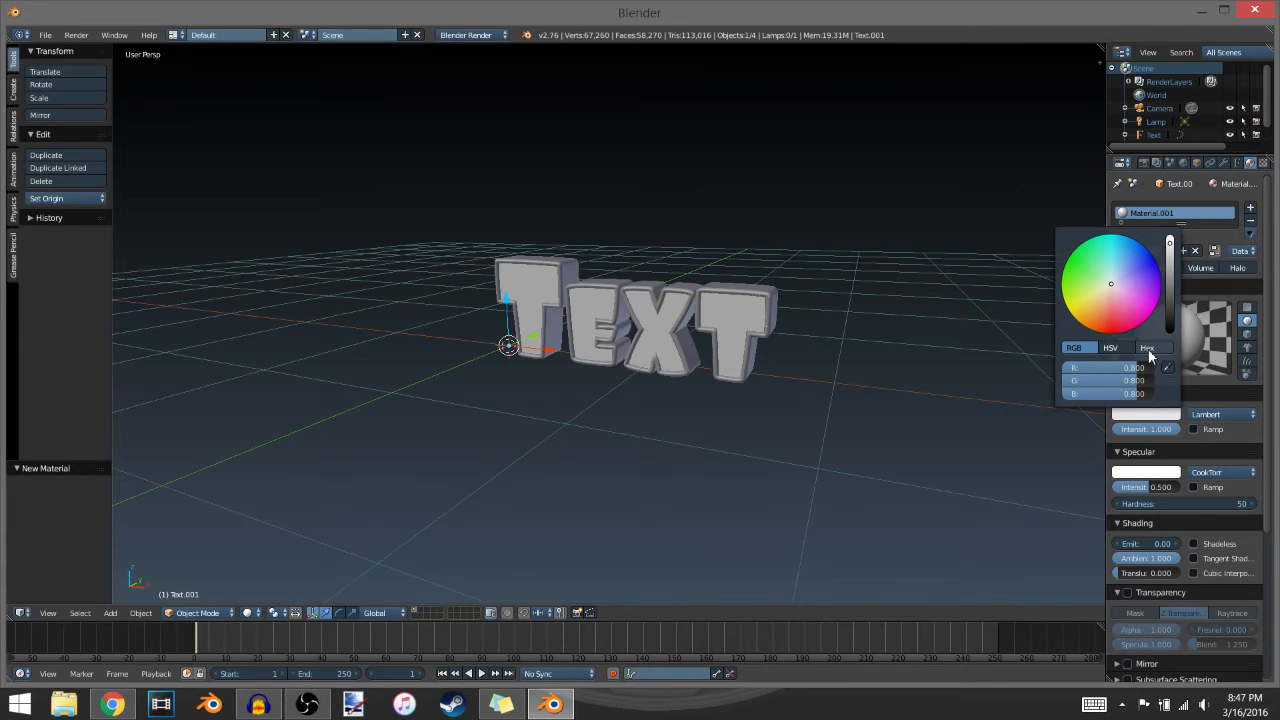
pyautogui.moveTo(1130, 300)
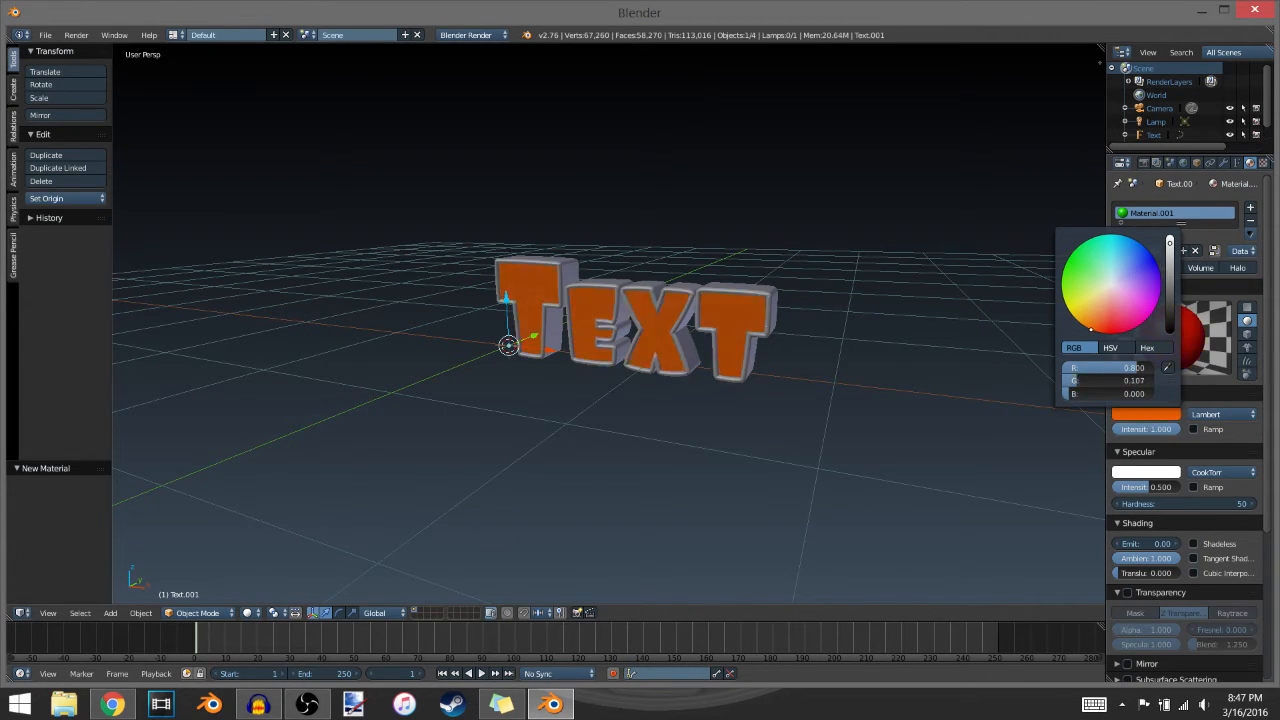
# Set the diffuse colour to red via hex FF0016.
pyautogui.click(1148, 348)
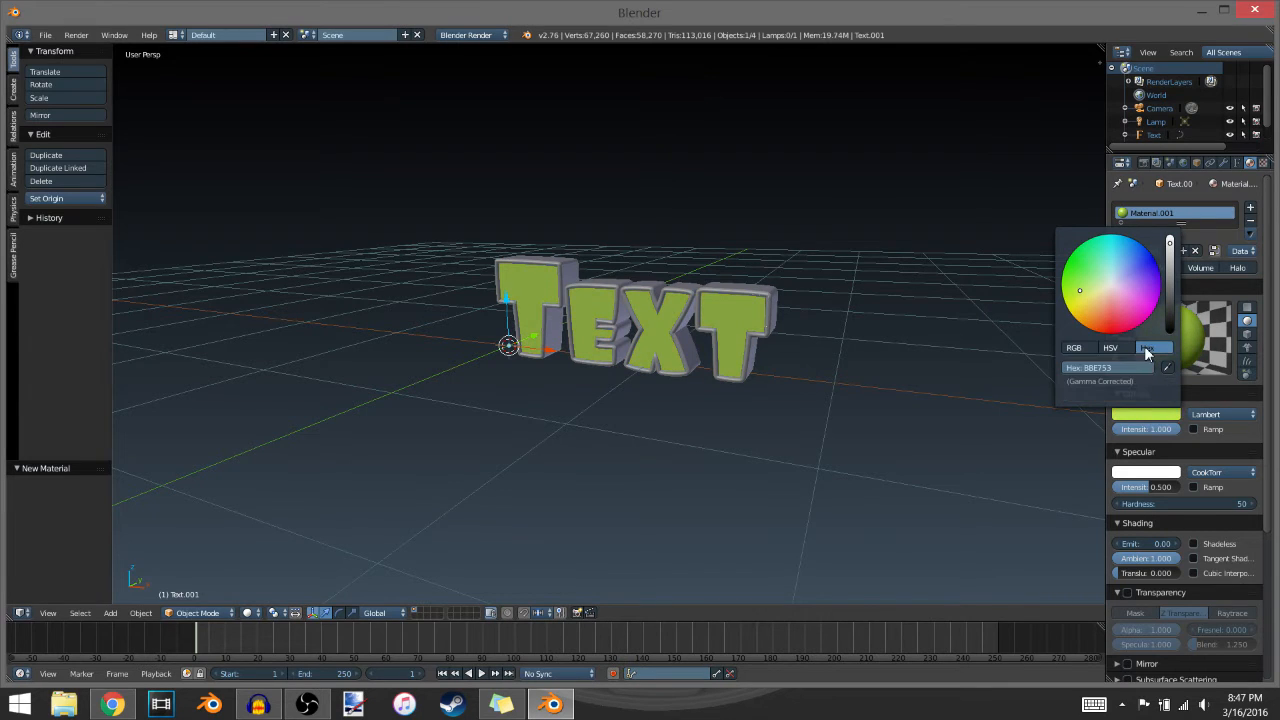
pyautogui.click(1108, 368)
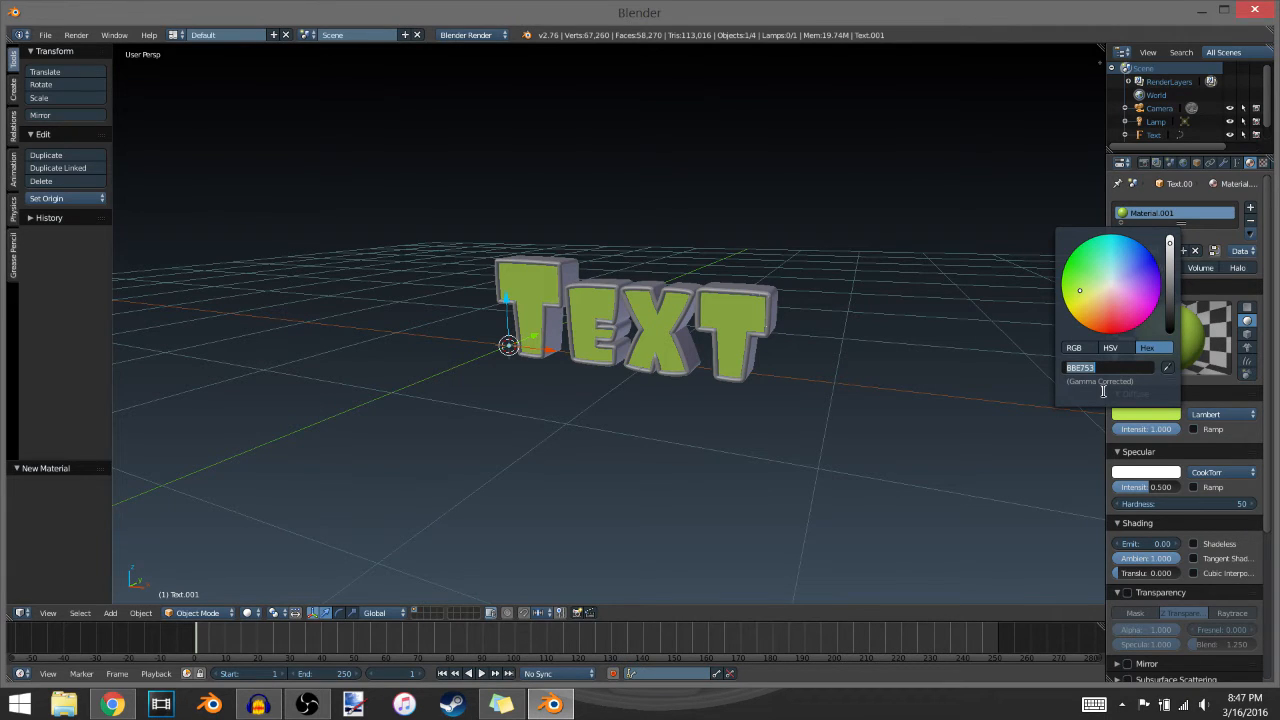
pyautogui.write('f00')
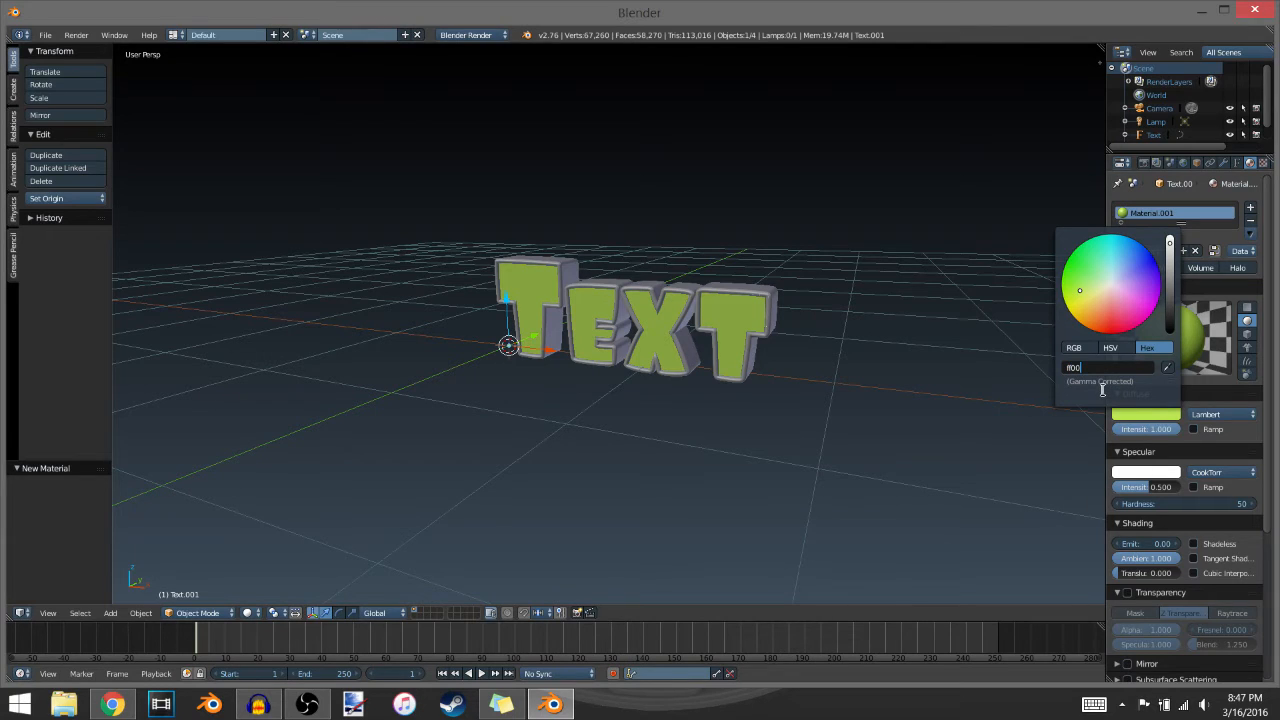
pyautogui.write('FF0016')
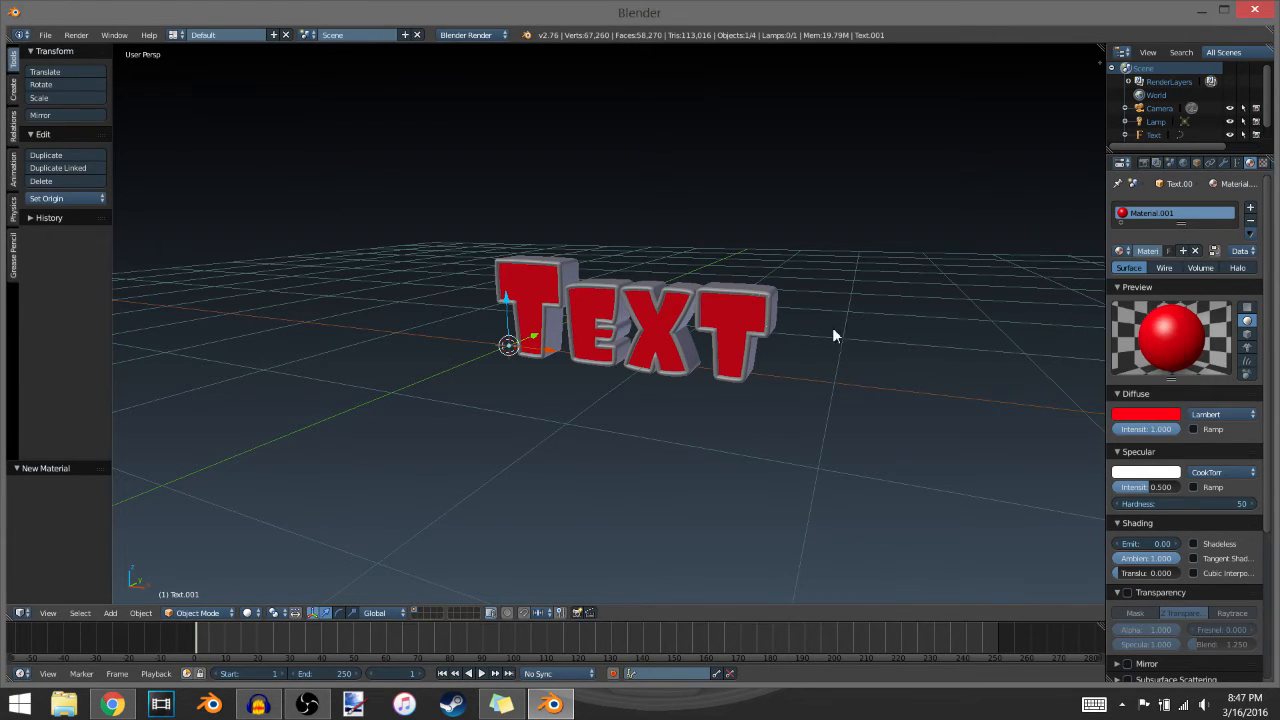
pyautogui.moveTo(750, 296)
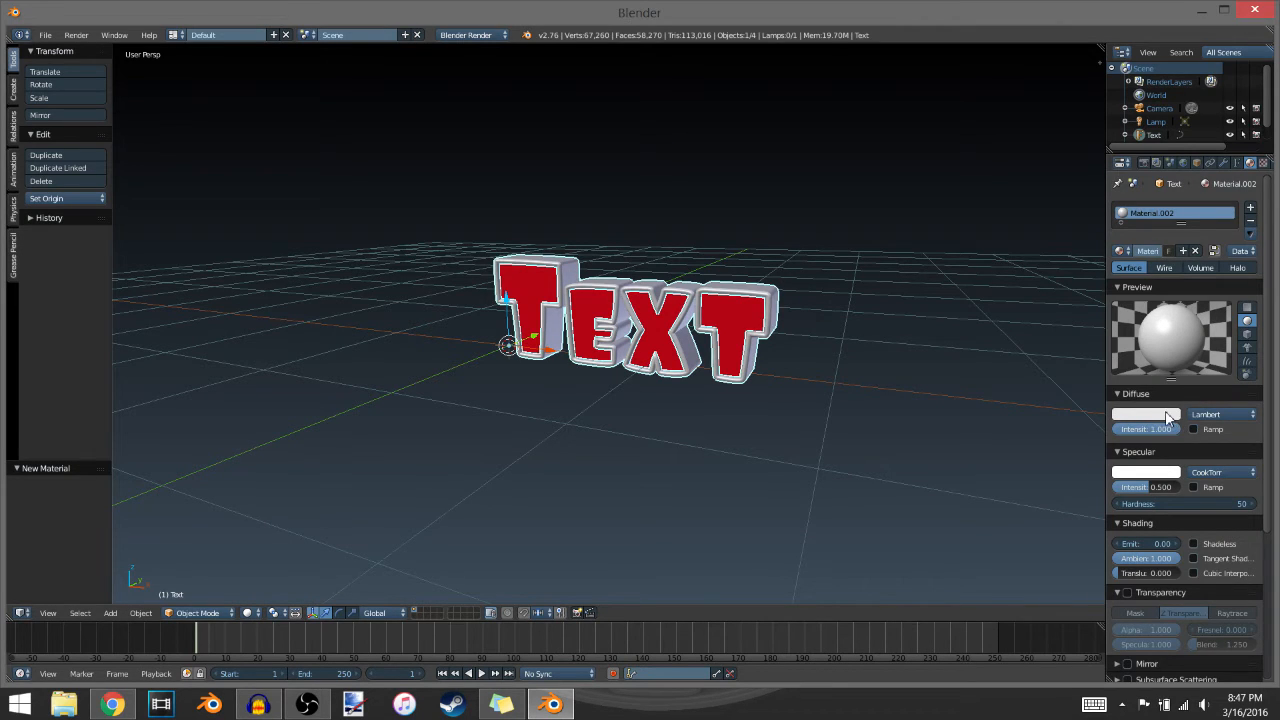
# Give the outer text layer a diffuse colour of hex 222 (near black).
pyautogui.click(1148, 414)
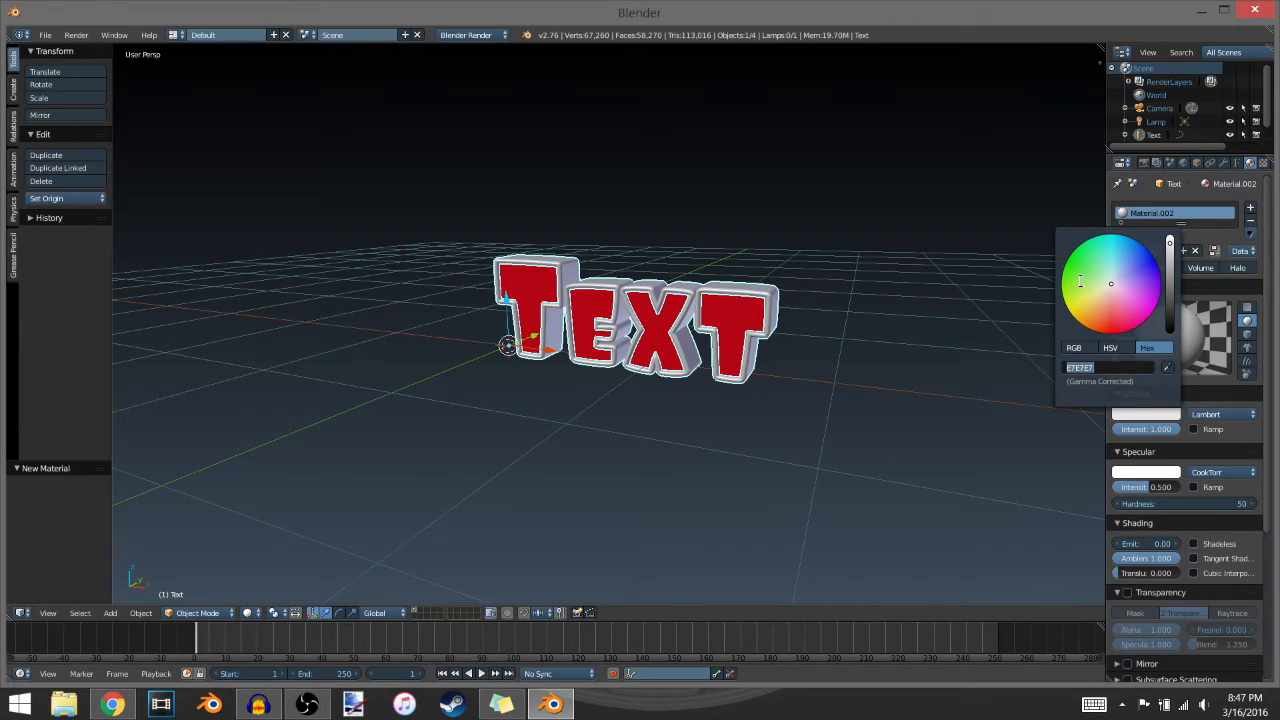
pyautogui.write('222')
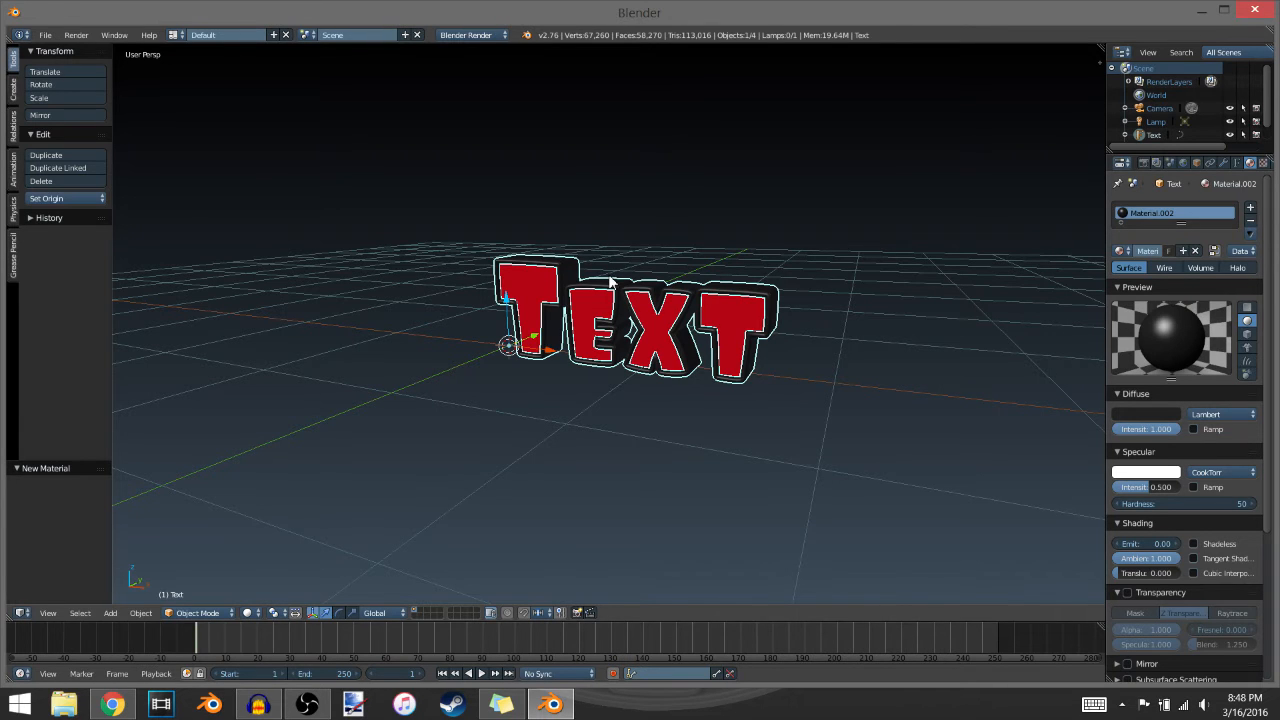
pyautogui.moveTo(632, 296)
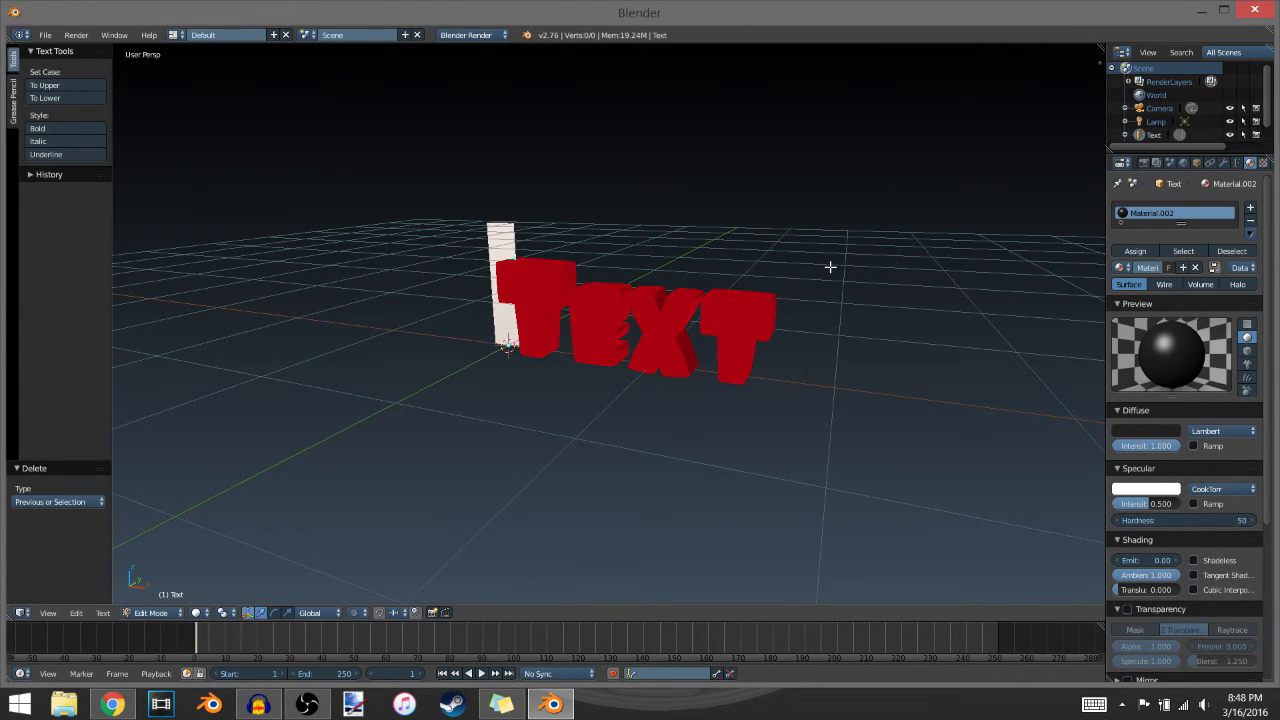
# Replace the text content with the word RANDOM.
pyautogui.write('R')
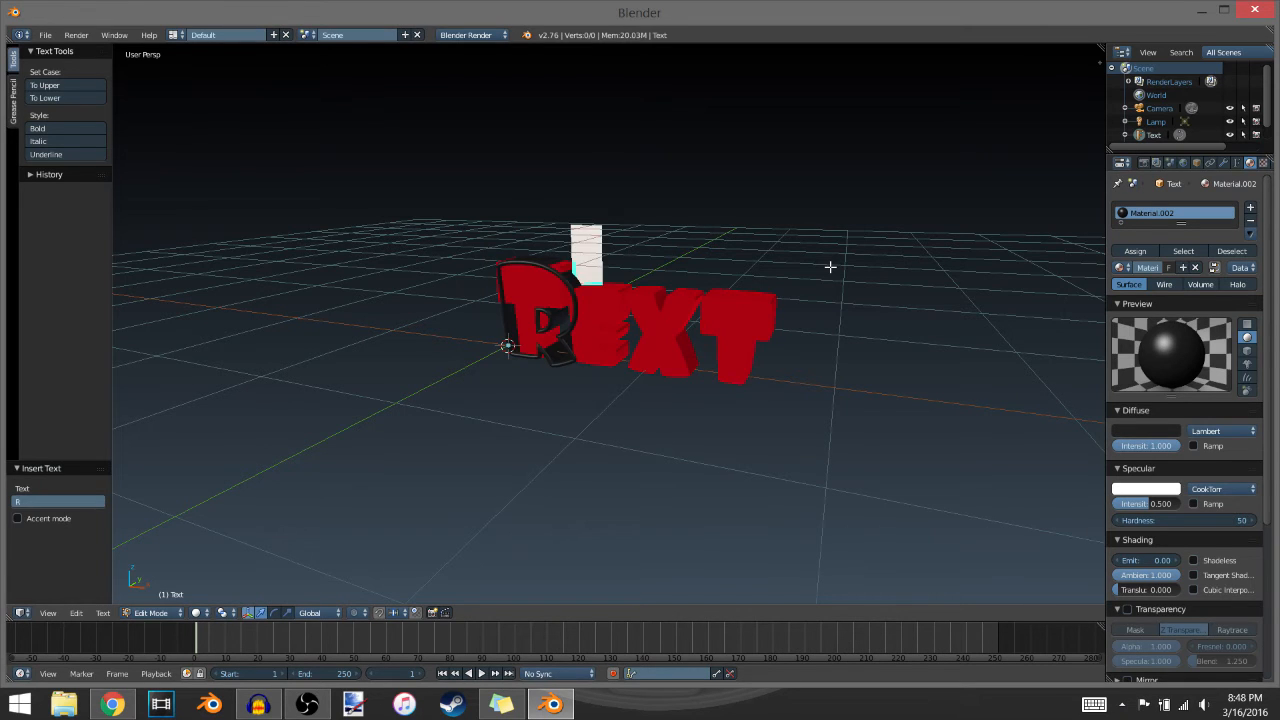
pyautogui.write('ANDOM')
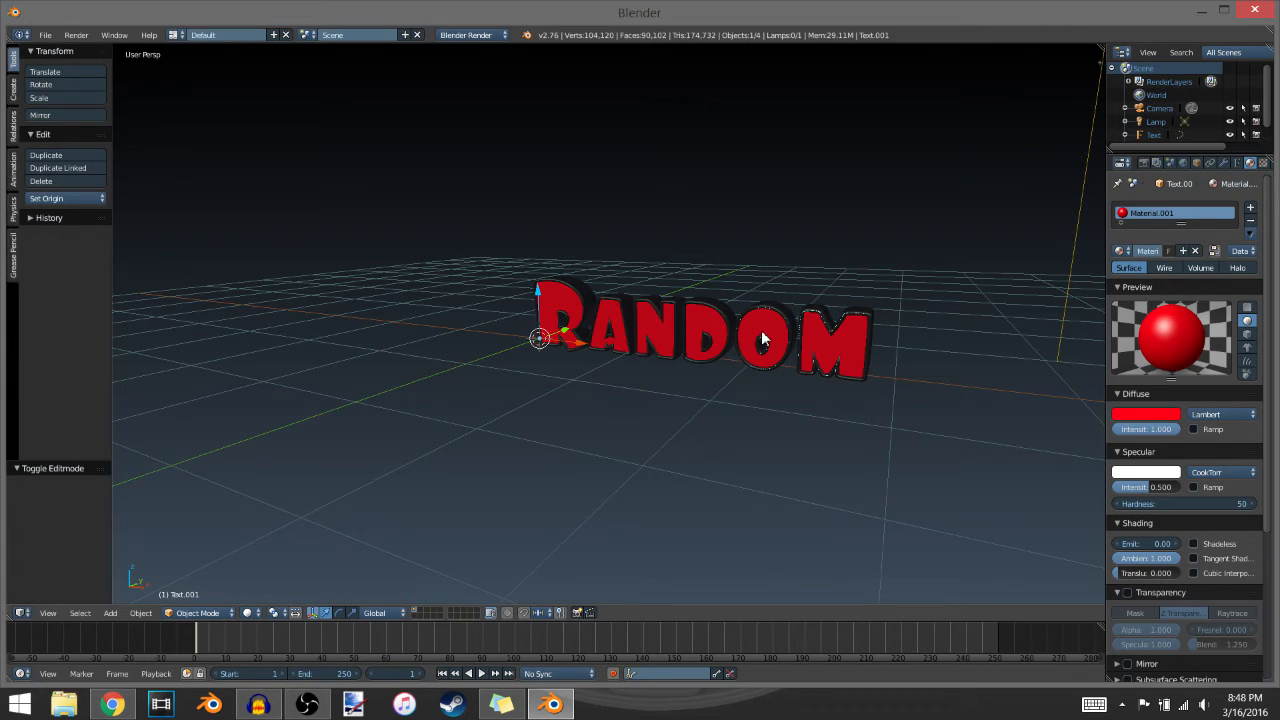
pyautogui.moveTo(996, 316)
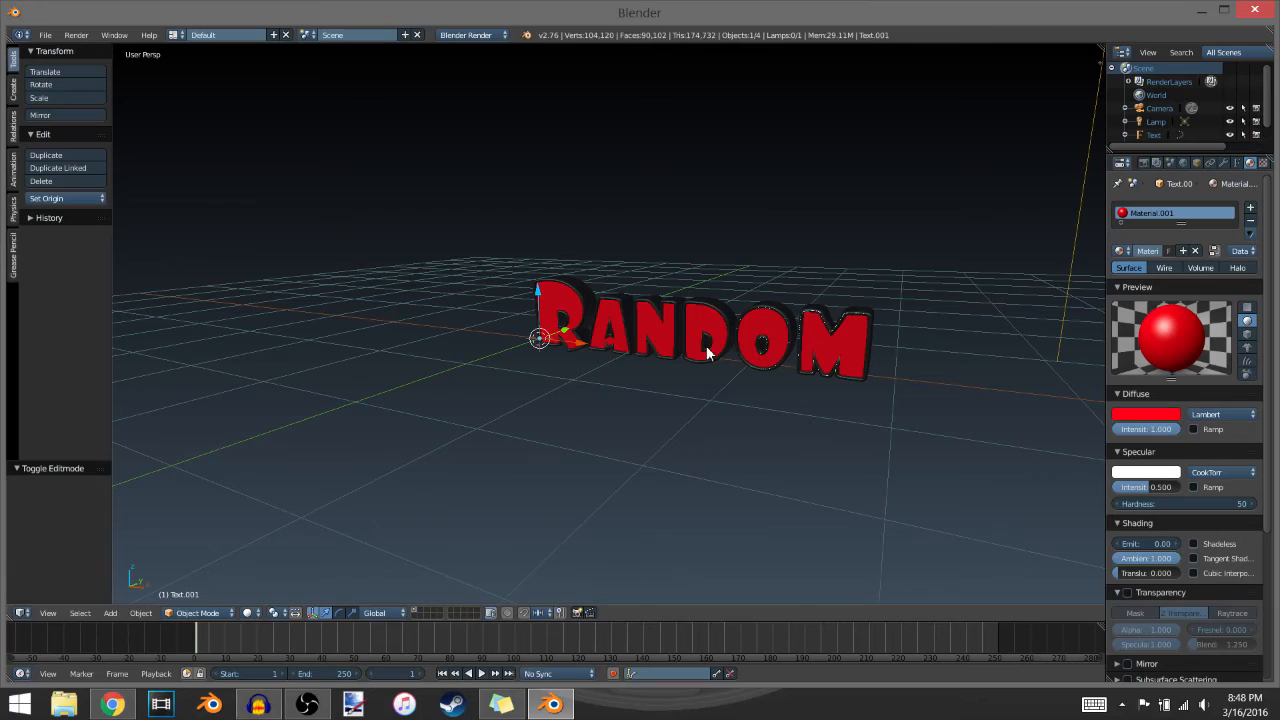
pyautogui.moveTo(1050, 332)
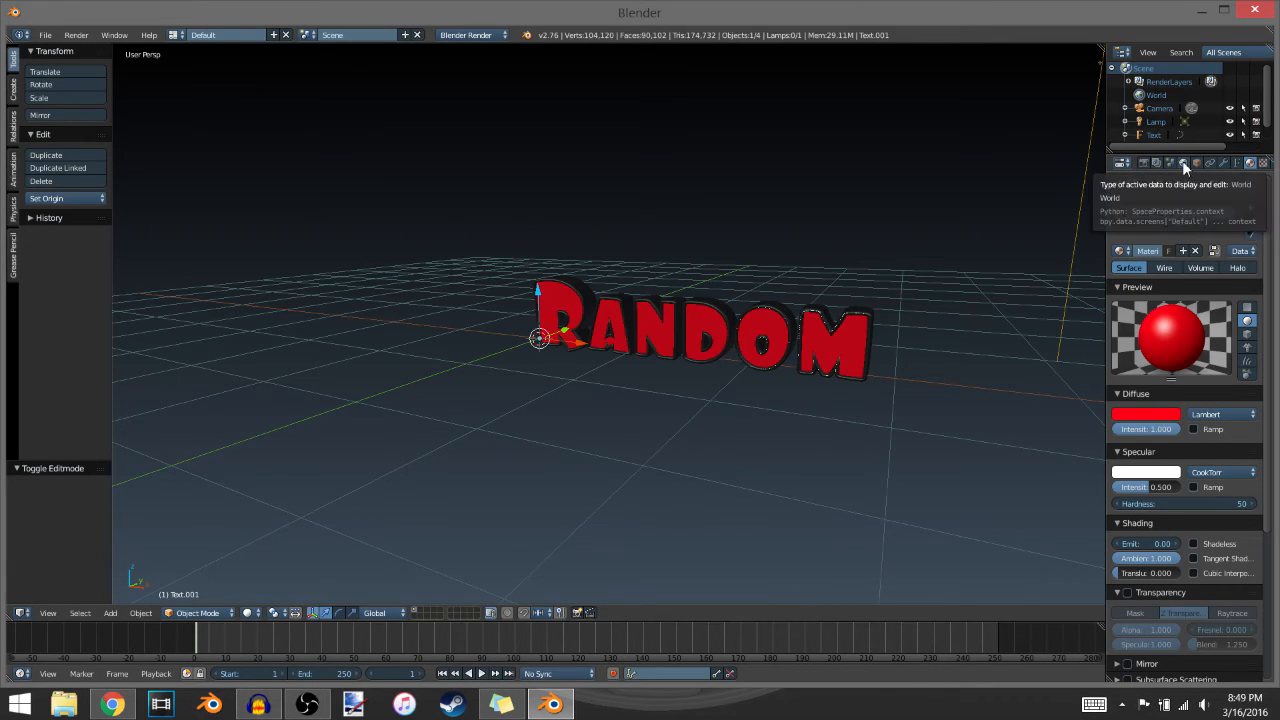
# Enable Environment Lighting in the World settings.
pyautogui.click(1184, 162)
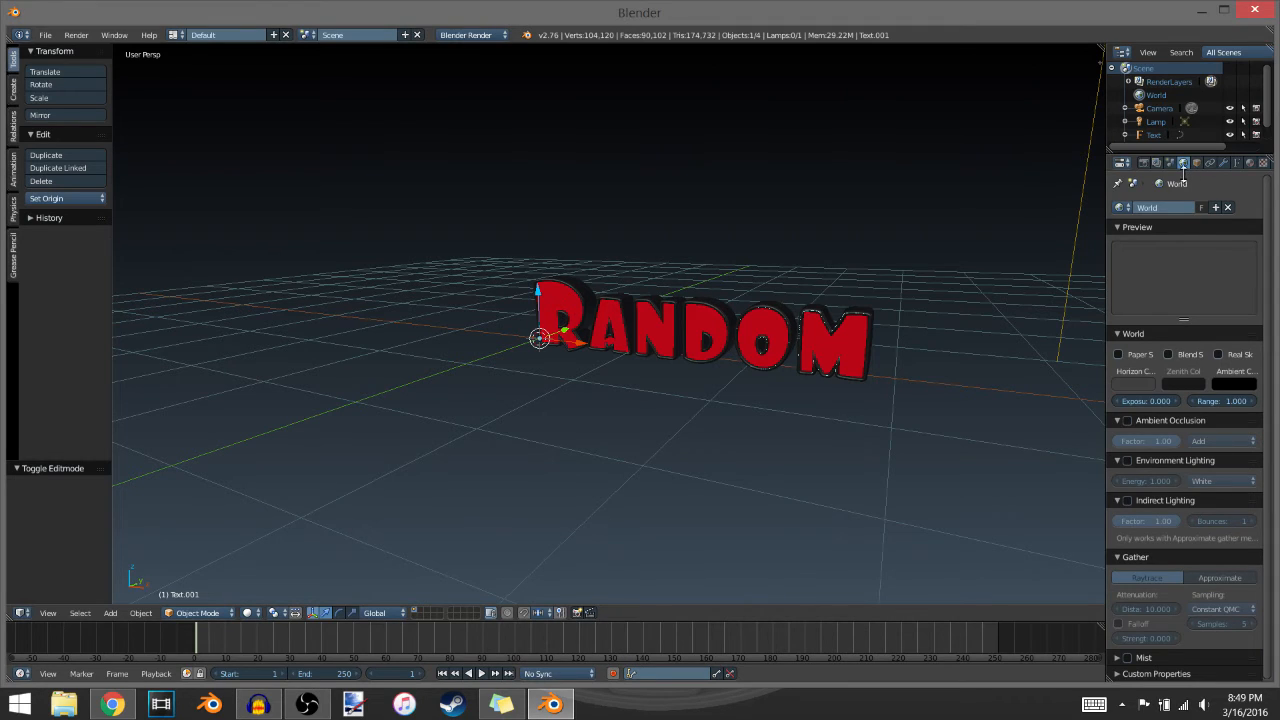
pyautogui.click(1128, 460)
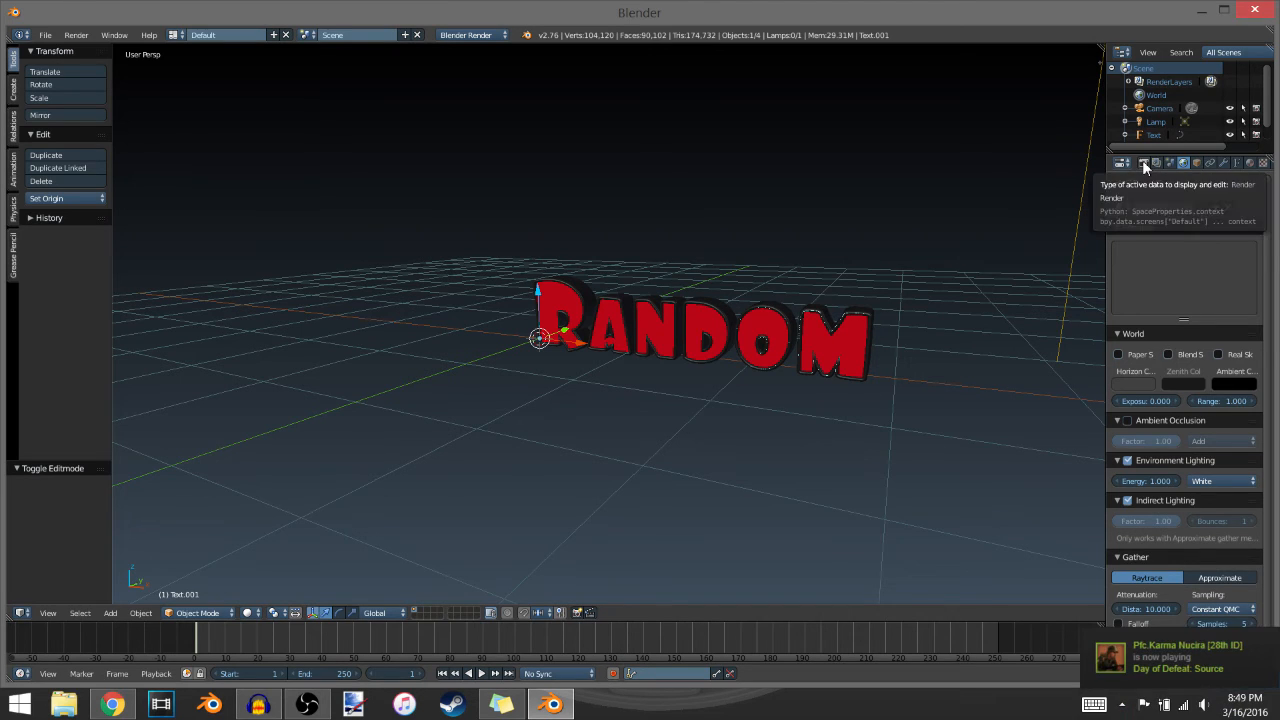
# Show the render settings, lock the camera to the view and look through the camera.
pyautogui.click(1124, 162)
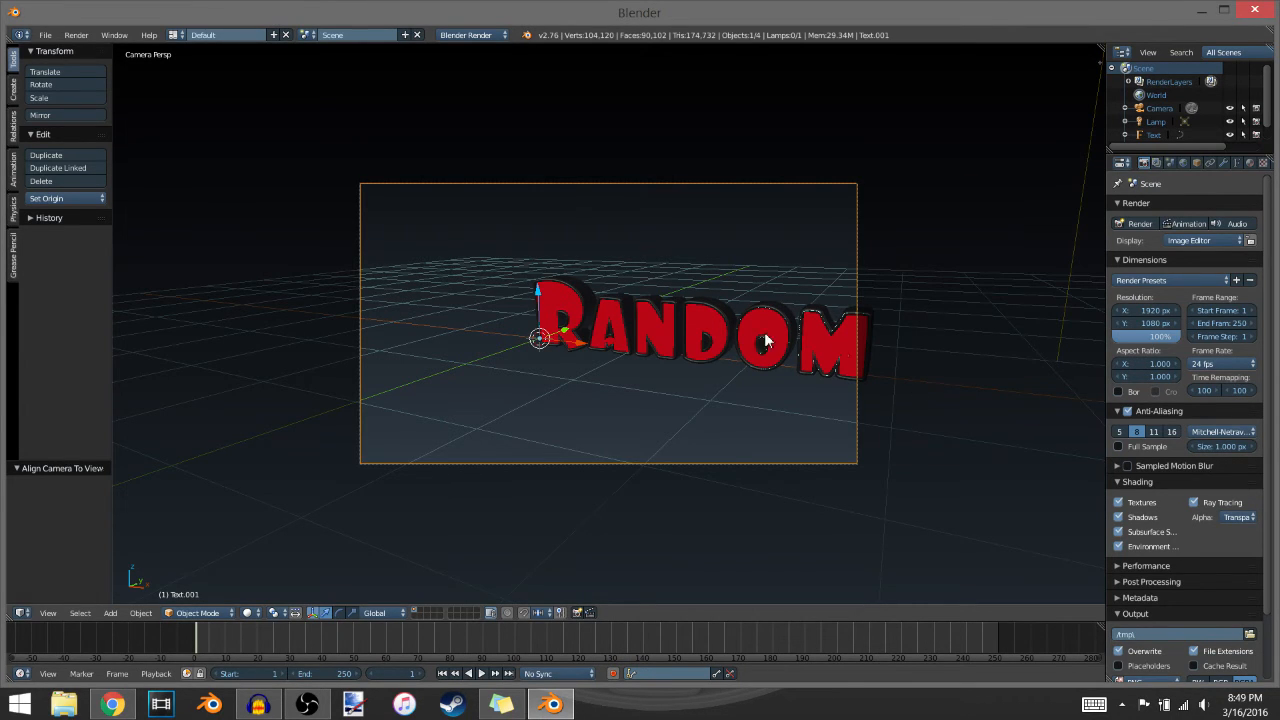
pyautogui.moveTo(650, 308)
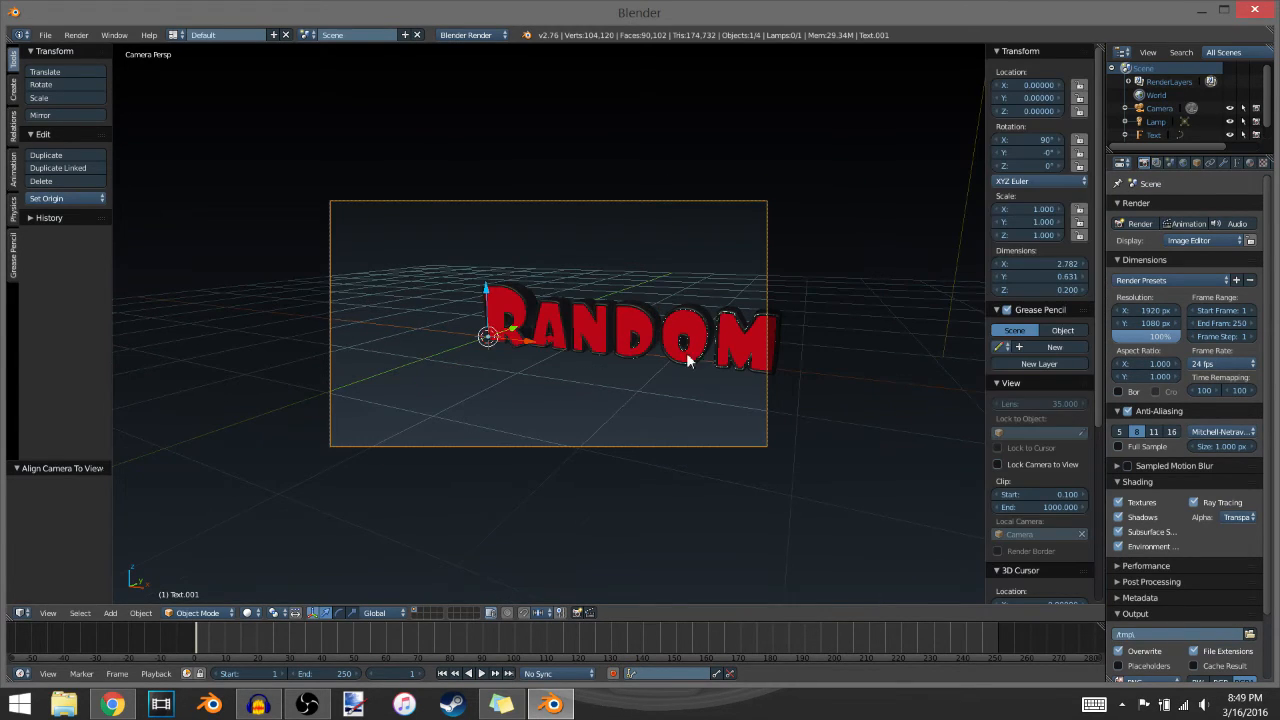
pyautogui.click(996, 464)
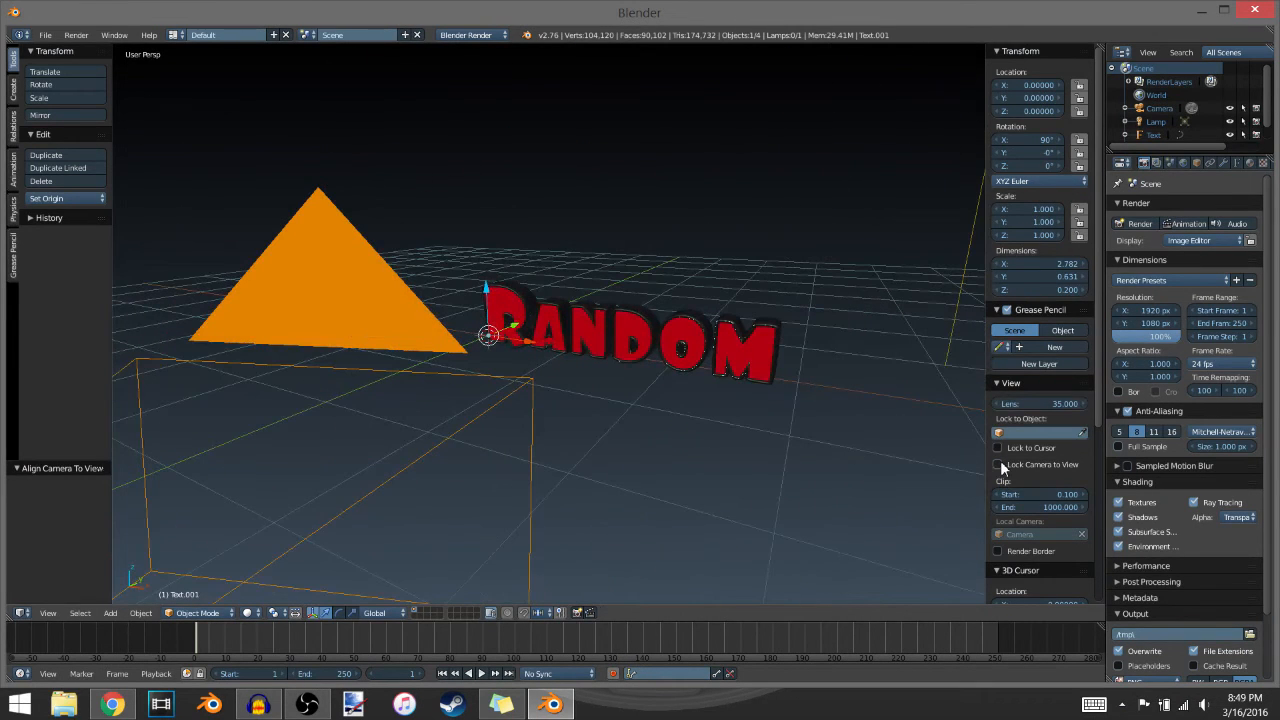
pyautogui.click(996, 464)
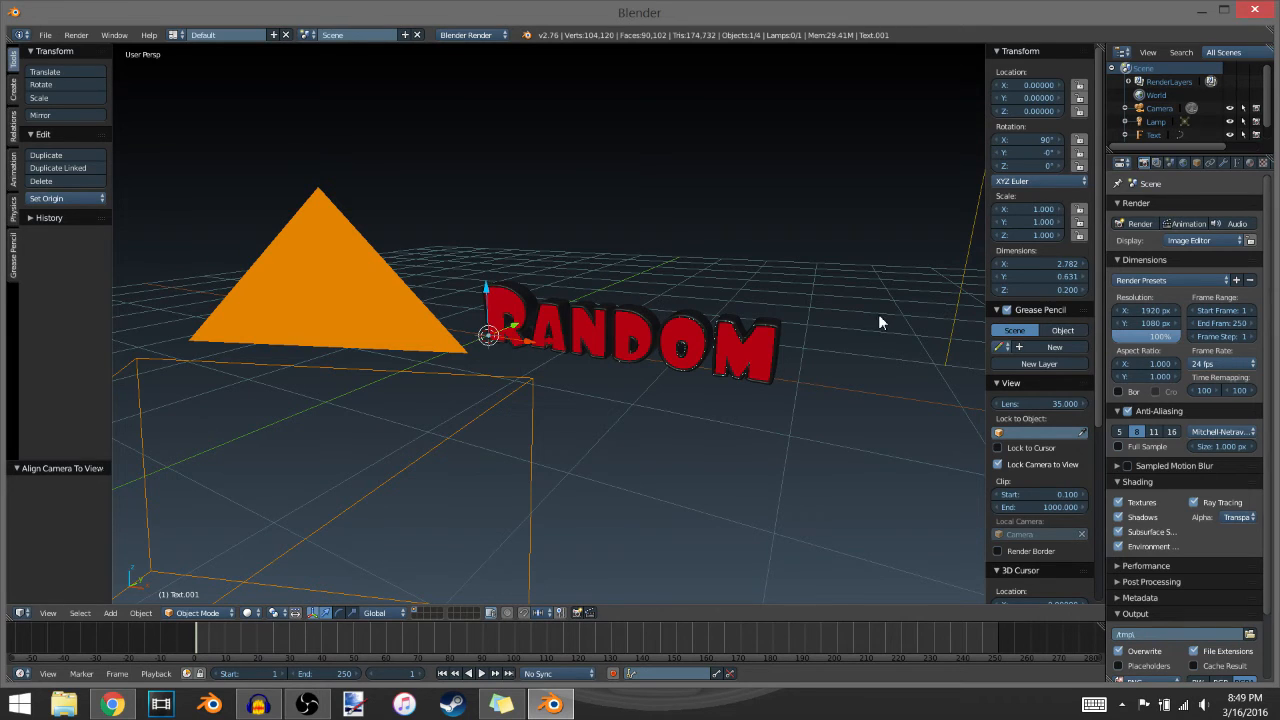
pyautogui.press('KP_0')
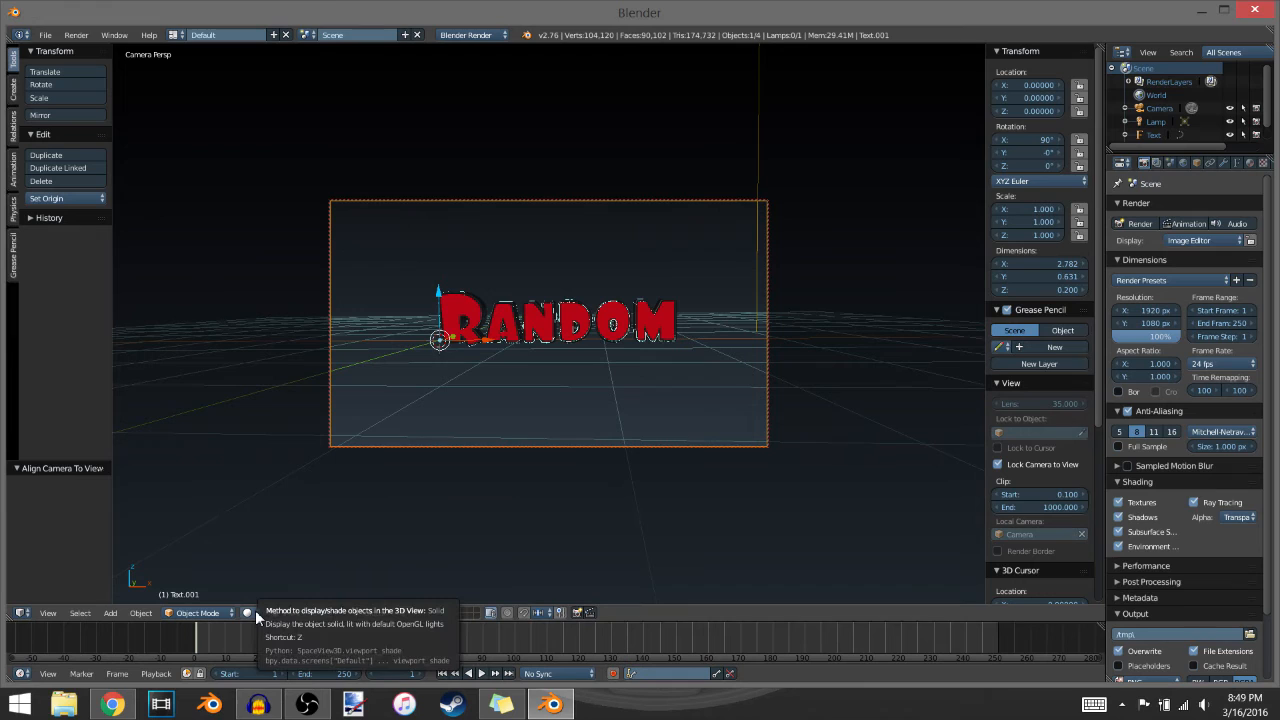
# Preview in Rendered shading while zooming the locked camera in on the text, then return to Solid.
pyautogui.click(248, 612)
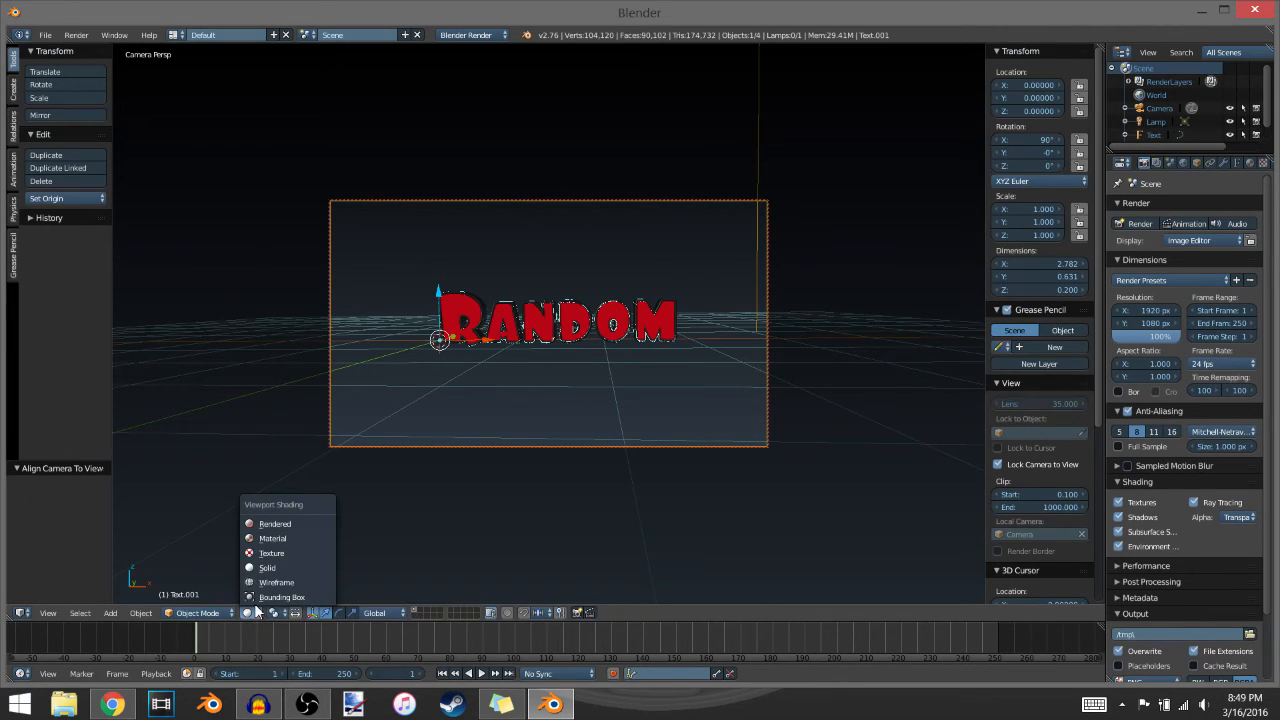
pyautogui.moveTo(274, 524)
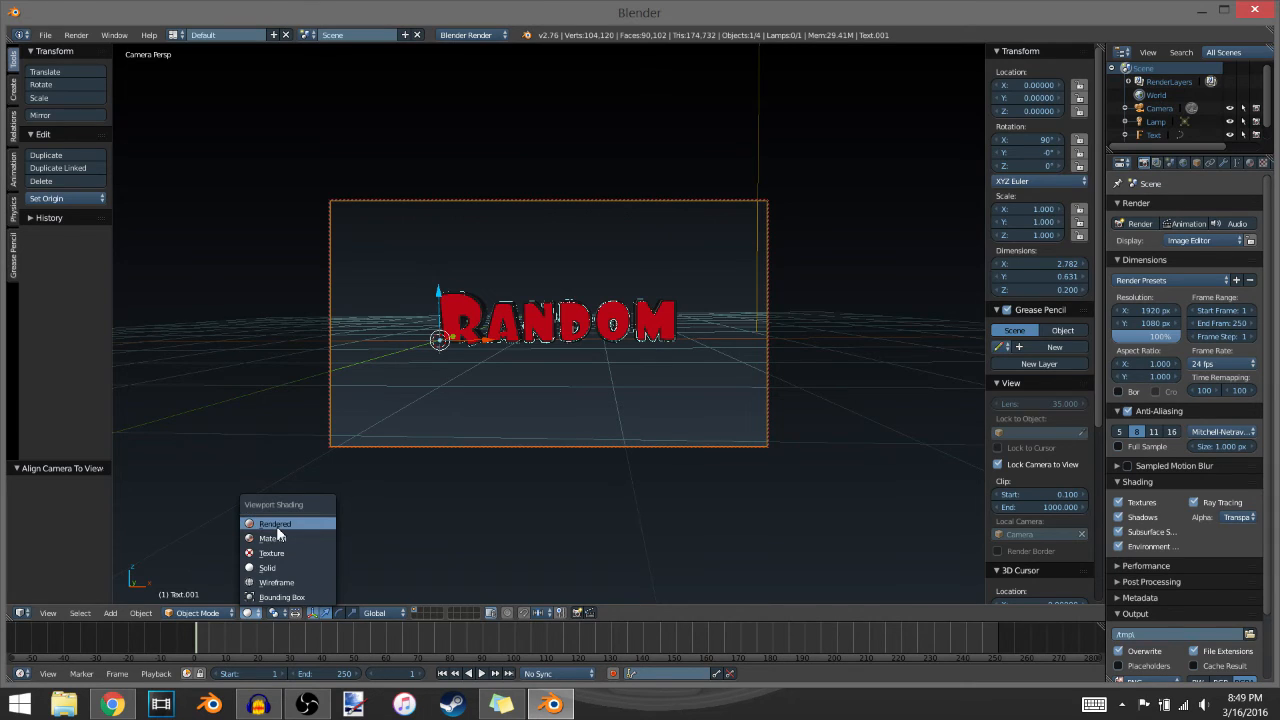
pyautogui.click(274, 524)
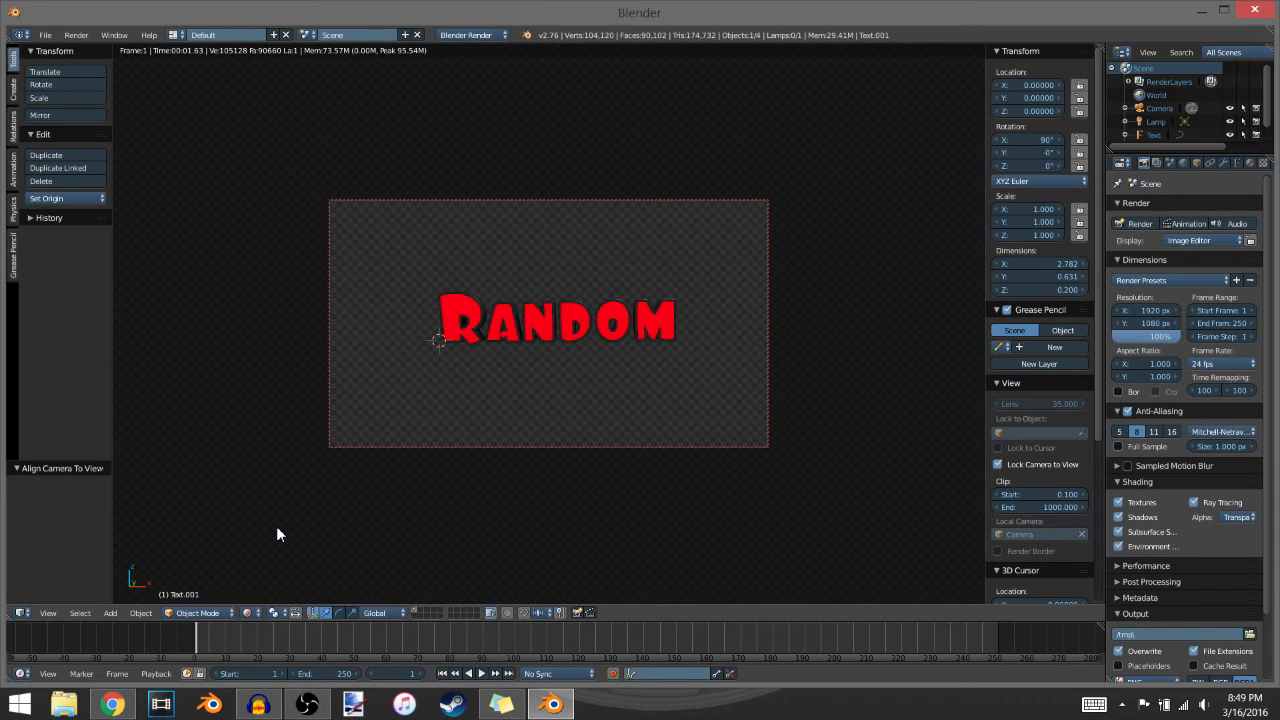
pyautogui.click(390, 348)
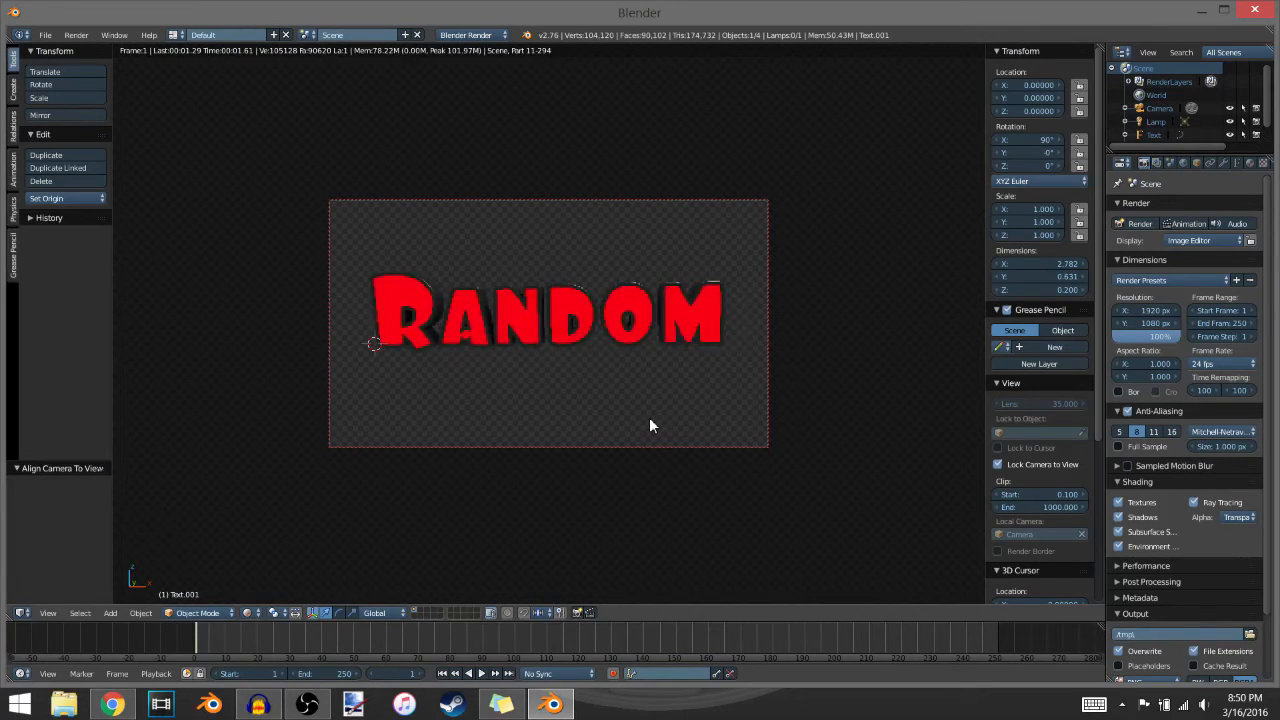
pyautogui.click(248, 612)
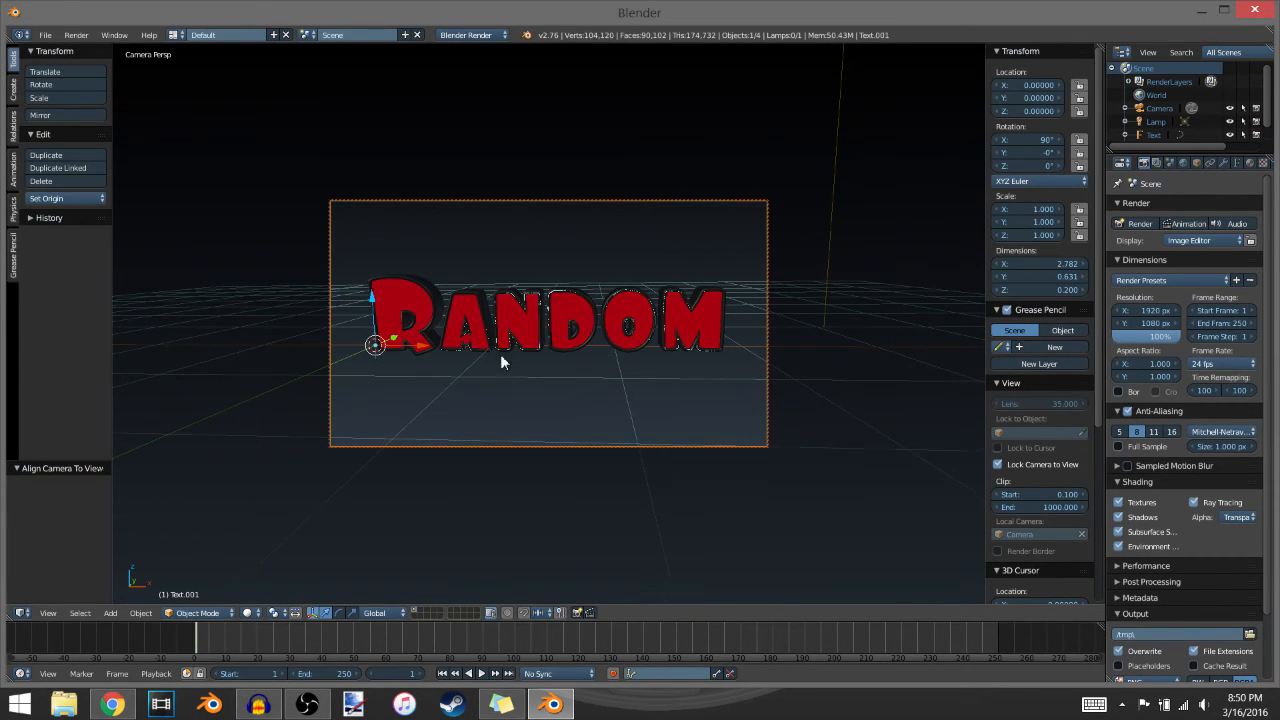
pyautogui.moveTo(1138, 224)
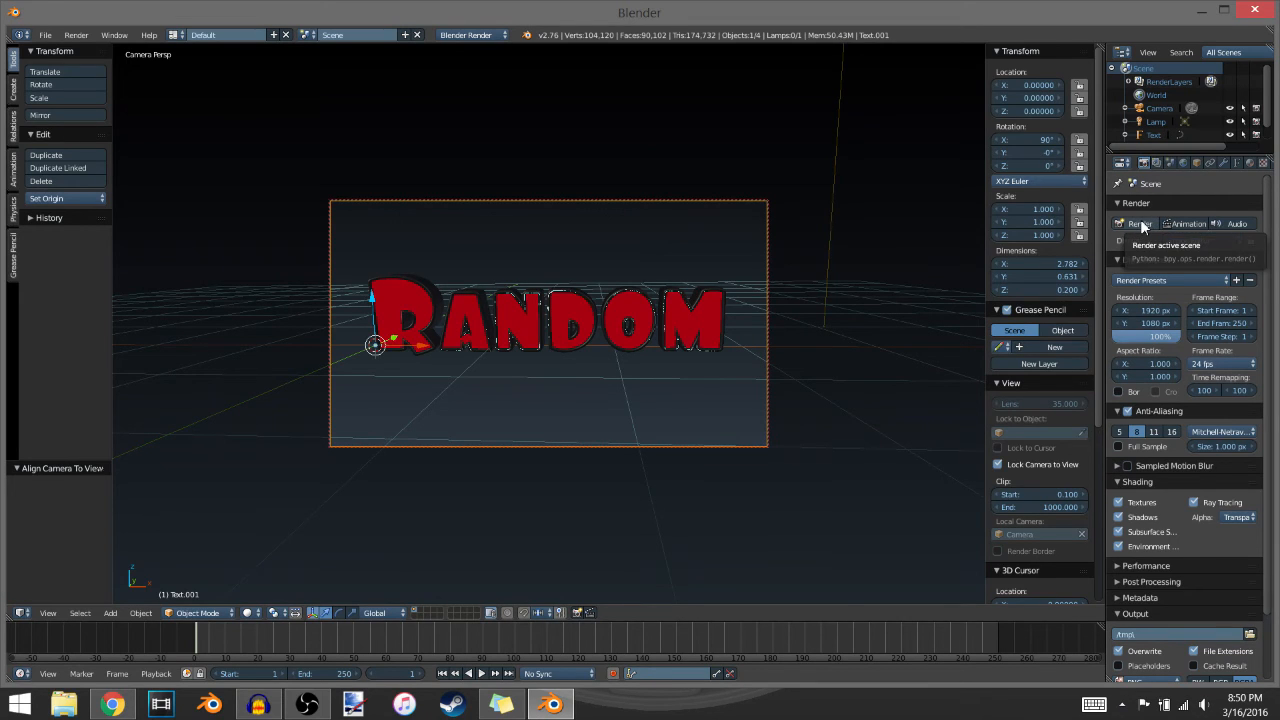
# Render the scene and bring up the Image menu for the render result.
pyautogui.click(1136, 224)
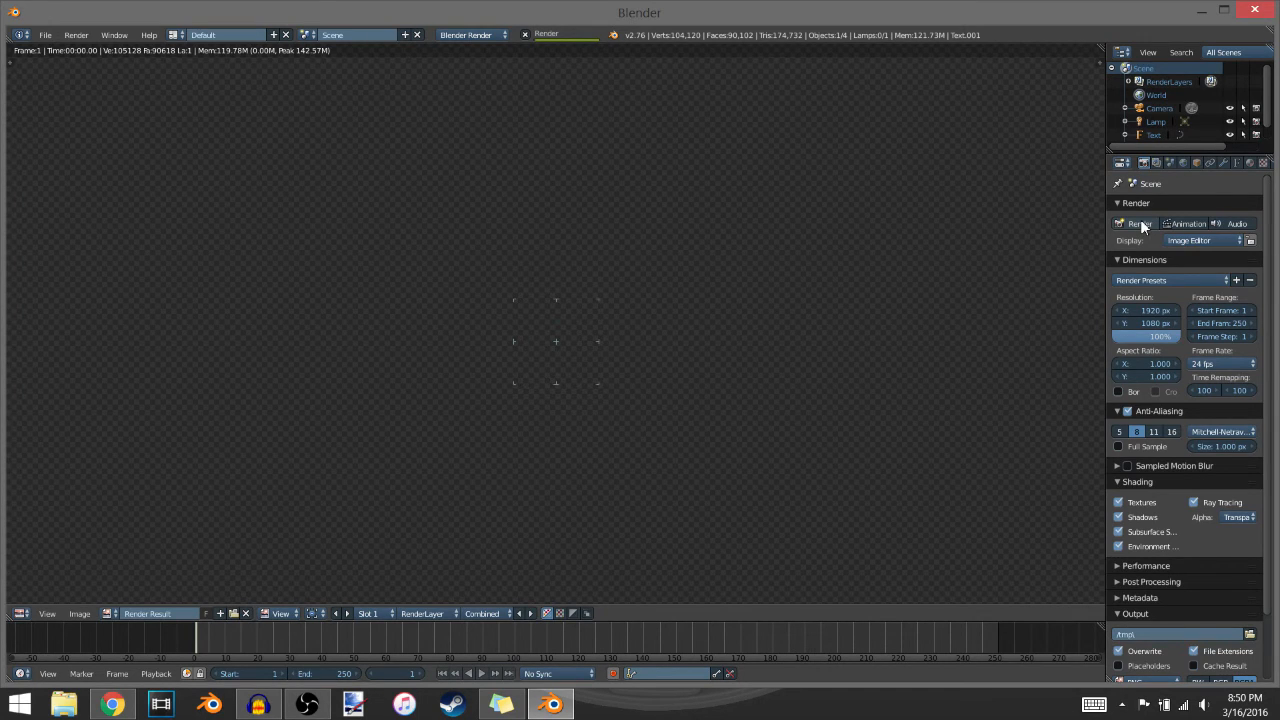
pyautogui.click(1140, 224)
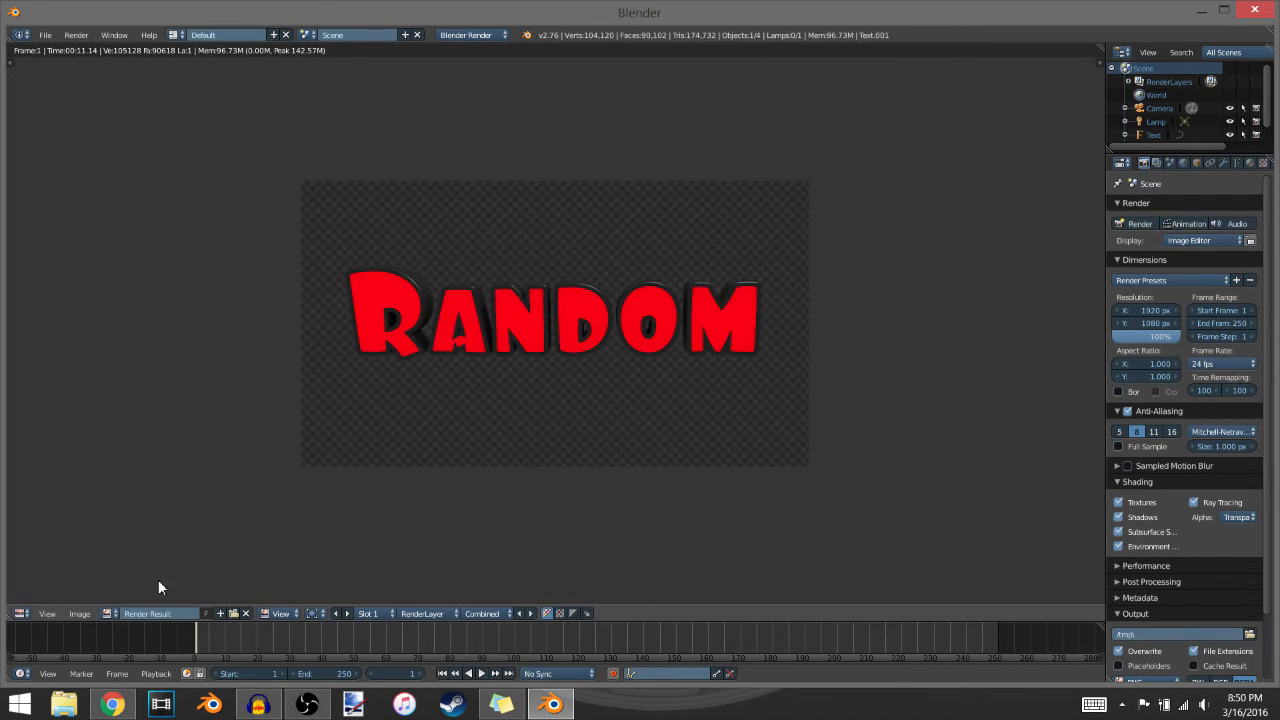
pyautogui.click(80, 612)
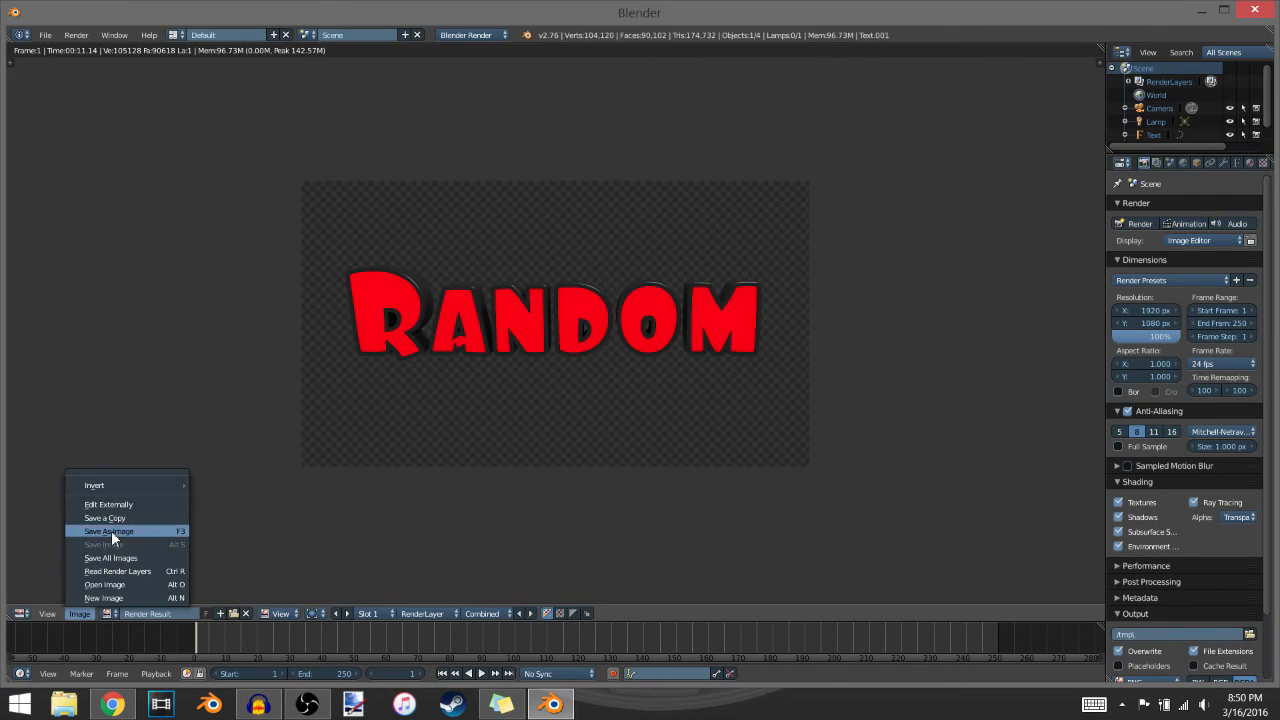
# Save the render as a PNG named 'rand' on the desktop.
pyautogui.click(108, 532)
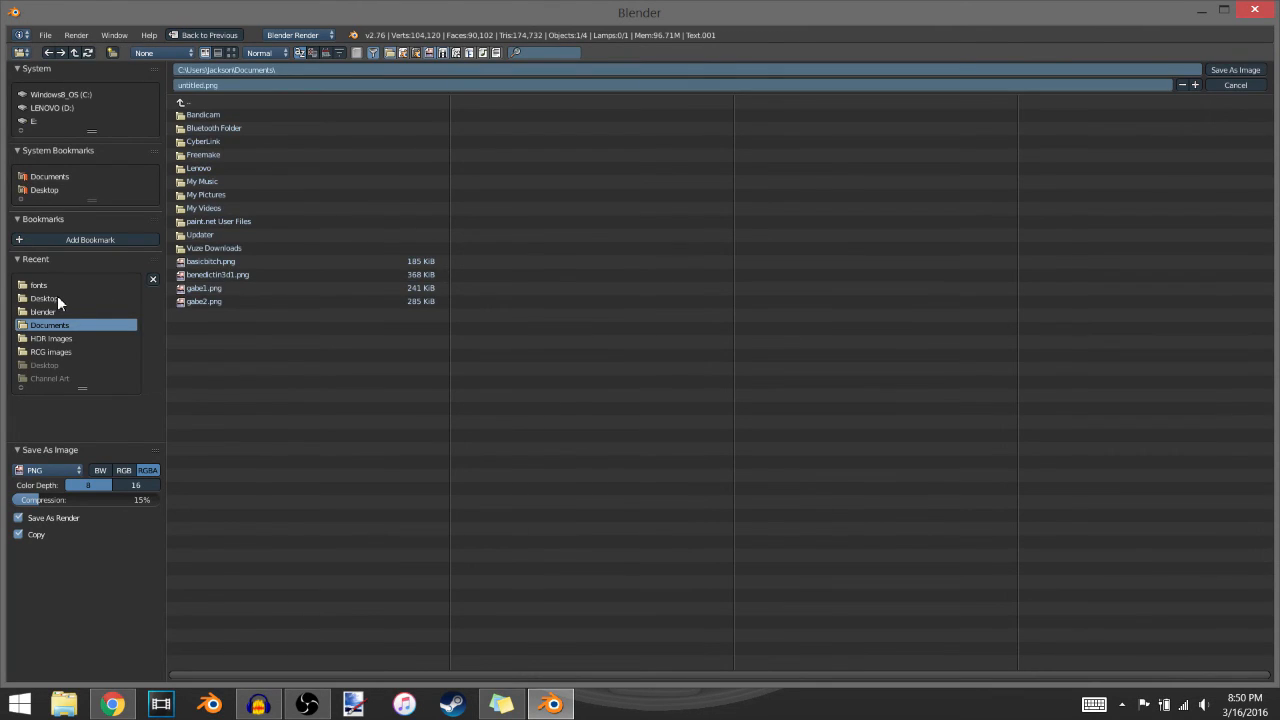
pyautogui.click(44, 298)
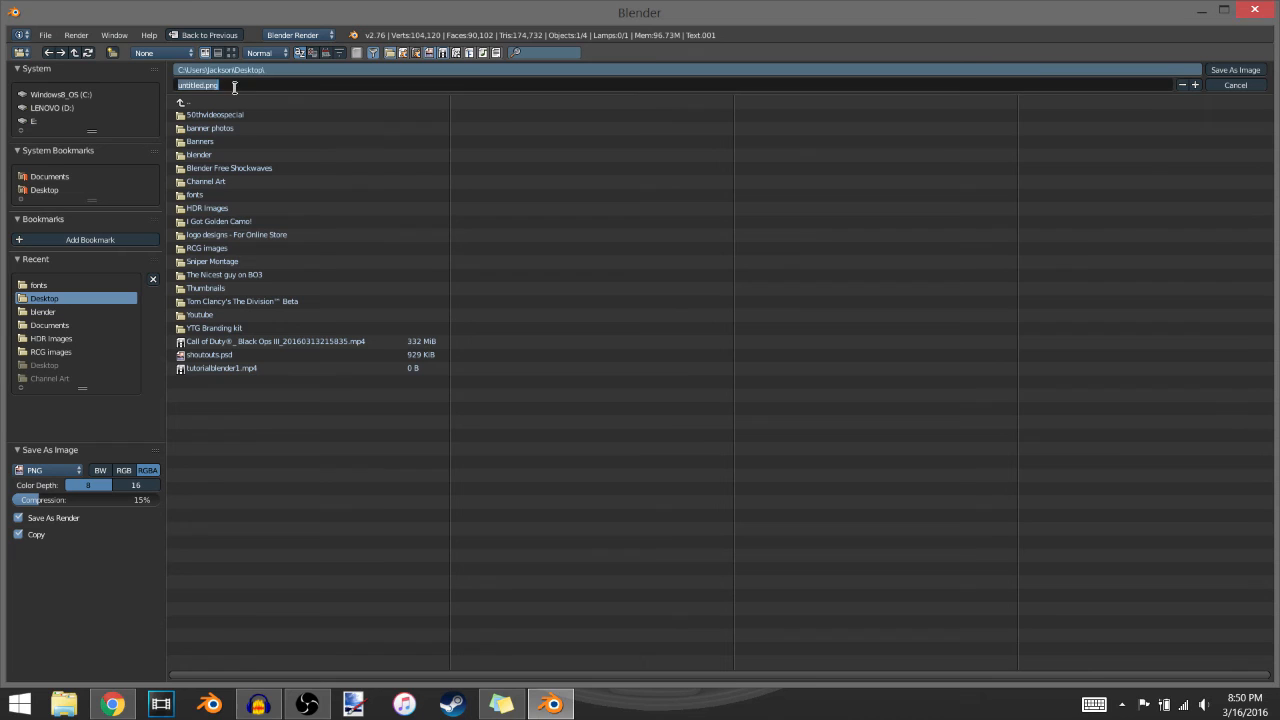
pyautogui.write('rand')
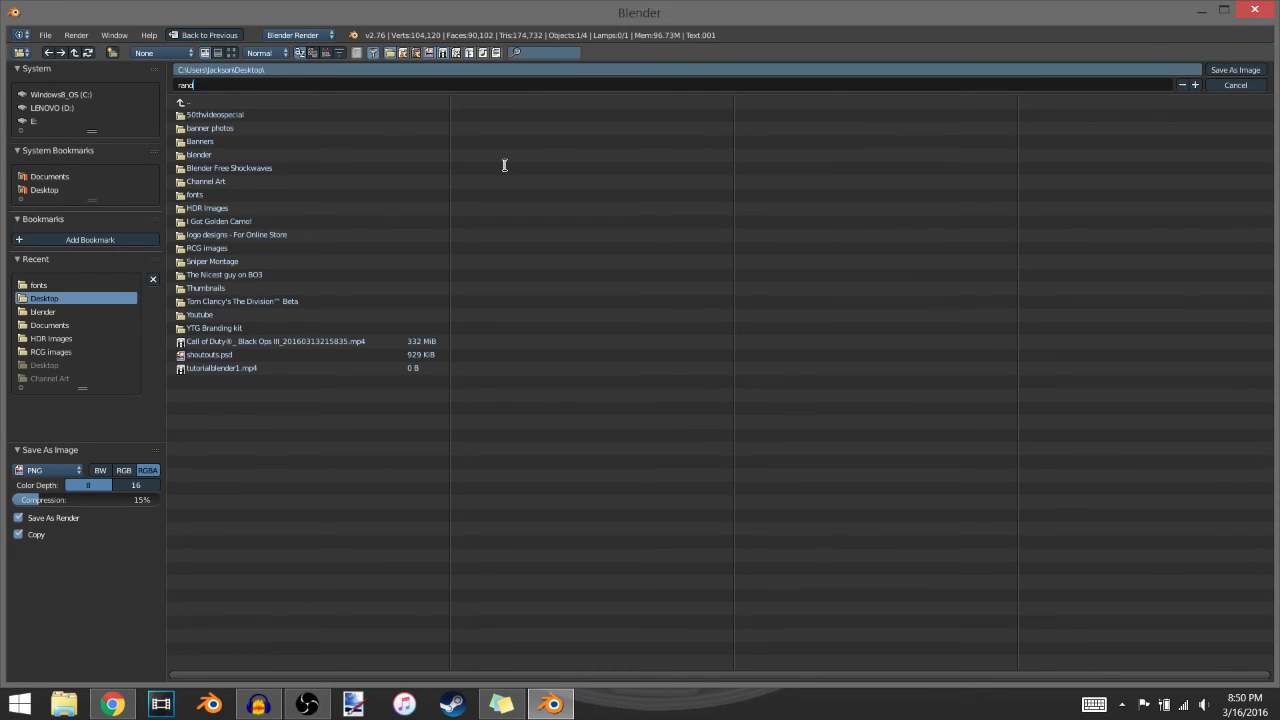
pyautogui.click(1236, 84)
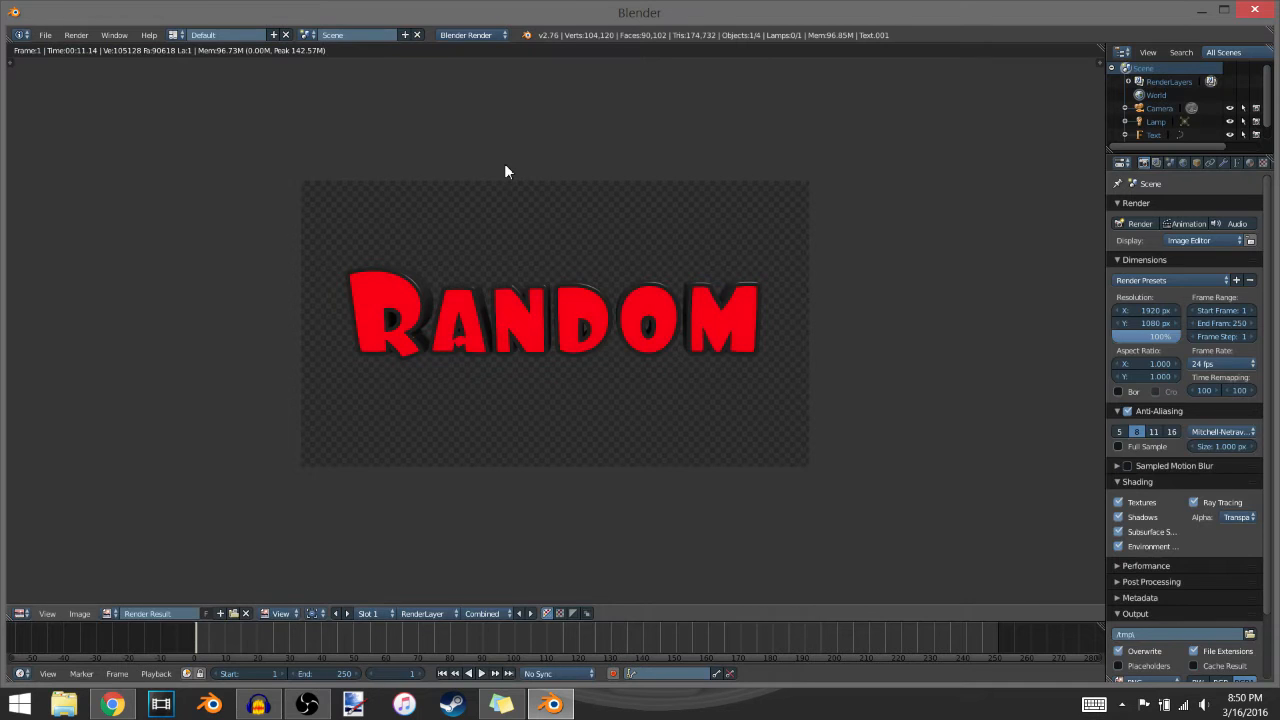
pyautogui.moveTo(1040, 80)
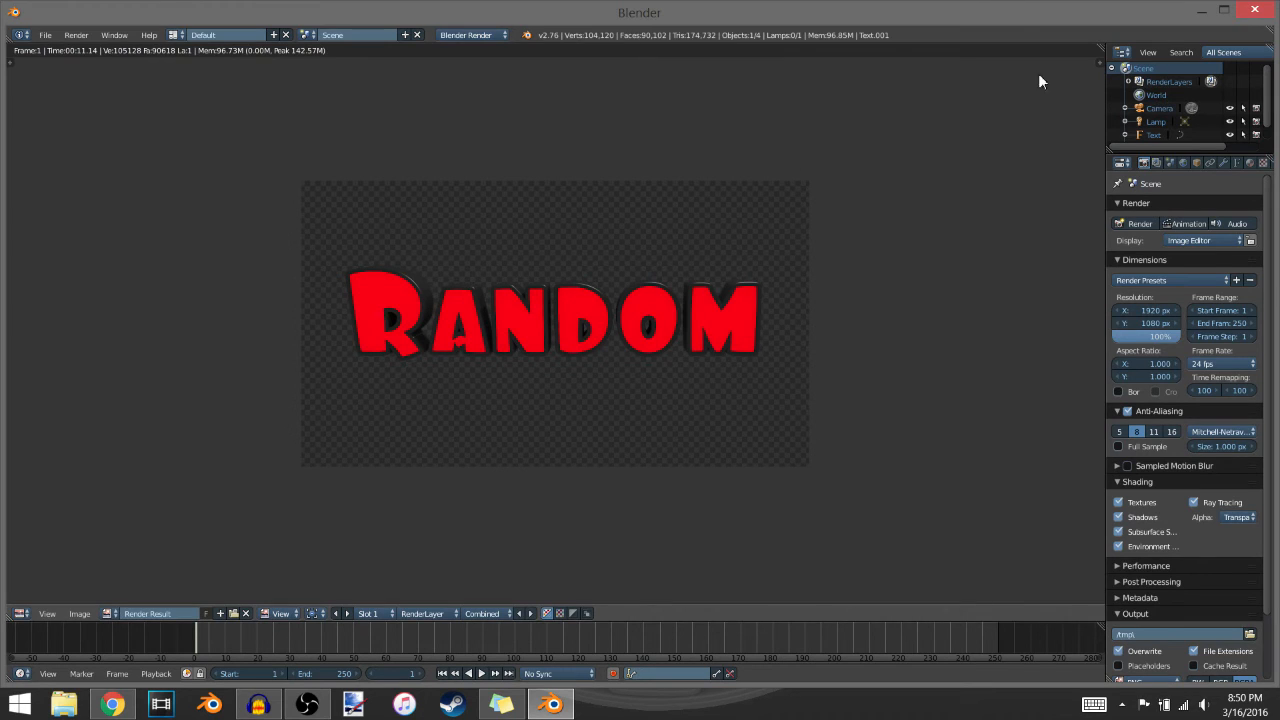
pyautogui.moveTo(1204, 12)
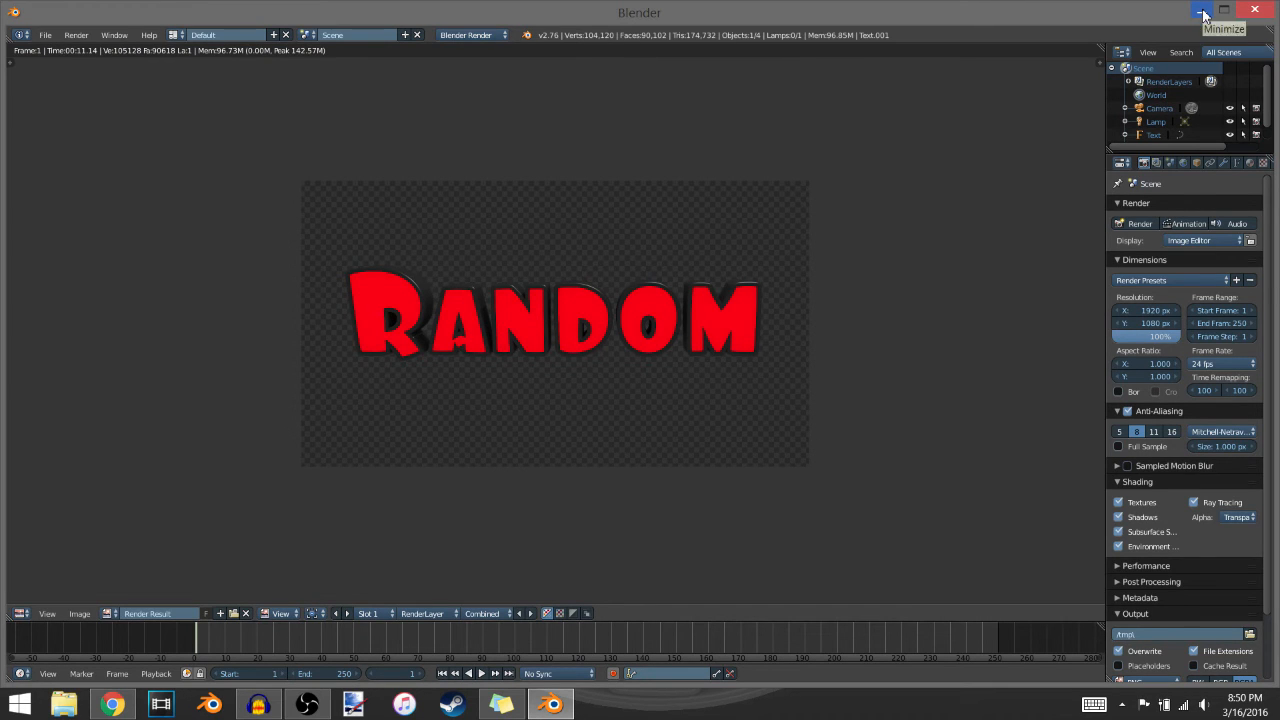
# Minimize Blender and view the saved 'rand' PNG in Windows Photo Viewer.
pyautogui.click(1200, 12)
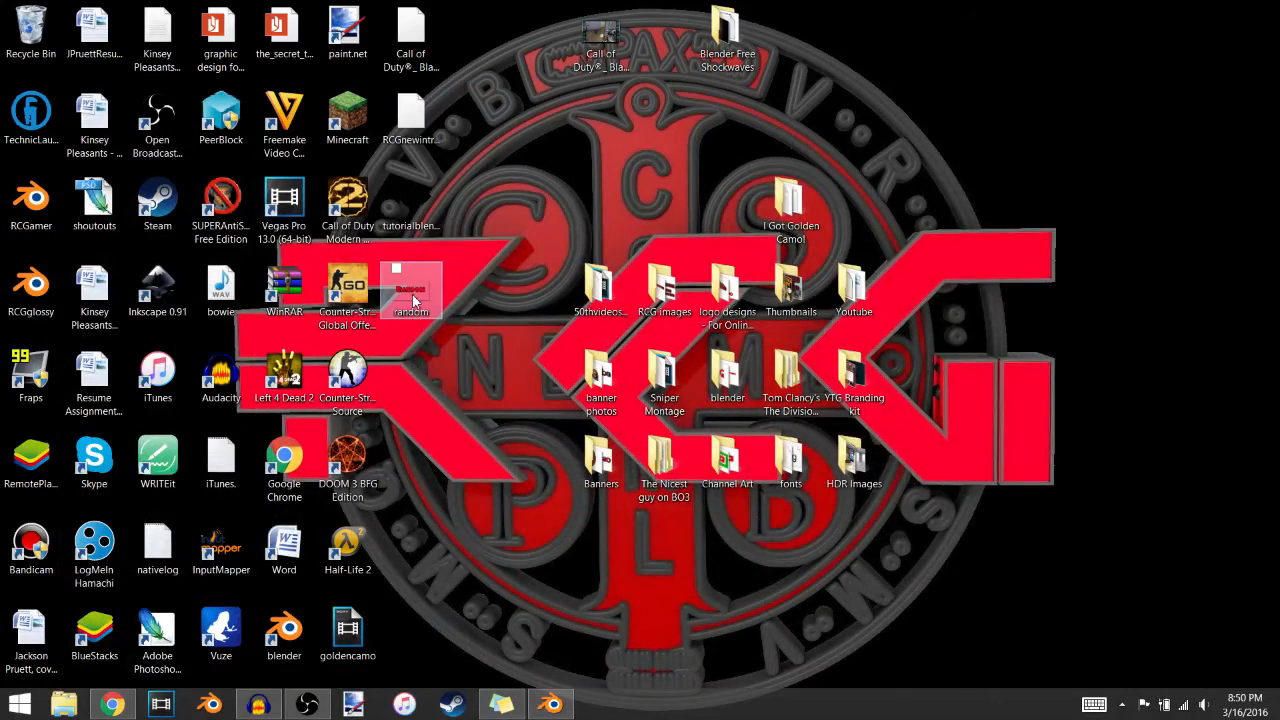
pyautogui.doubleClick(412, 290)
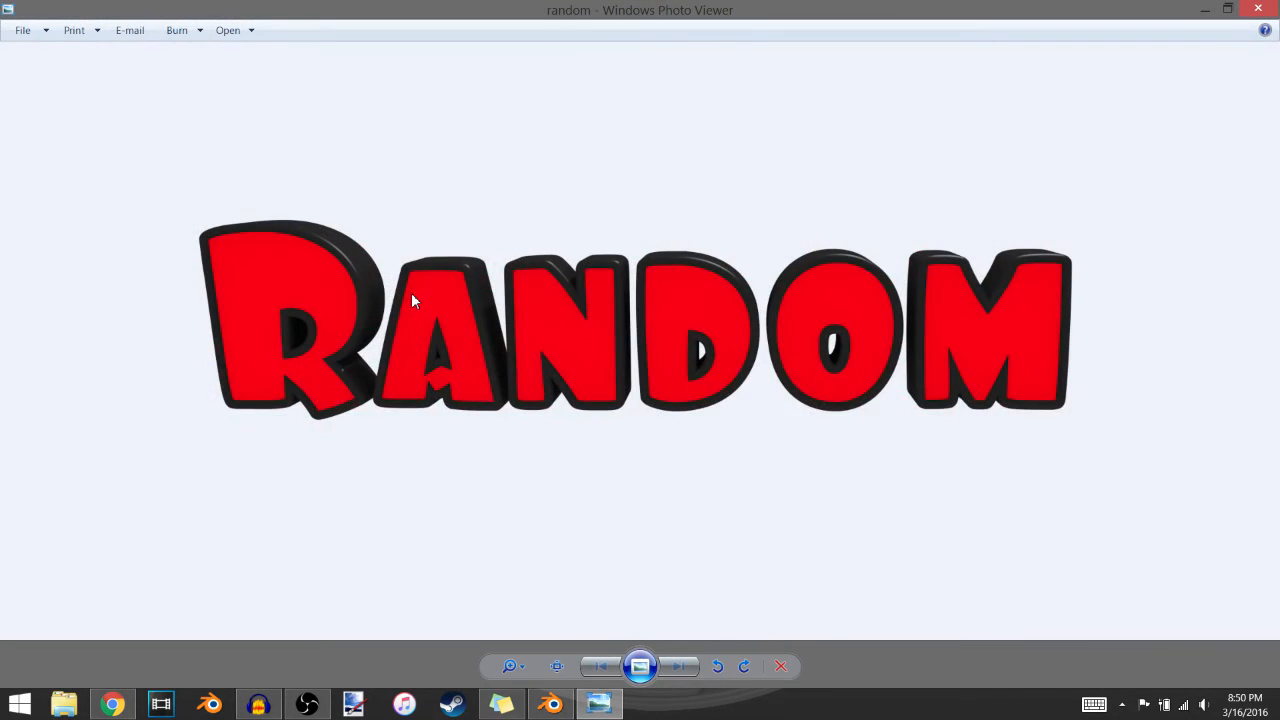
pyautogui.moveTo(470, 302)
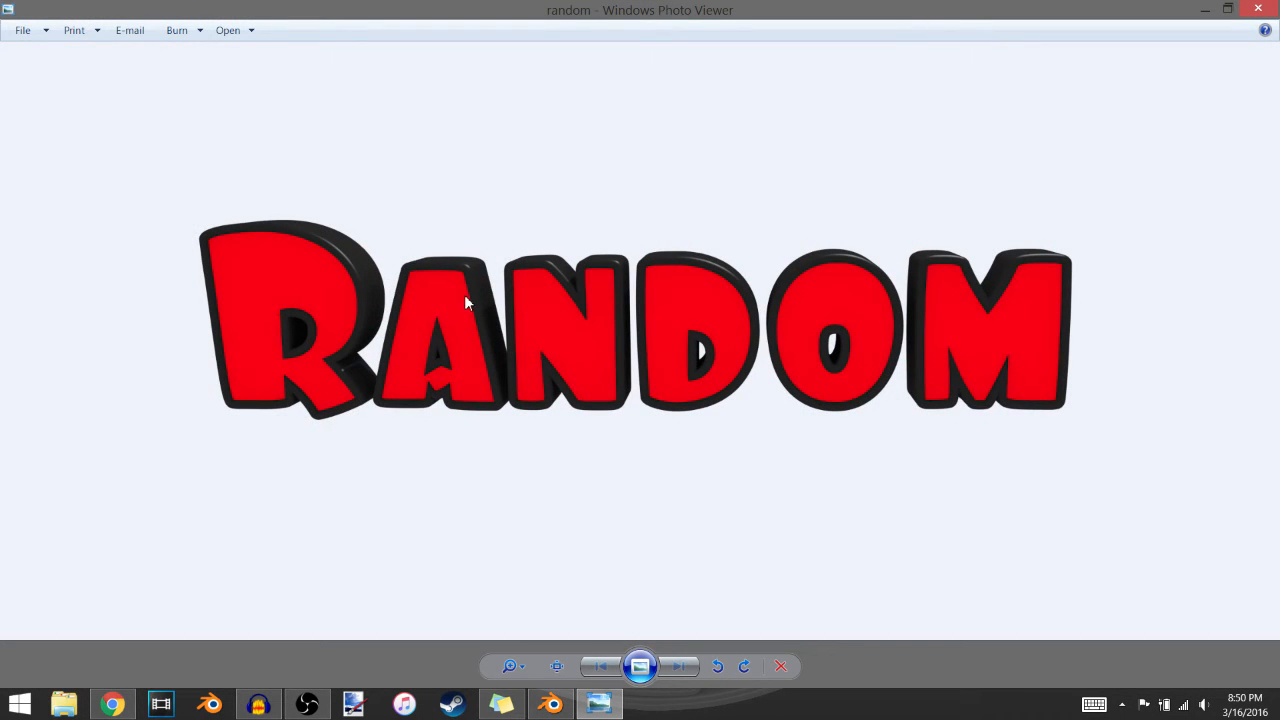
pyautogui.moveTo(548, 210)
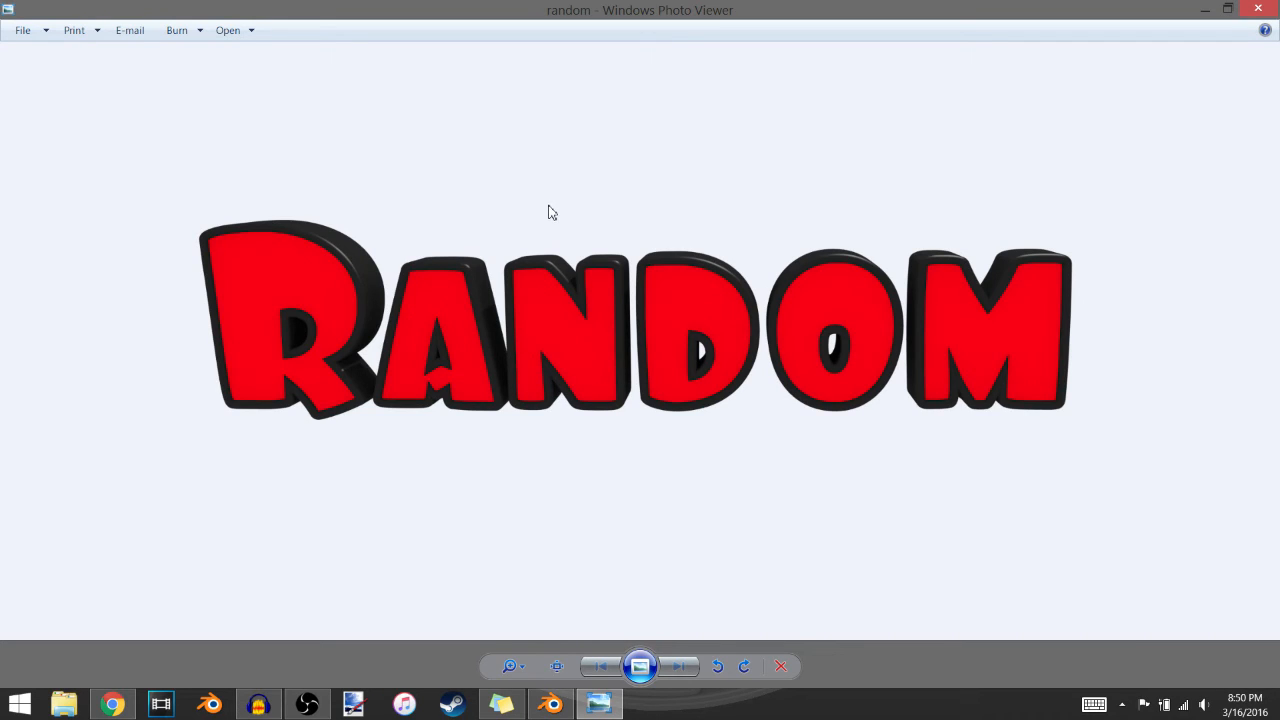
pyautogui.moveTo(620, 216)
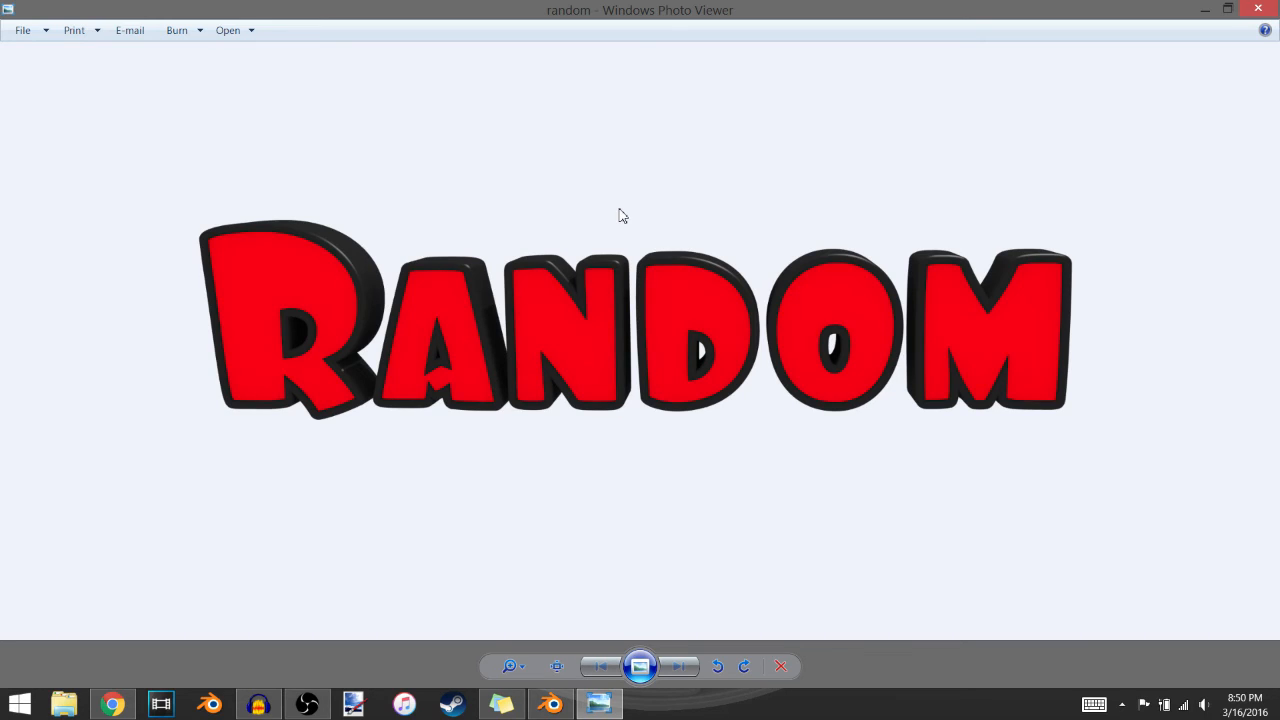
pyautogui.moveTo(548, 196)
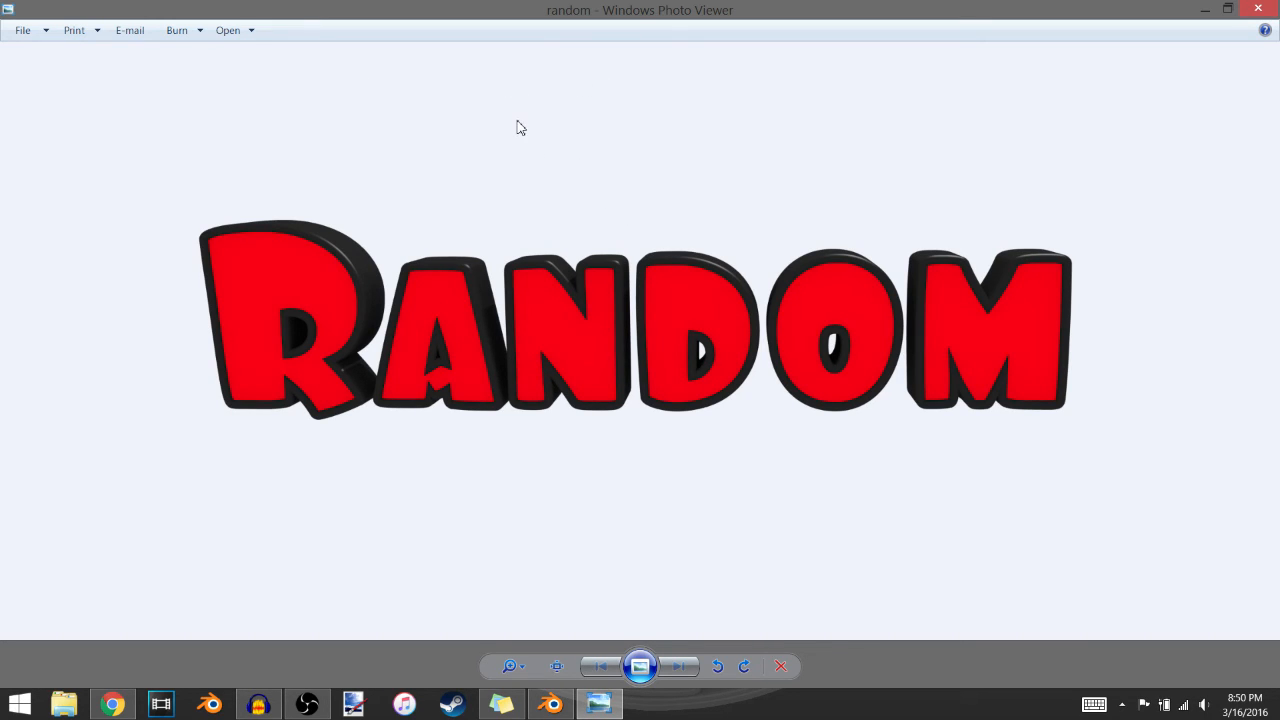
pyautogui.moveTo(556, 158)
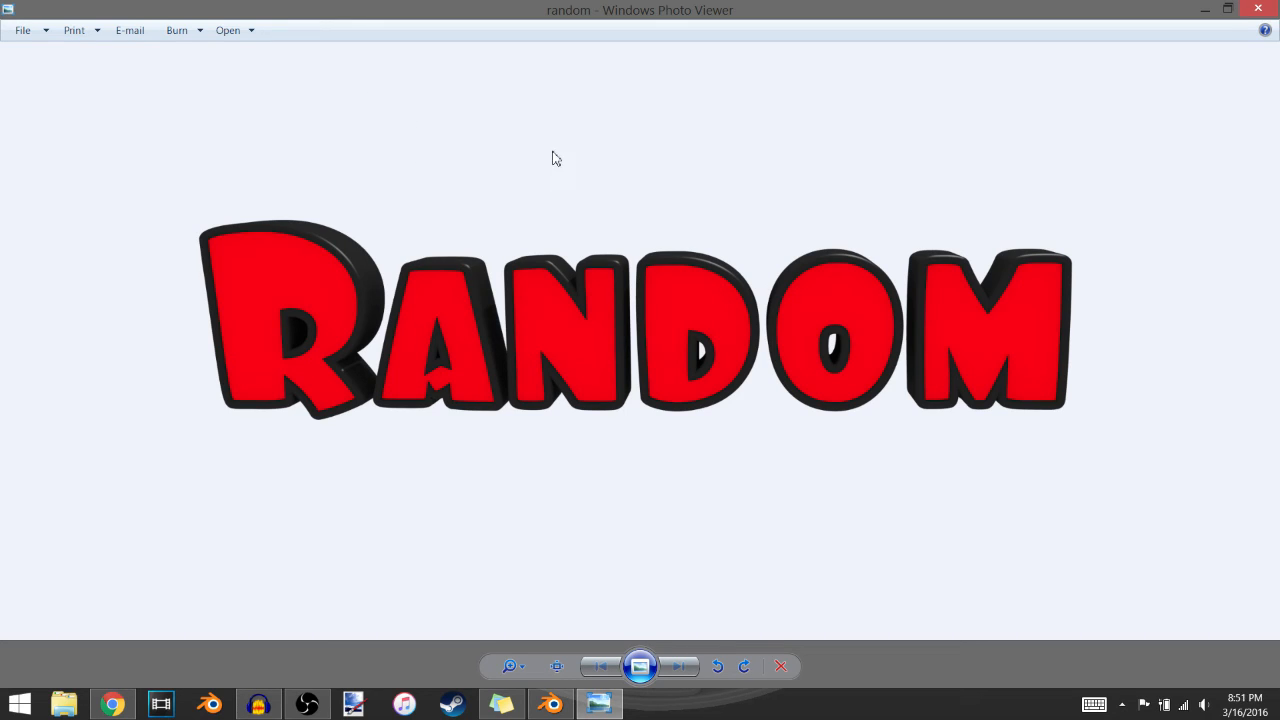
pyautogui.moveTo(520, 124)
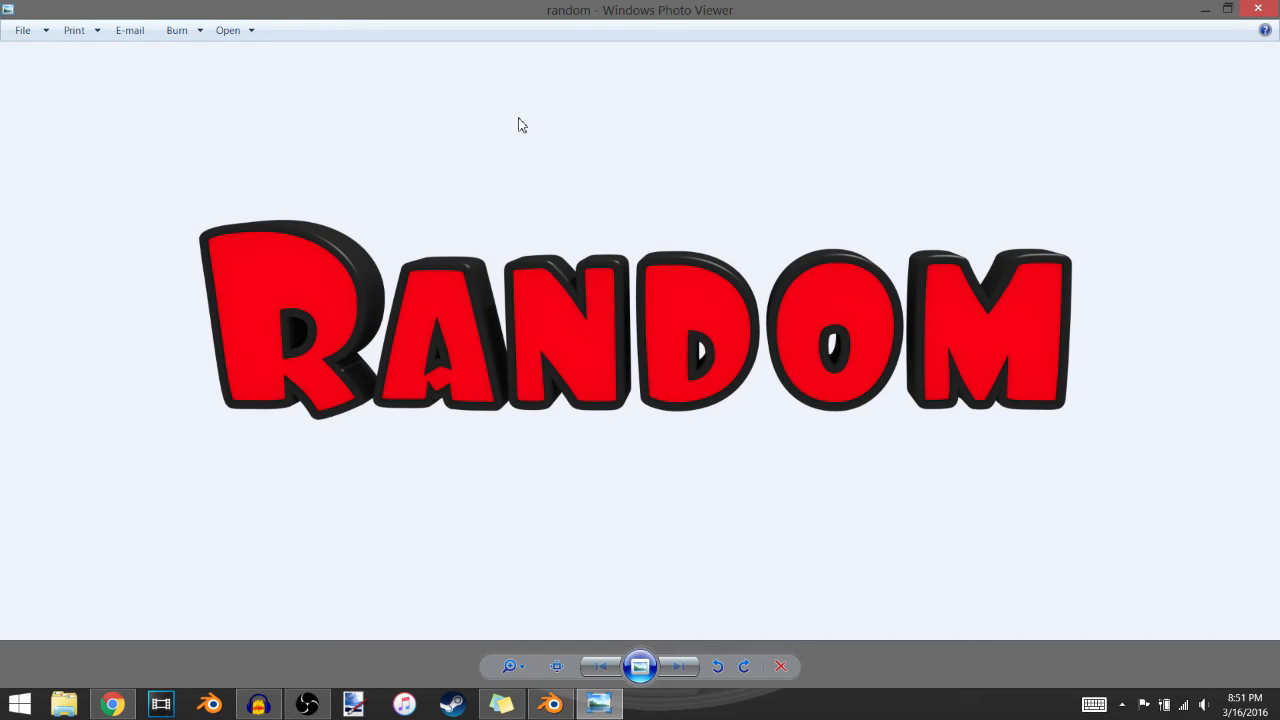
pyautogui.moveTo(100, 68)
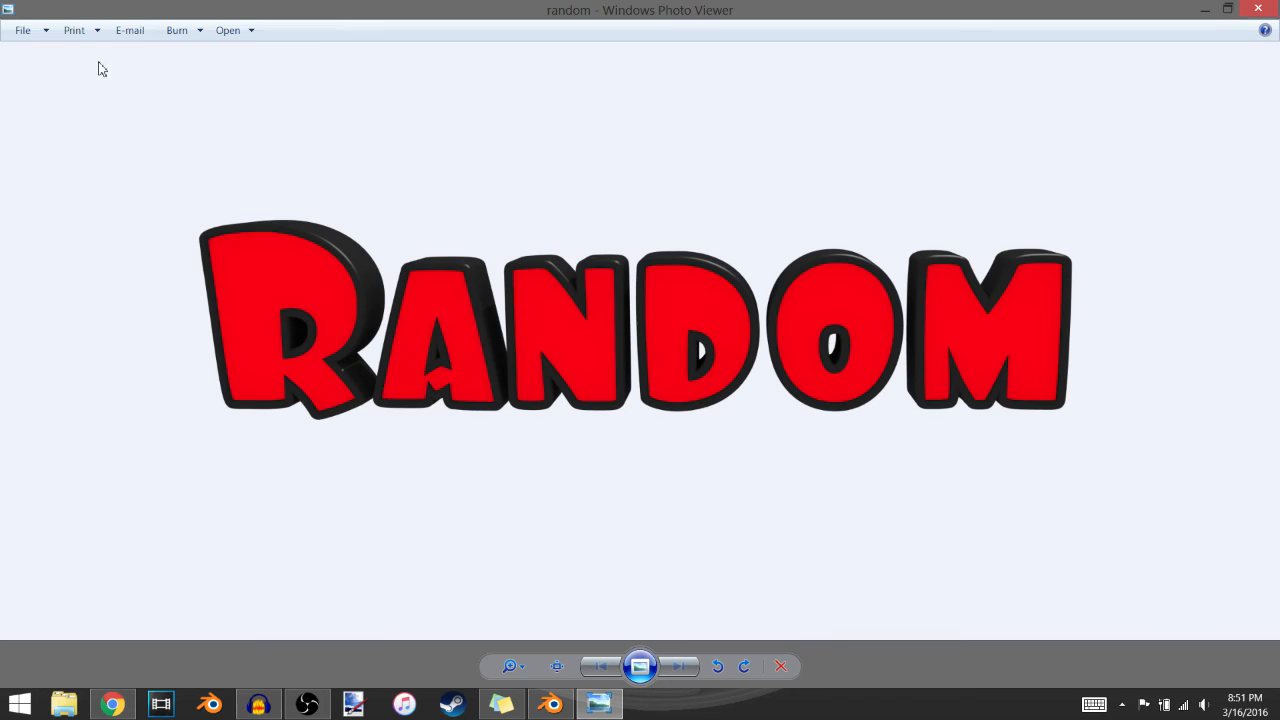
pyautogui.moveTo(460, 76)
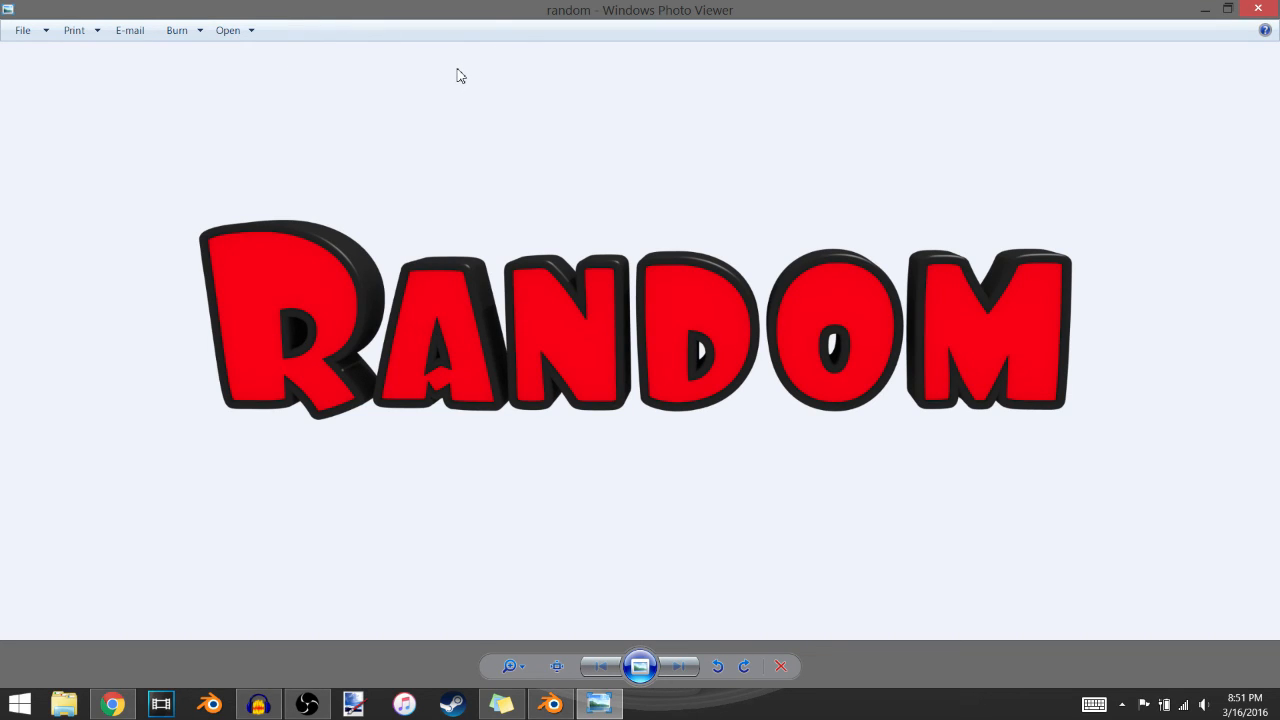
pyautogui.moveTo(260, 138)
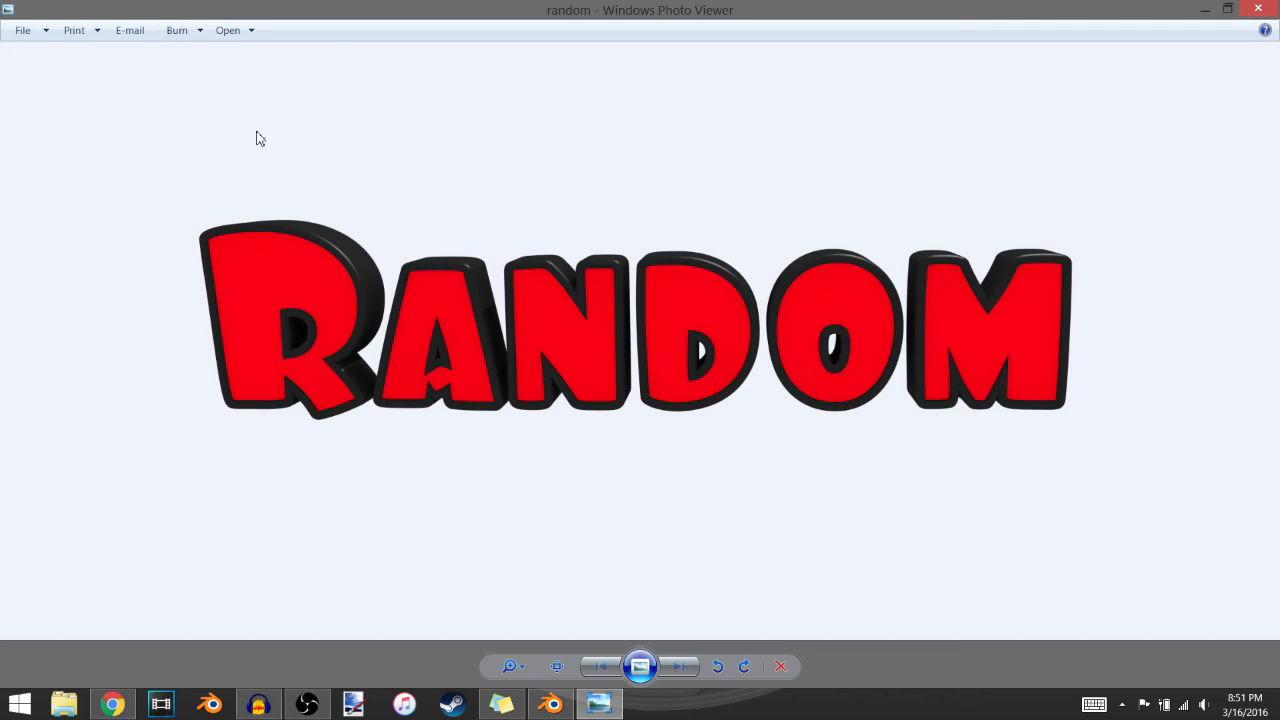
pyautogui.moveTo(16, 60)
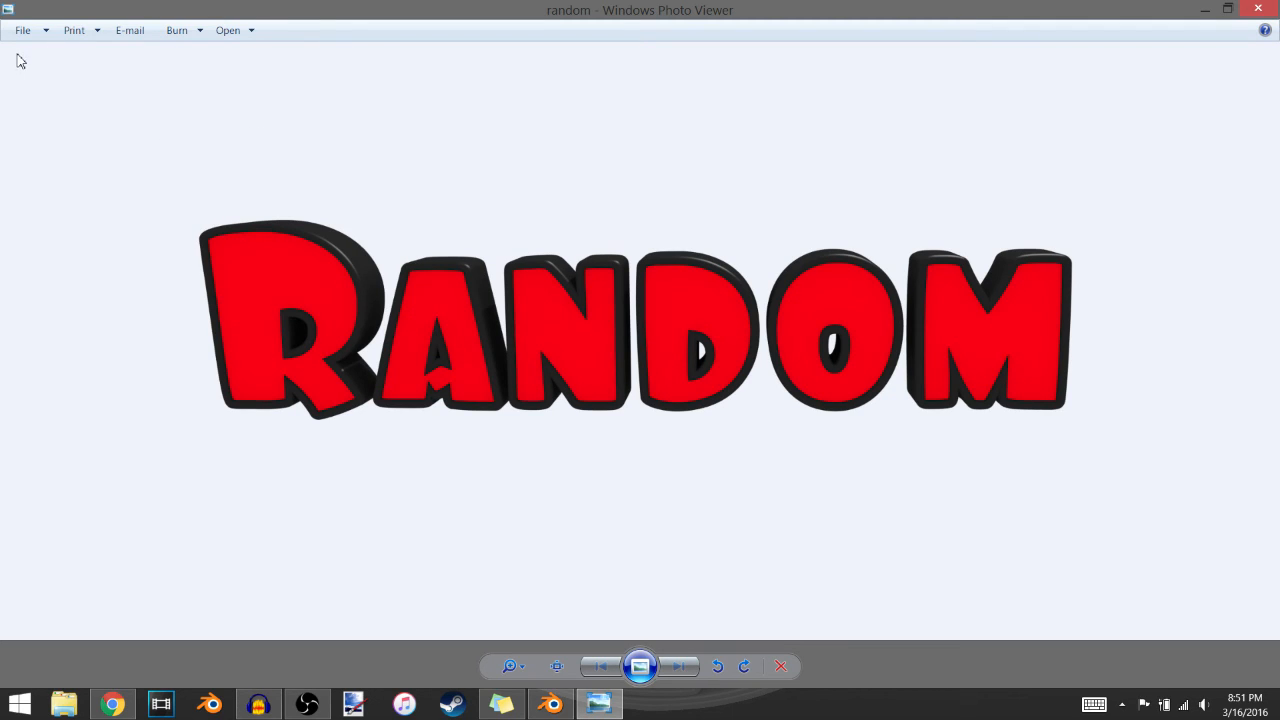
pyautogui.moveTo(452, 60)
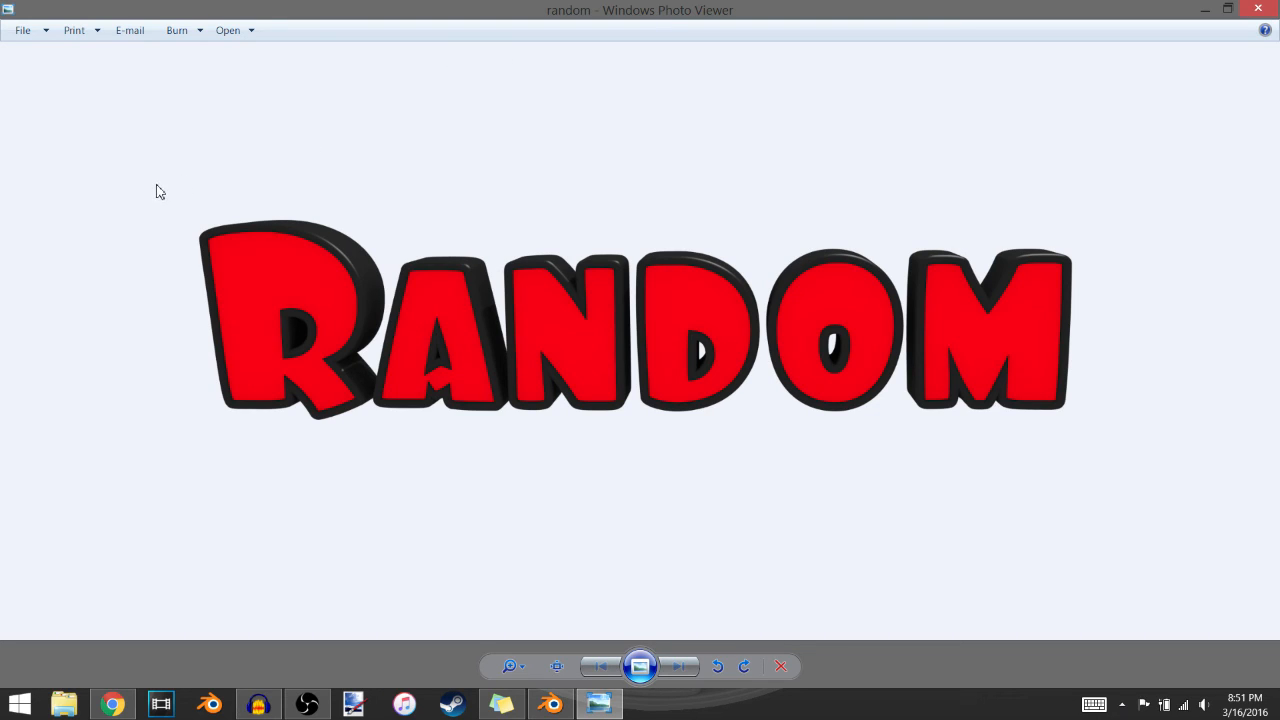
pyautogui.moveTo(598, 206)
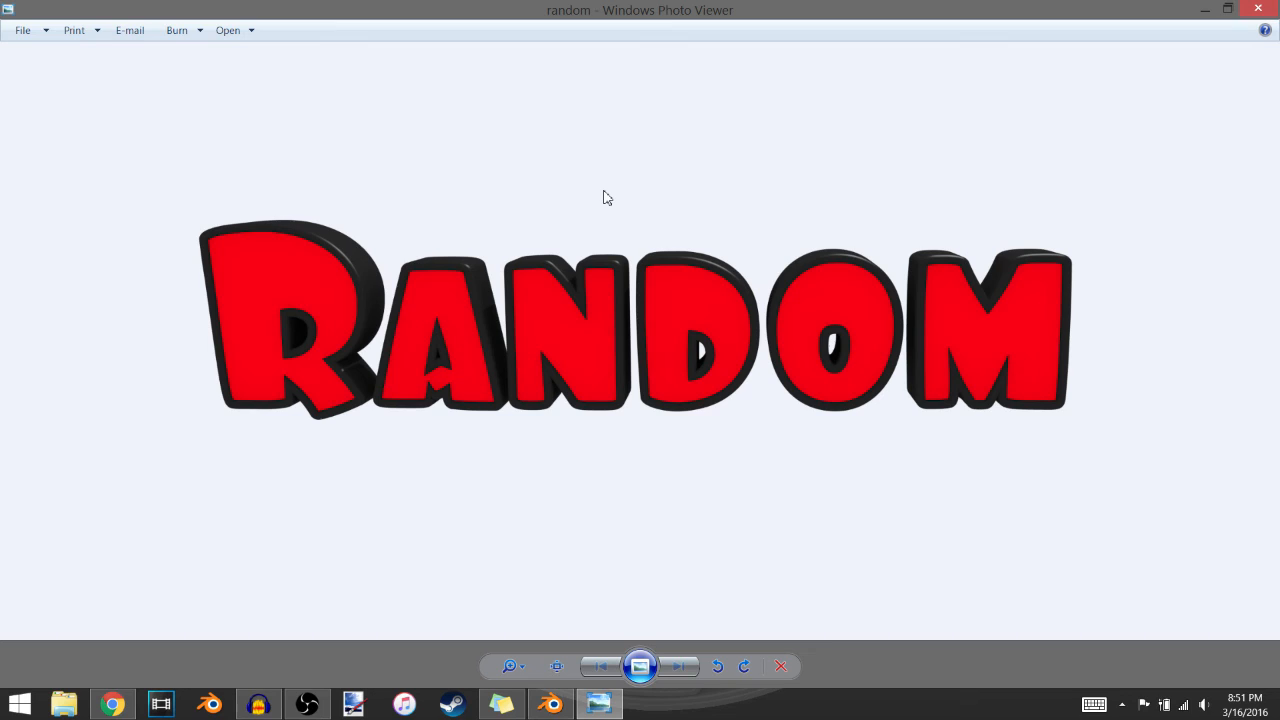
pyautogui.moveTo(360, 206)
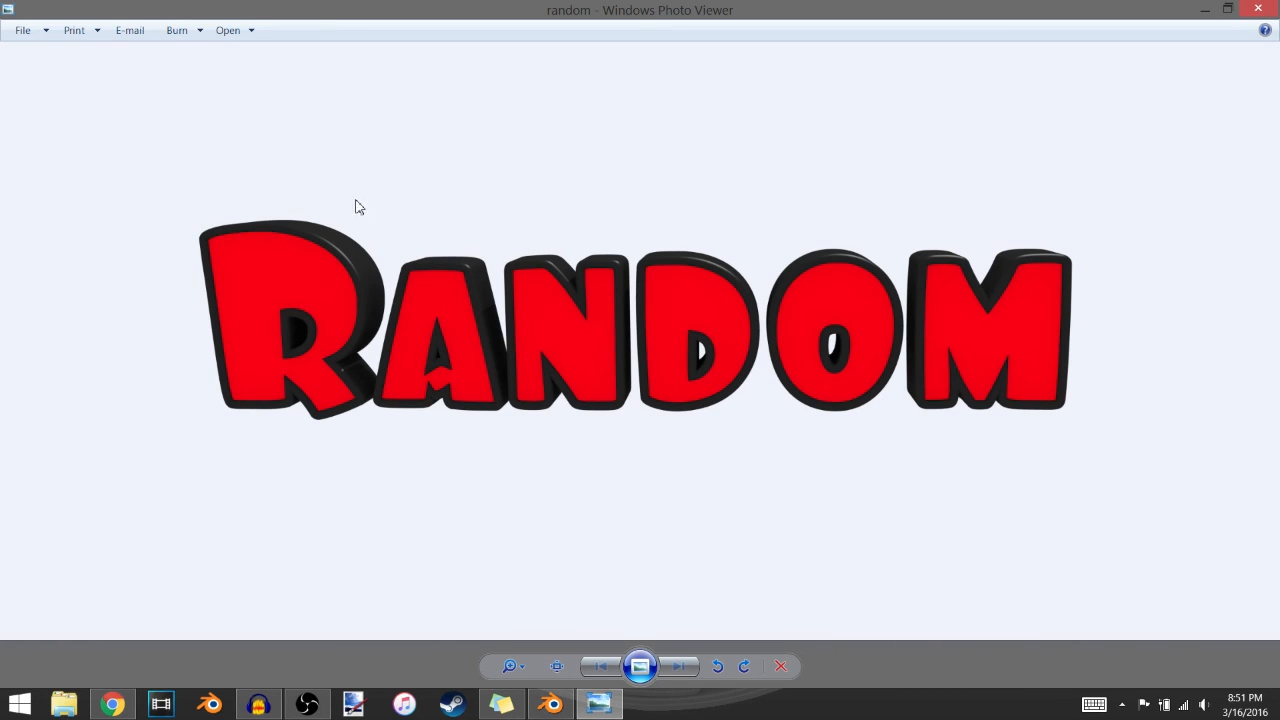
pyautogui.moveTo(590, 270)
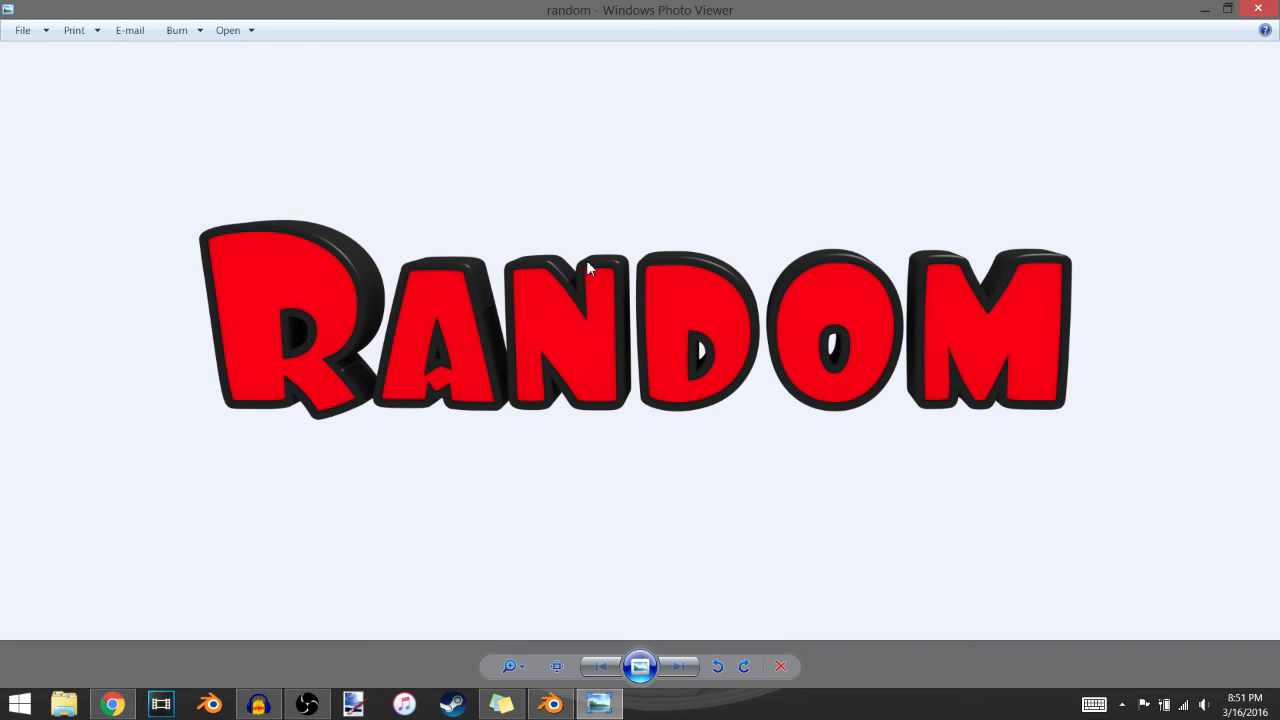
pyautogui.moveTo(584, 224)
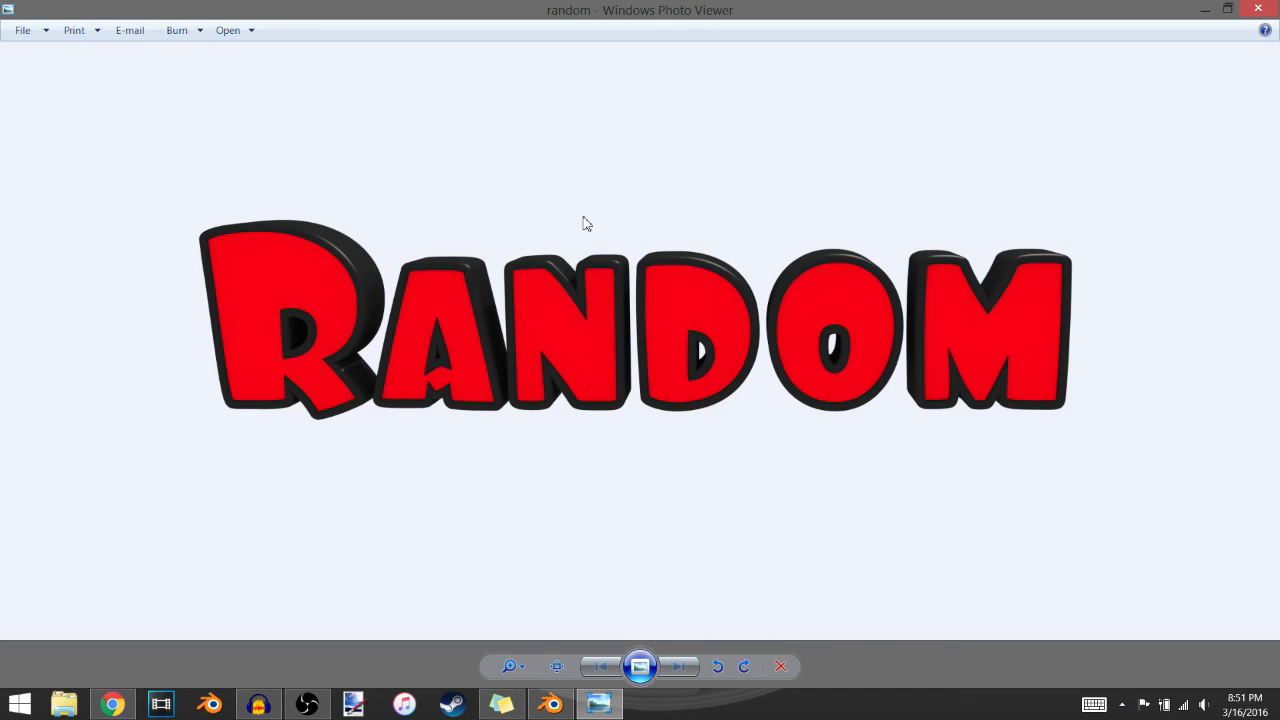
pyautogui.moveTo(176, 188)
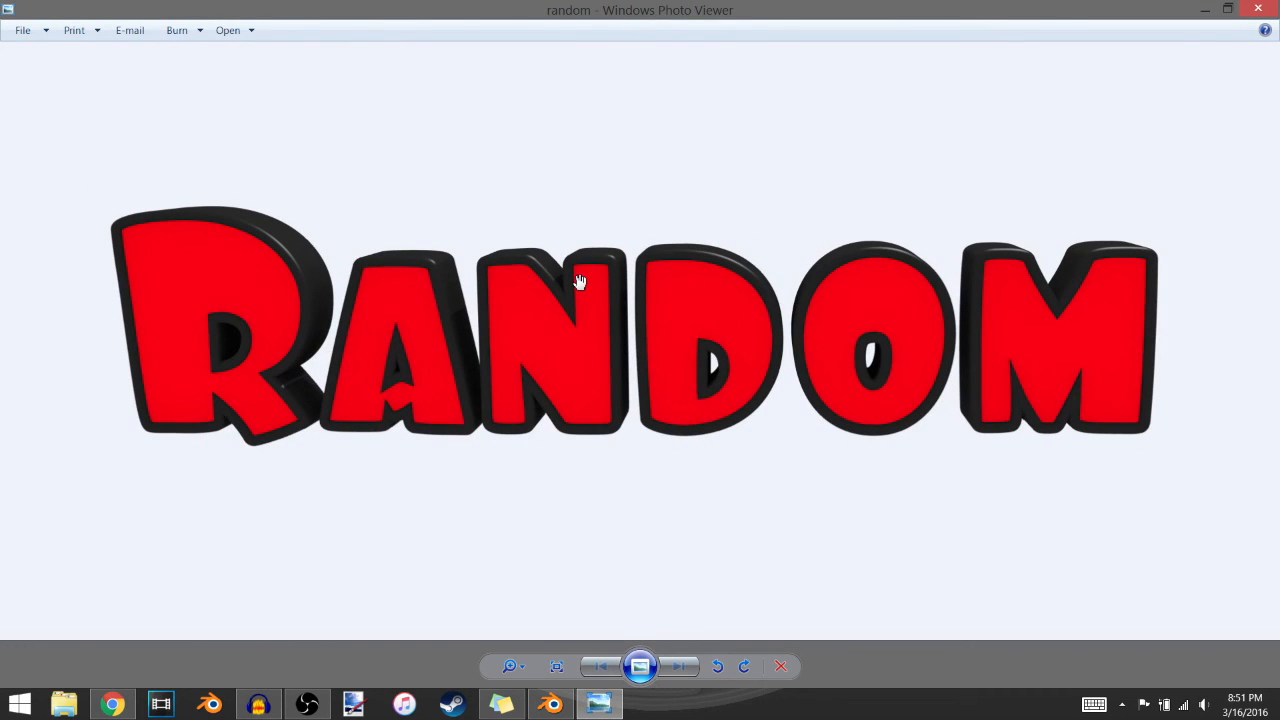
pyautogui.moveTo(262, 182)
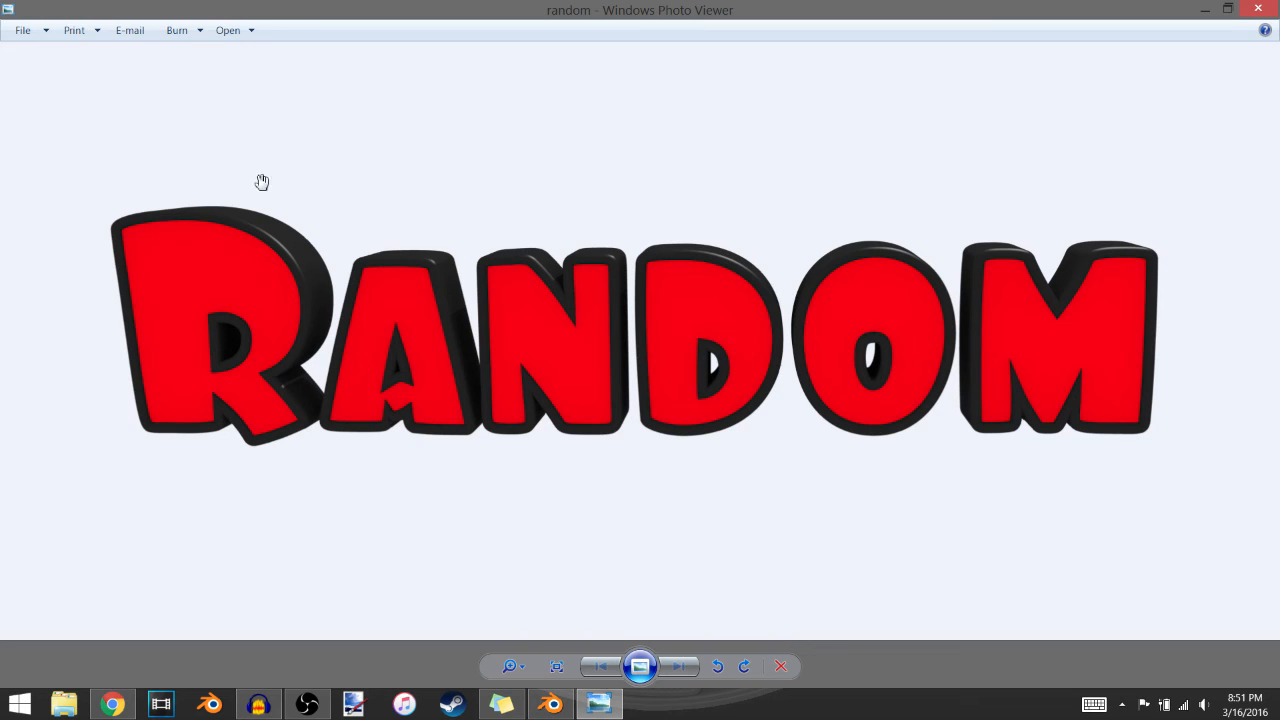
pyautogui.moveTo(404, 152)
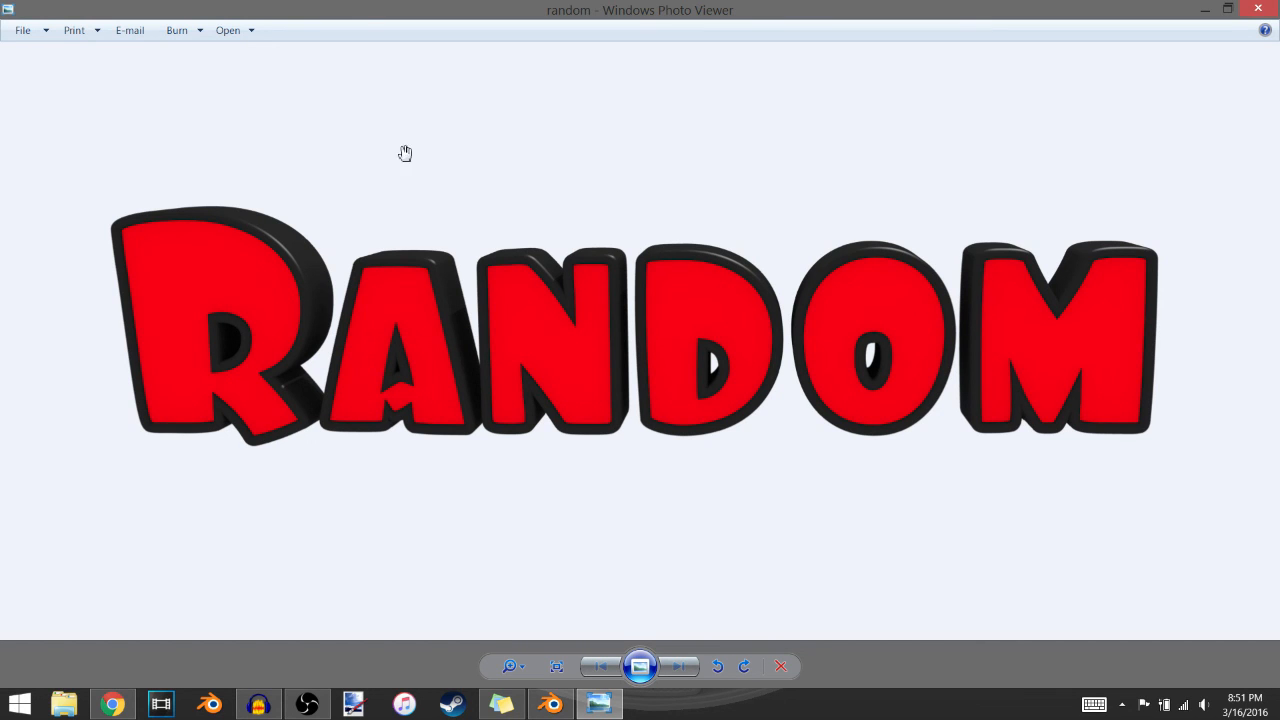
pyautogui.moveTo(544, 496)
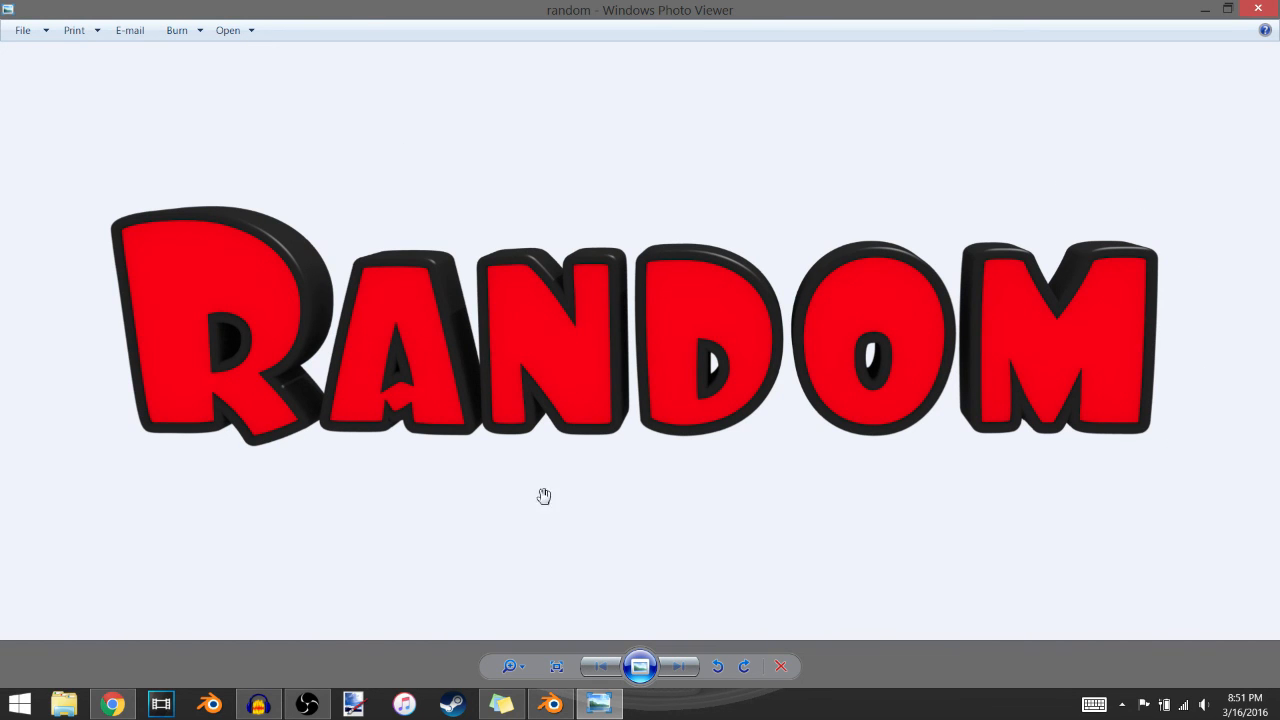